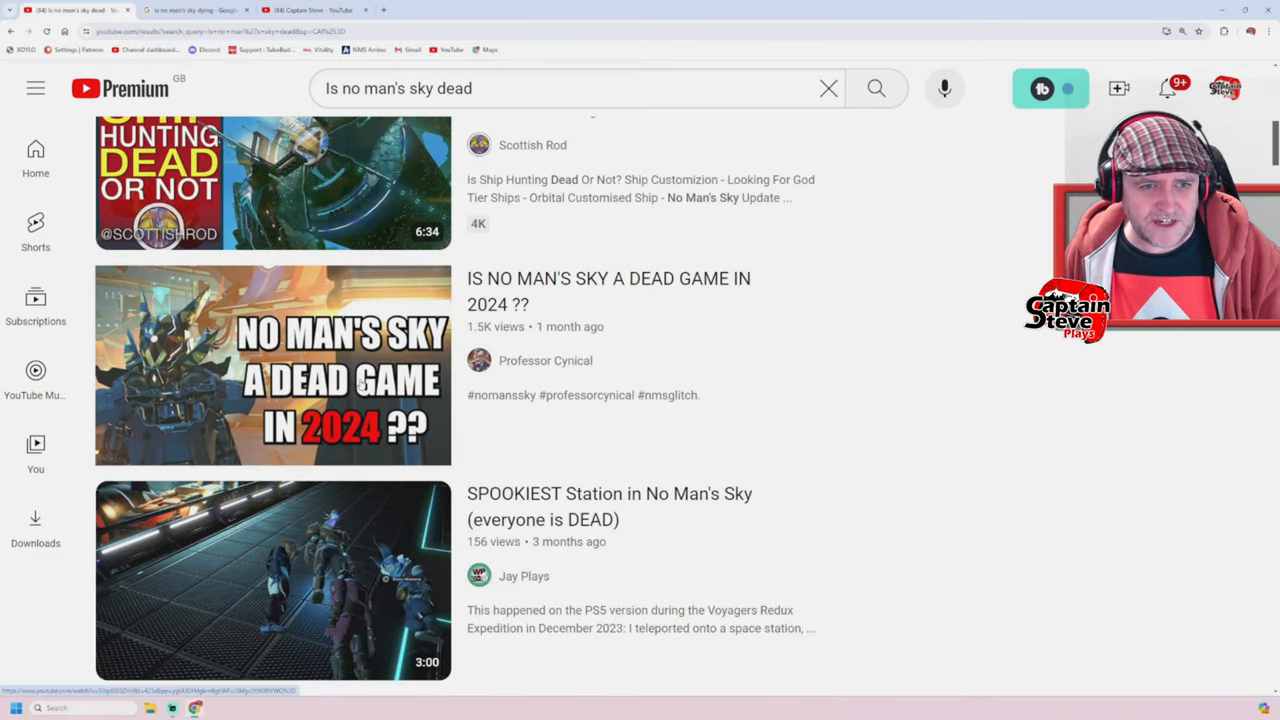
# Bring up the Google video results for 'is no man's sky dying'.
pyautogui.scroll(-3)
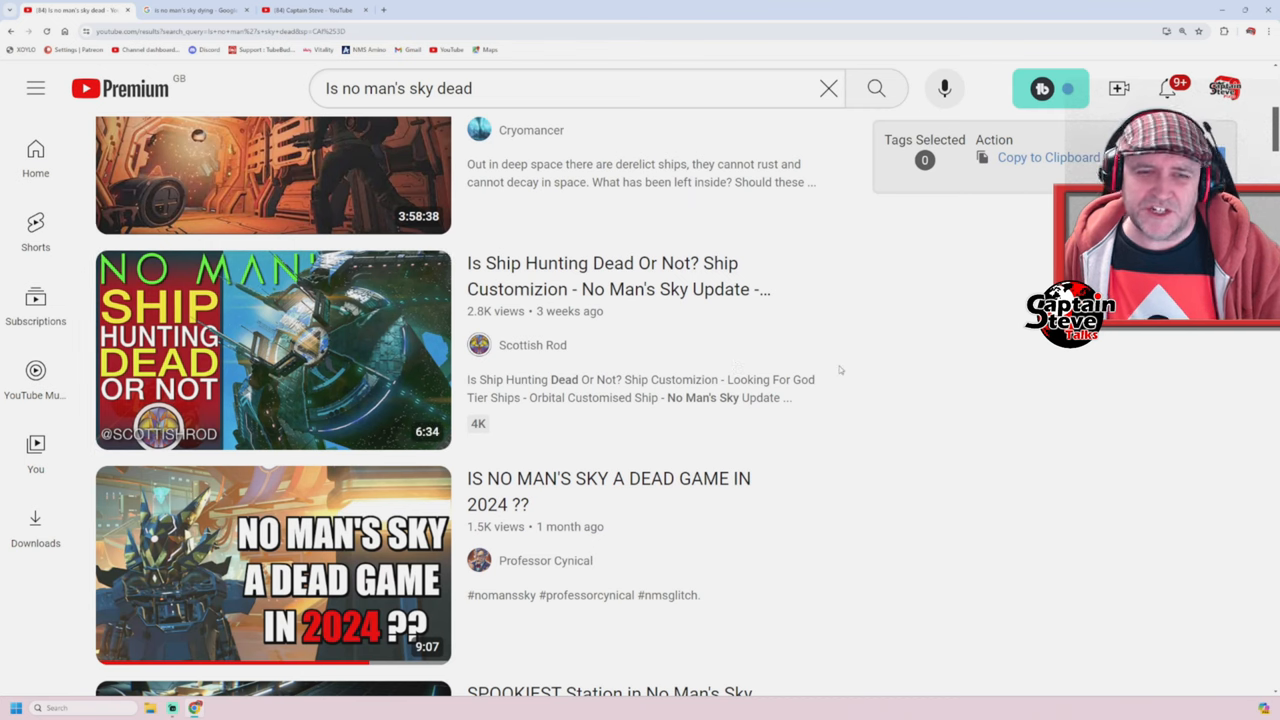
pyautogui.scroll(-3)
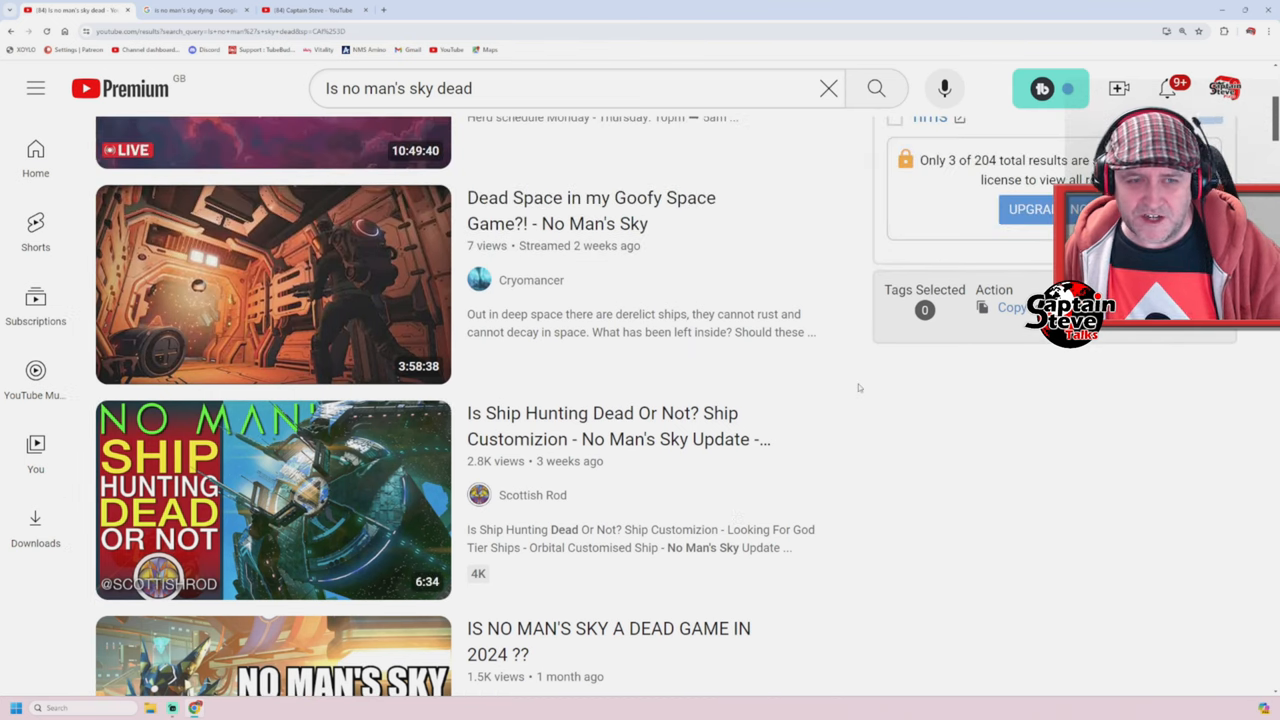
pyautogui.scroll(-3)
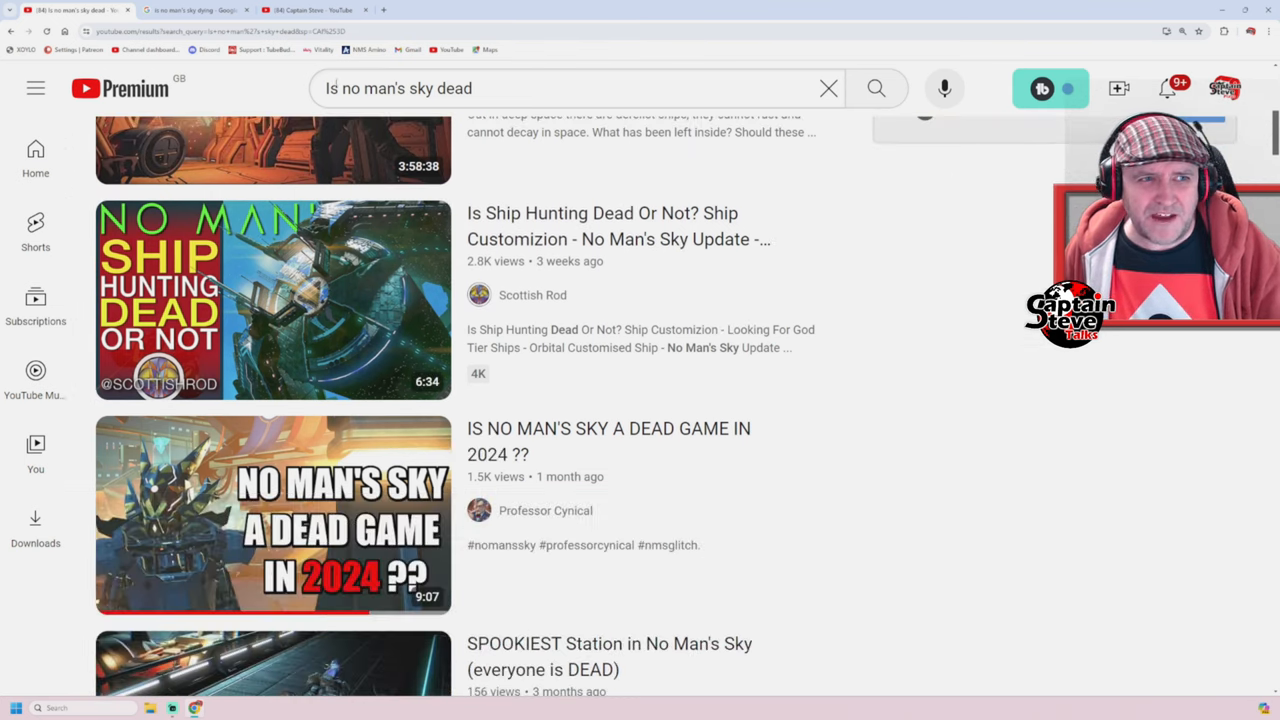
pyautogui.click(190, 10)
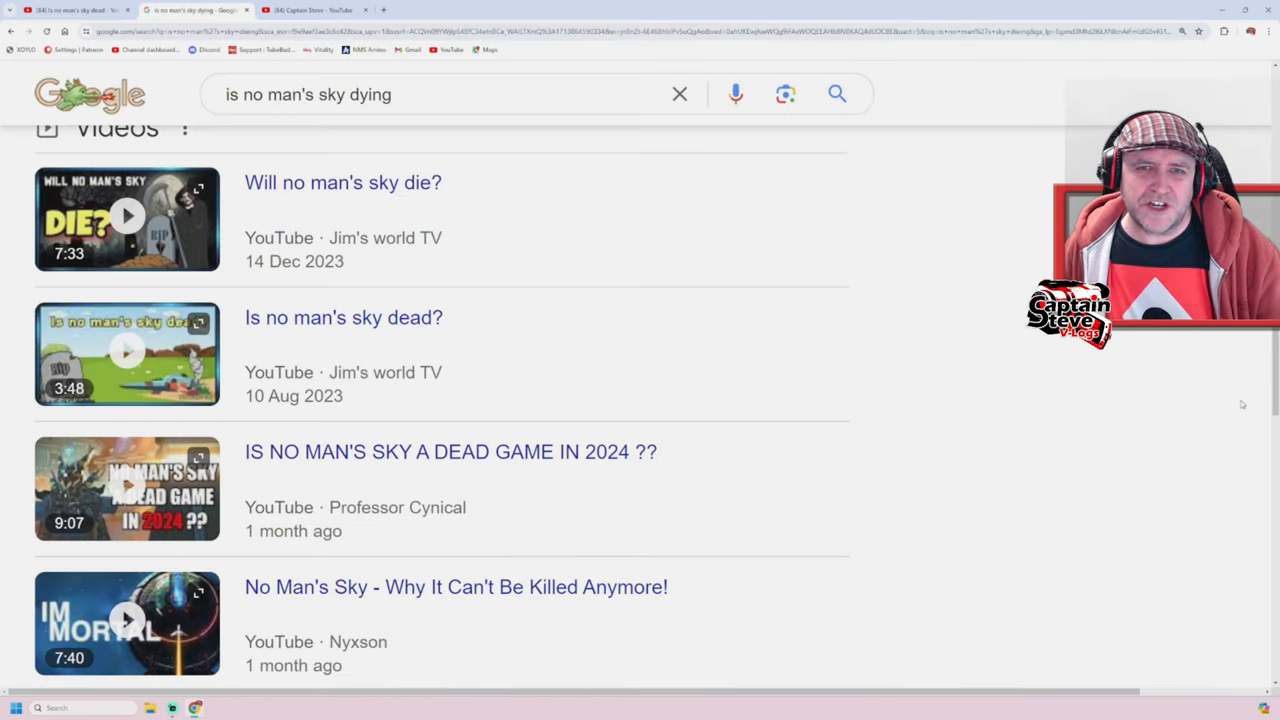
pyautogui.moveTo(1221, 403)
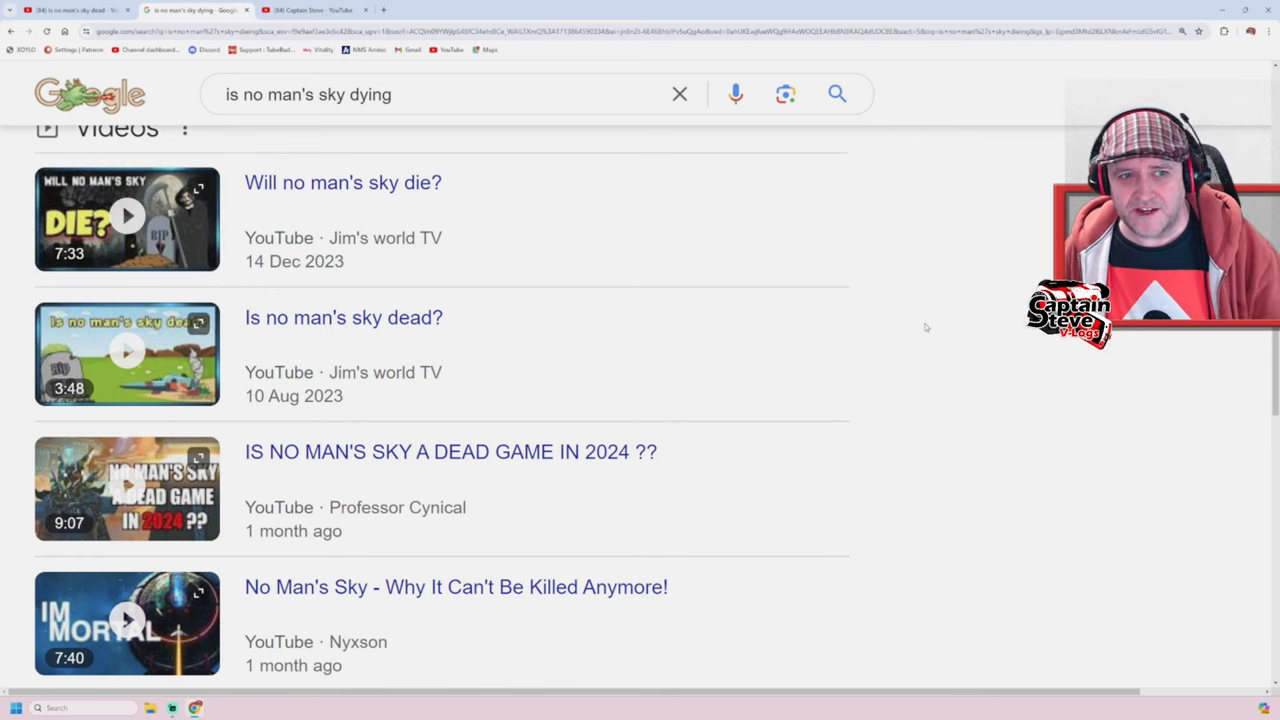
pyautogui.moveTo(915, 325)
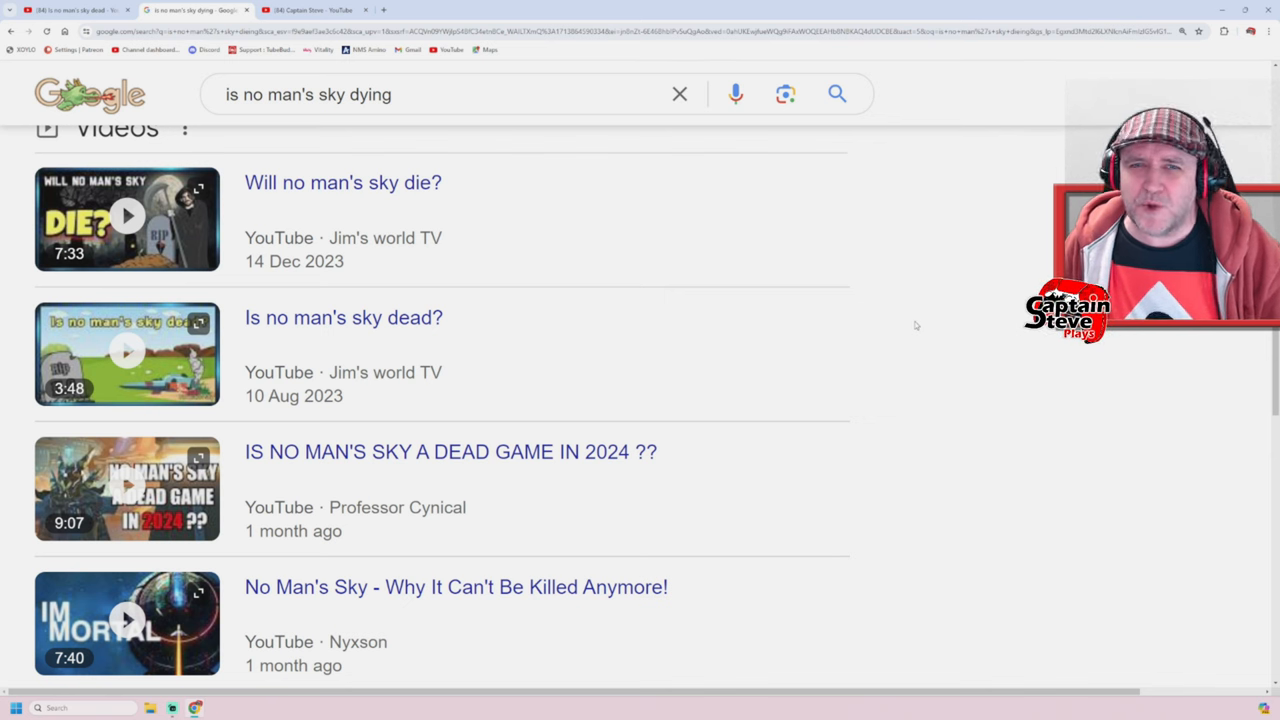
# Return to the Community post and scroll to the 609-vote 'Is No Man's Sky dead' poll results.
pyautogui.click(310, 10)
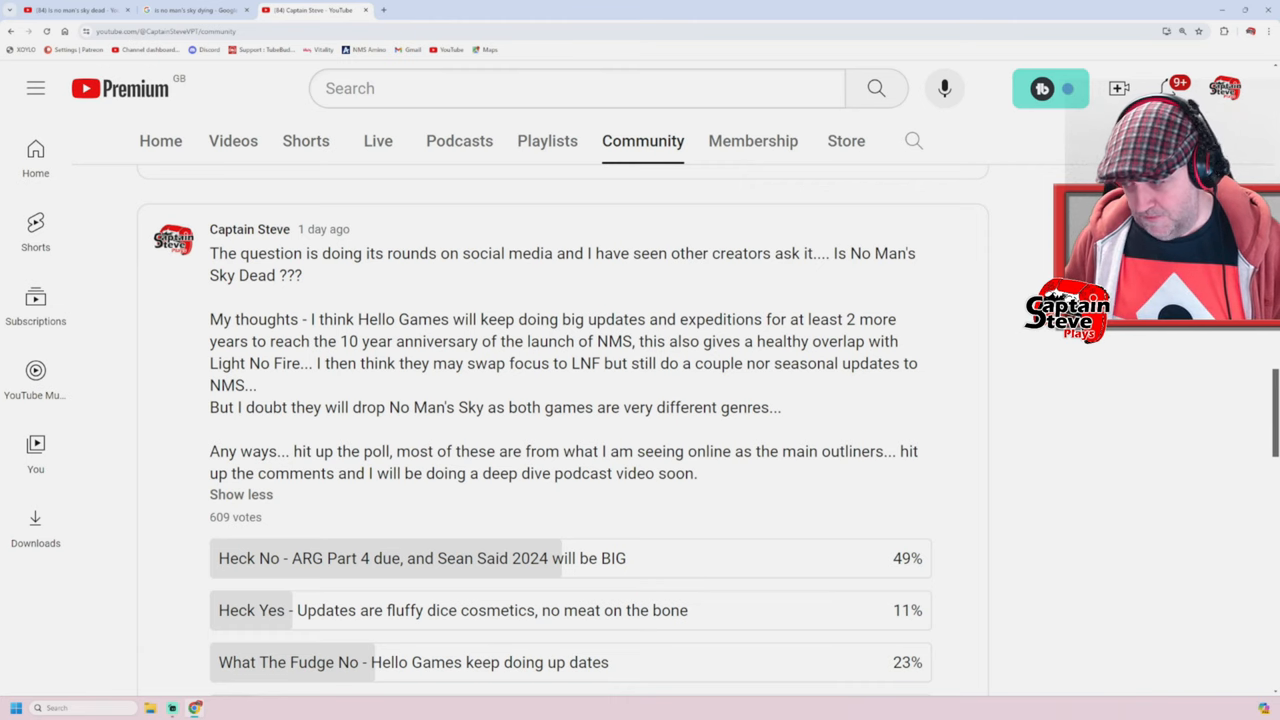
pyautogui.scroll(-3)
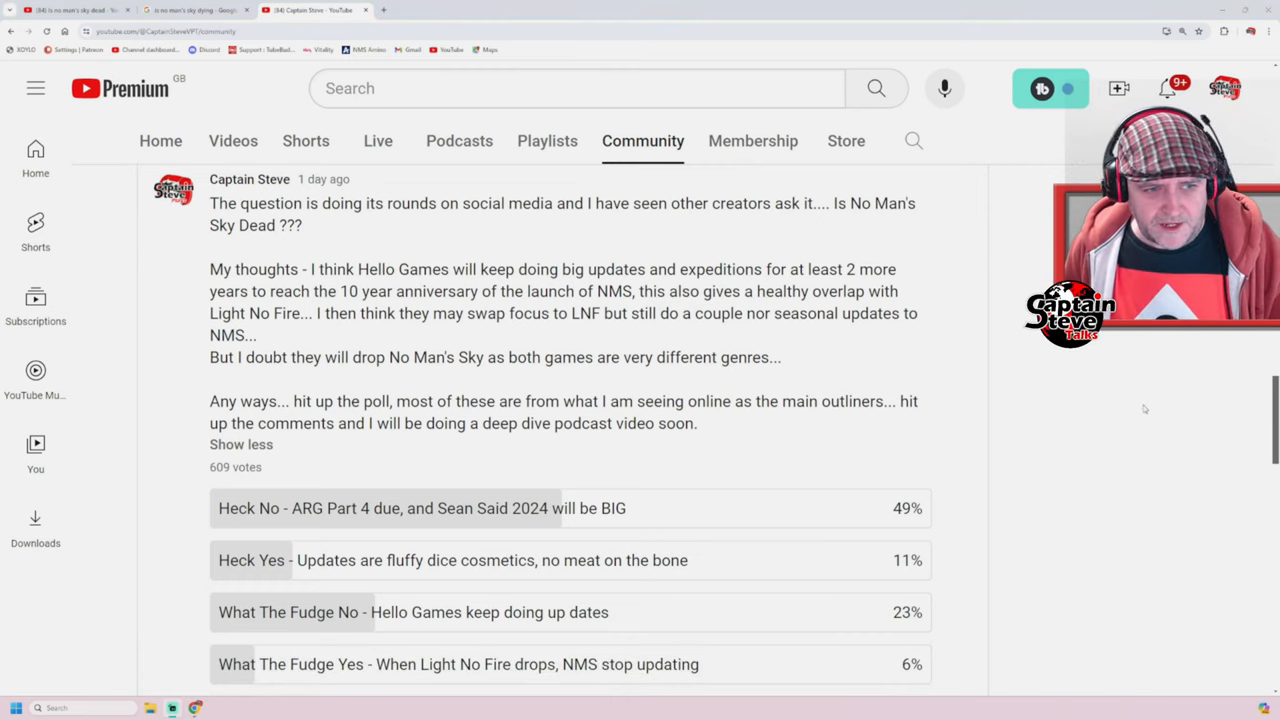
pyautogui.scroll(-3)
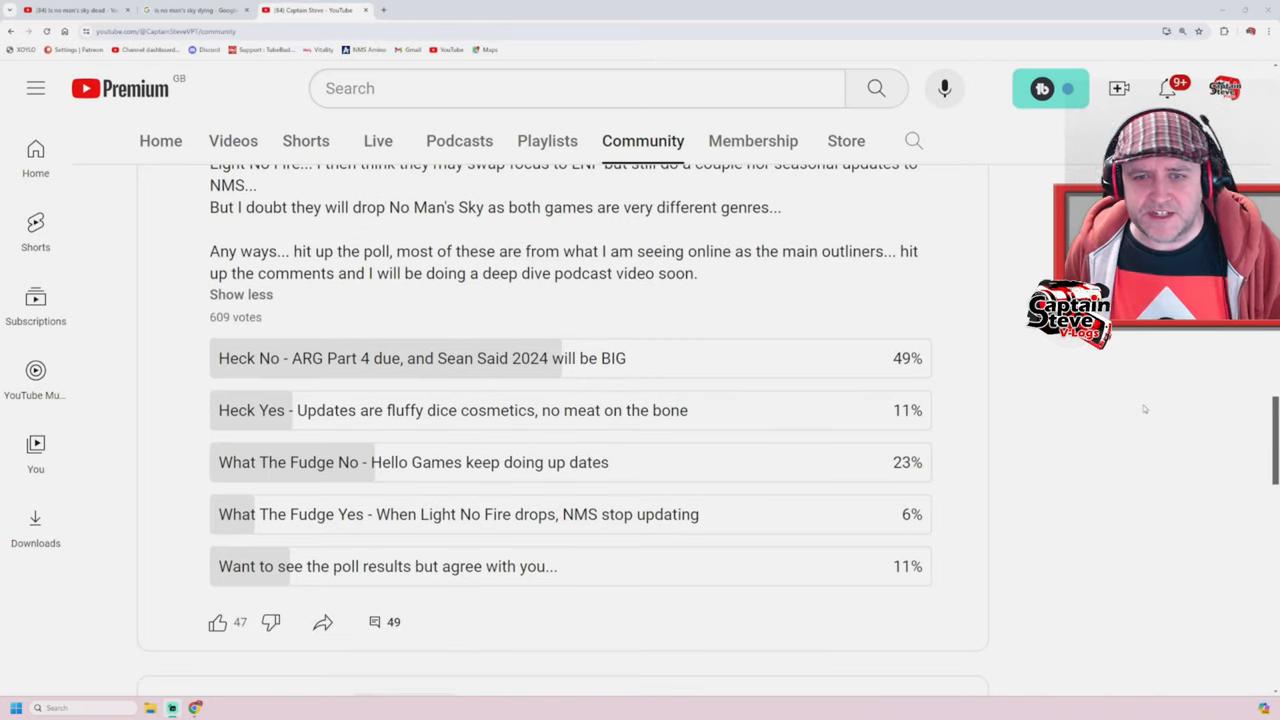
pyautogui.scroll(-3)
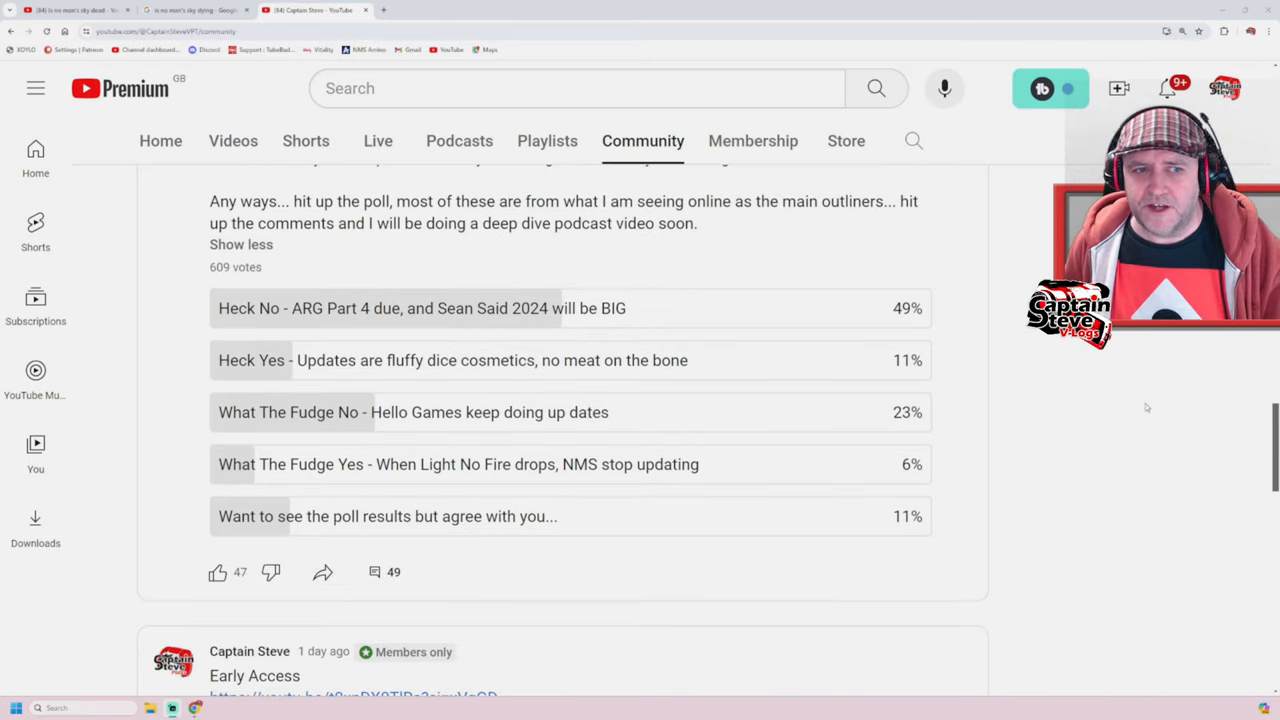
pyautogui.moveTo(1160, 403)
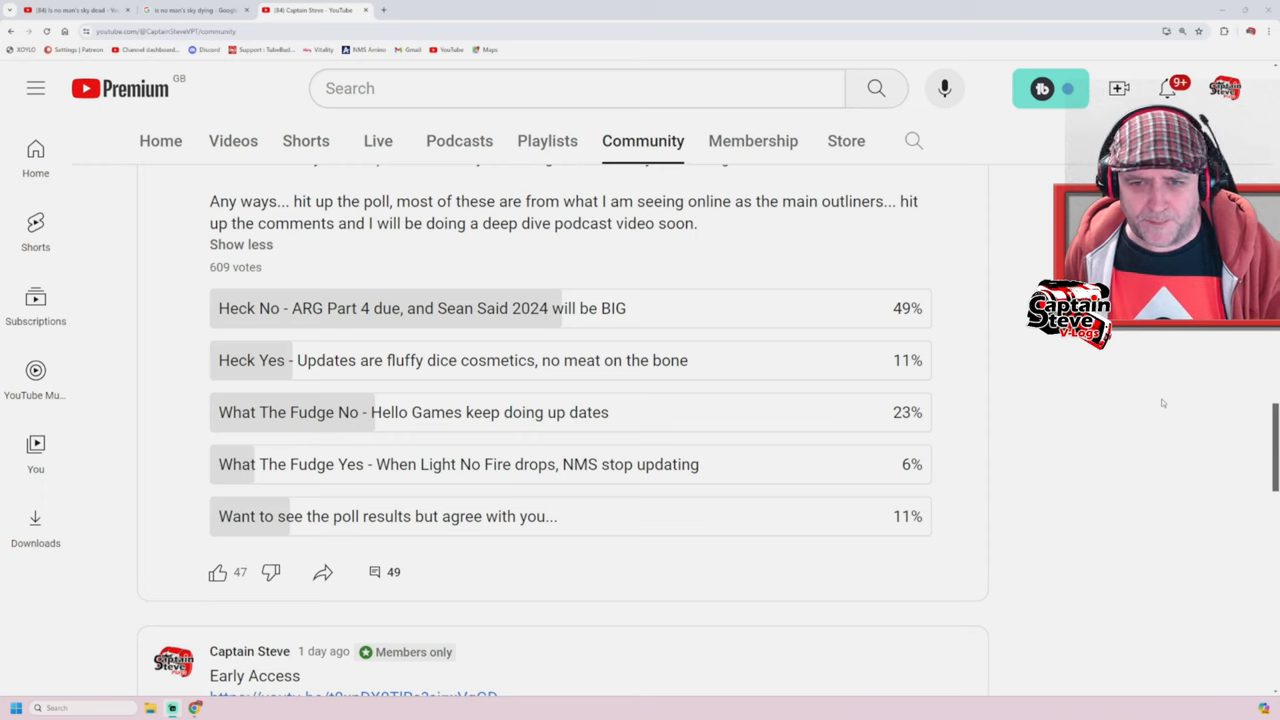
pyautogui.moveTo(923, 311)
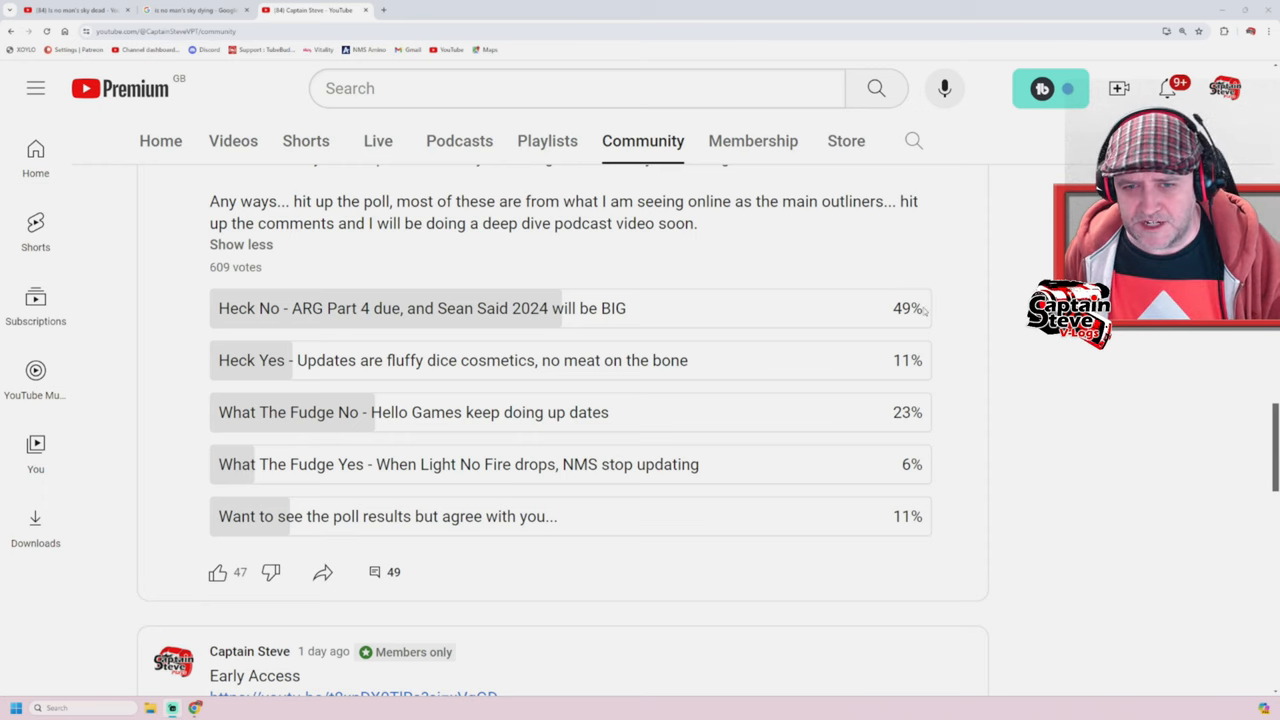
pyautogui.doubleClick(906, 308)
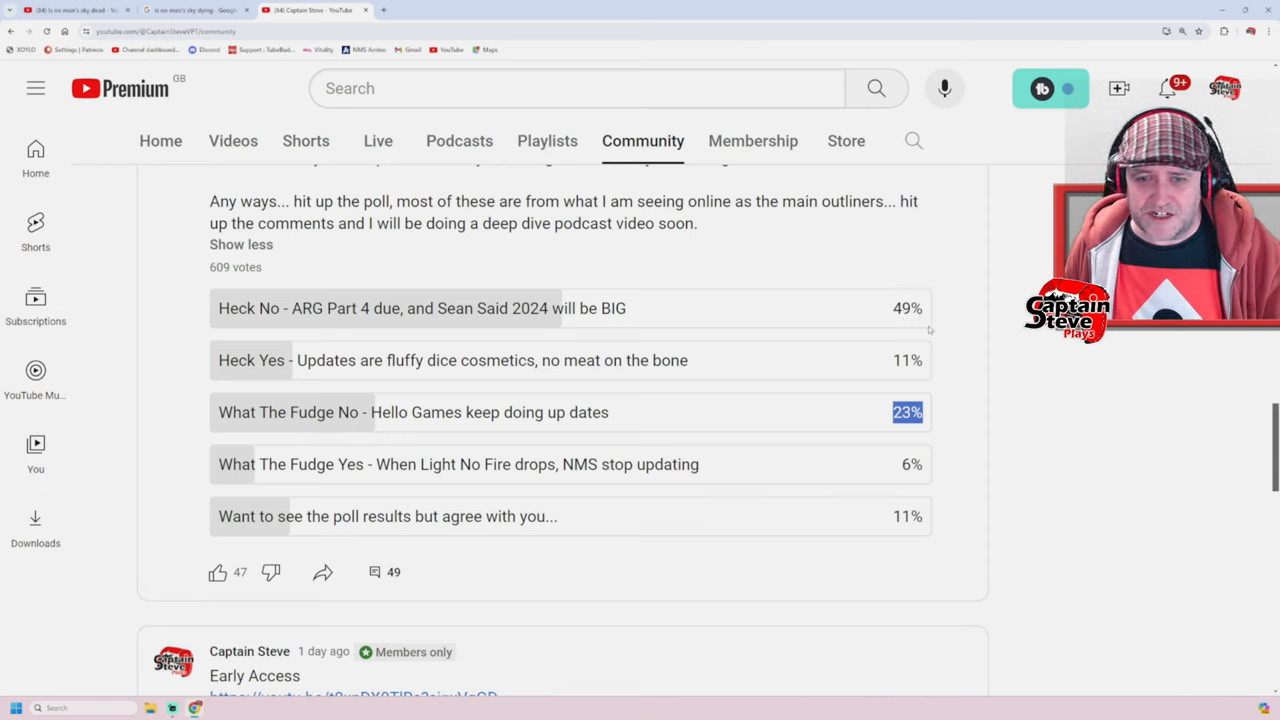
pyautogui.moveTo(963, 360)
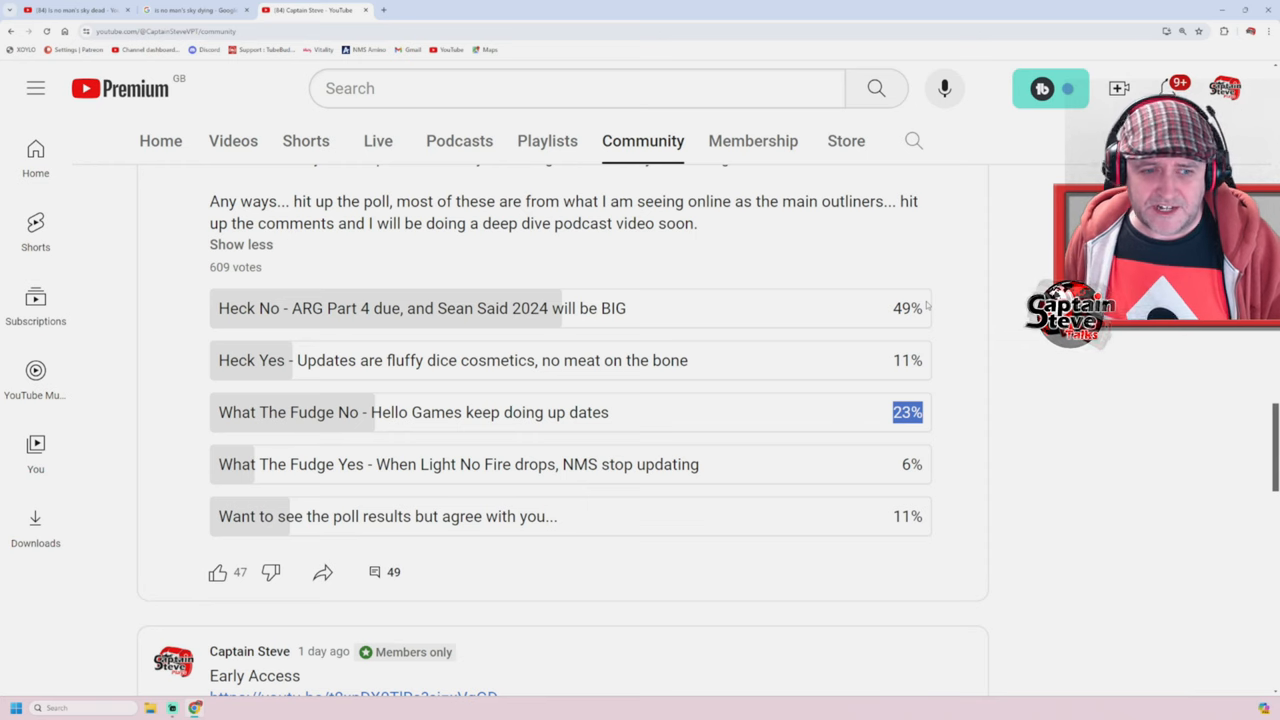
pyautogui.moveTo(391, 481)
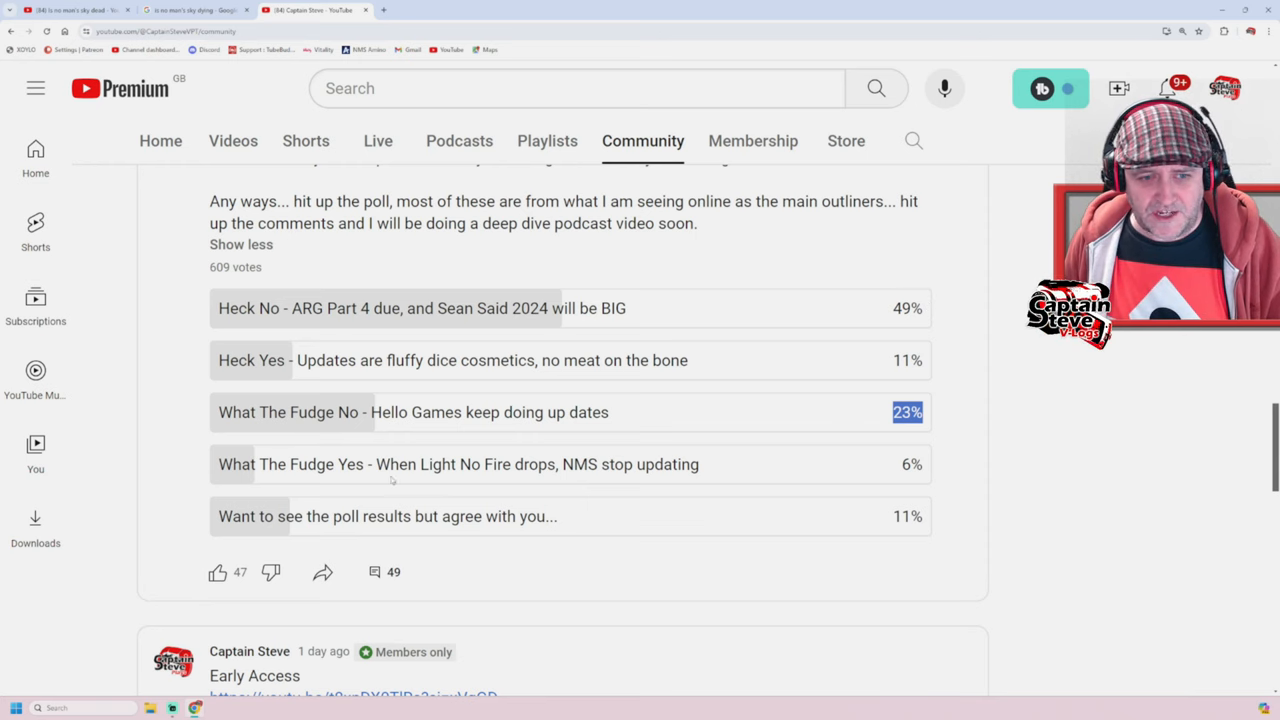
pyautogui.moveTo(683, 480)
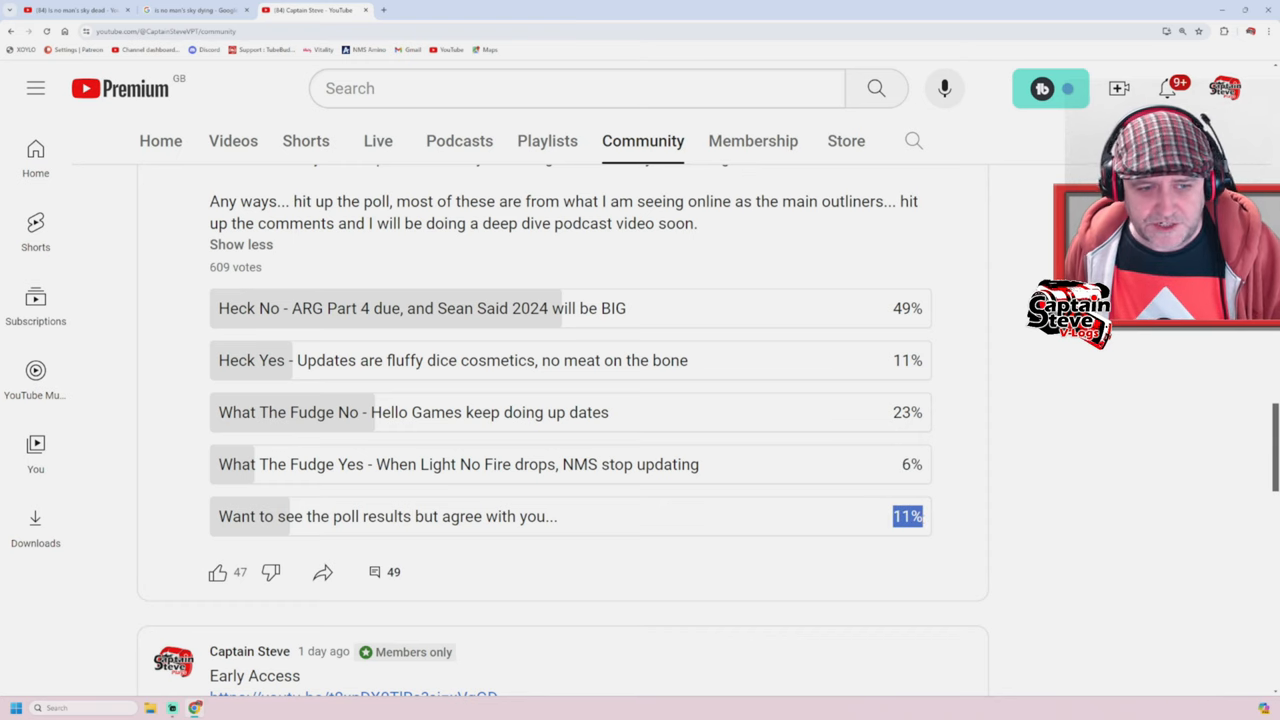
pyautogui.moveTo(374, 572)
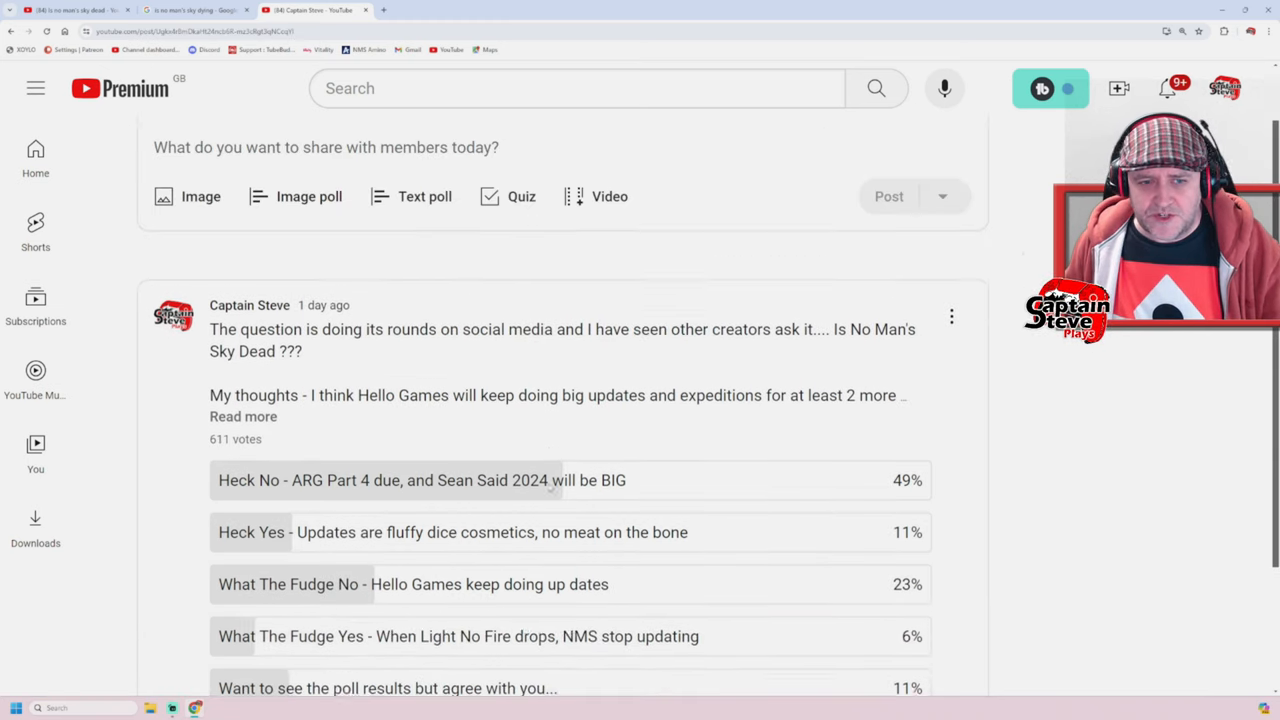
# Scroll below the poll to the viewer comments arguing No Man's Sky is far from dead.
pyautogui.scroll(-3)
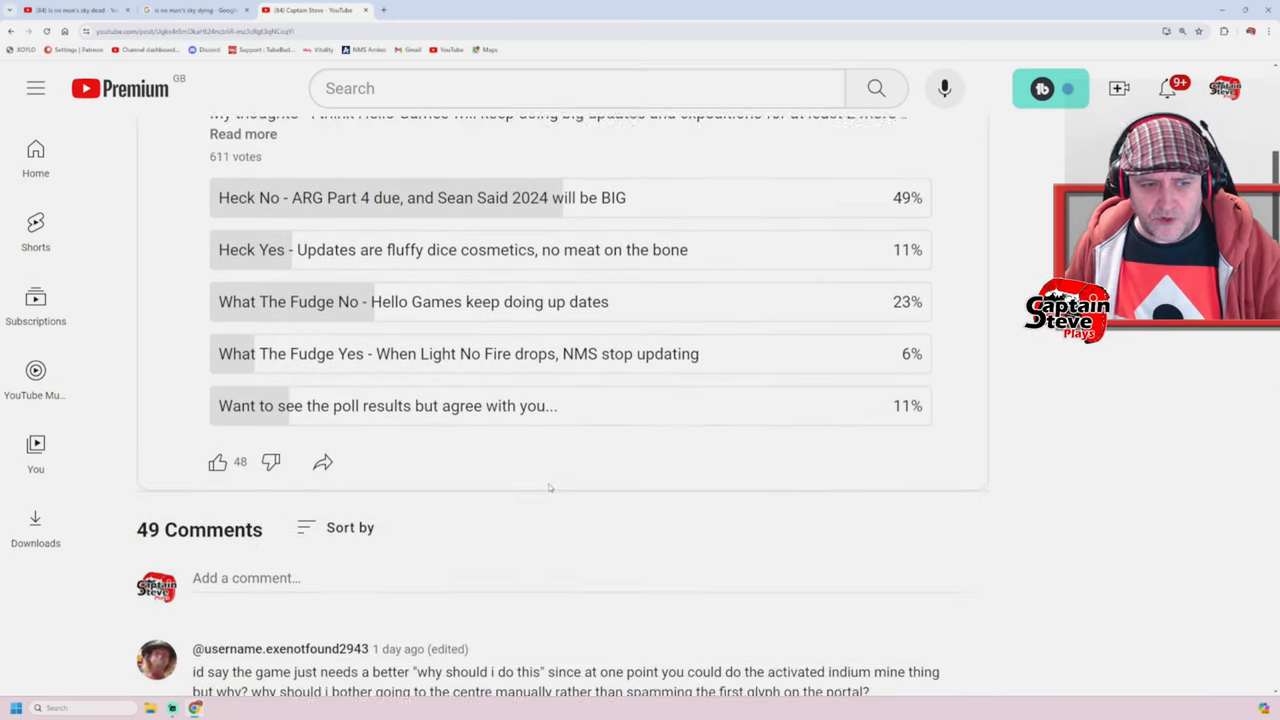
pyautogui.scroll(-3)
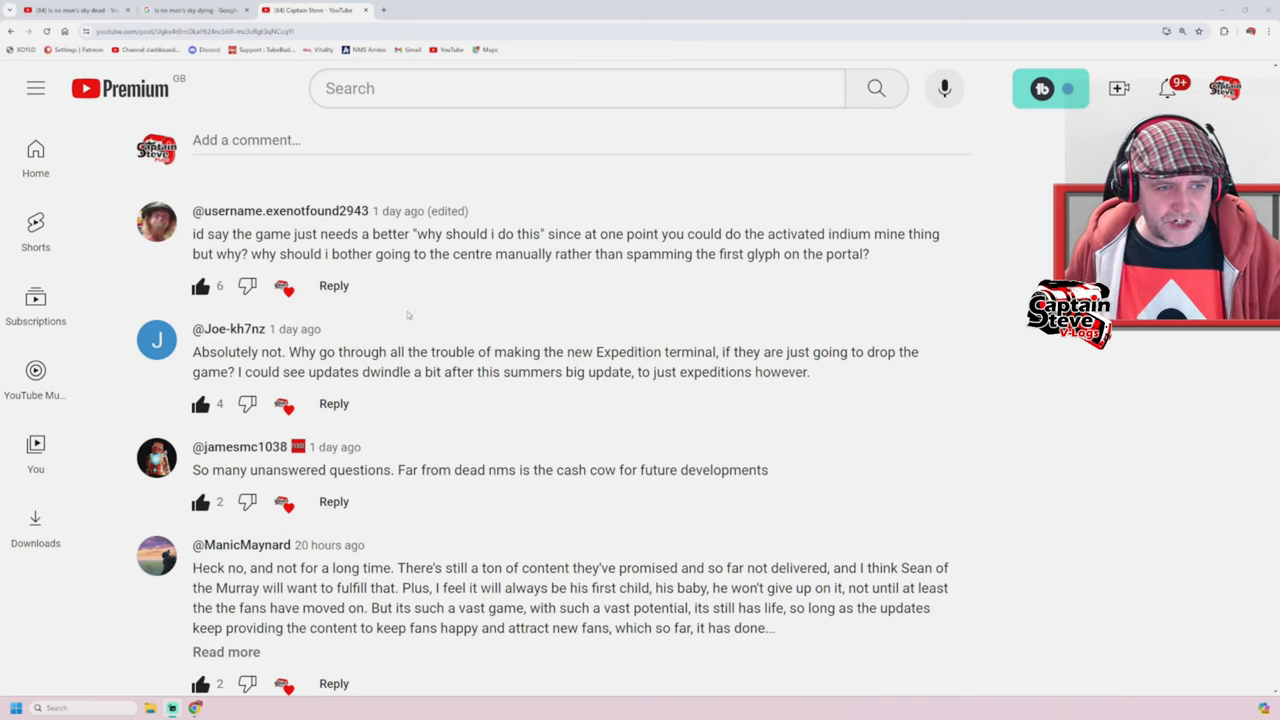
pyautogui.scroll(-3)
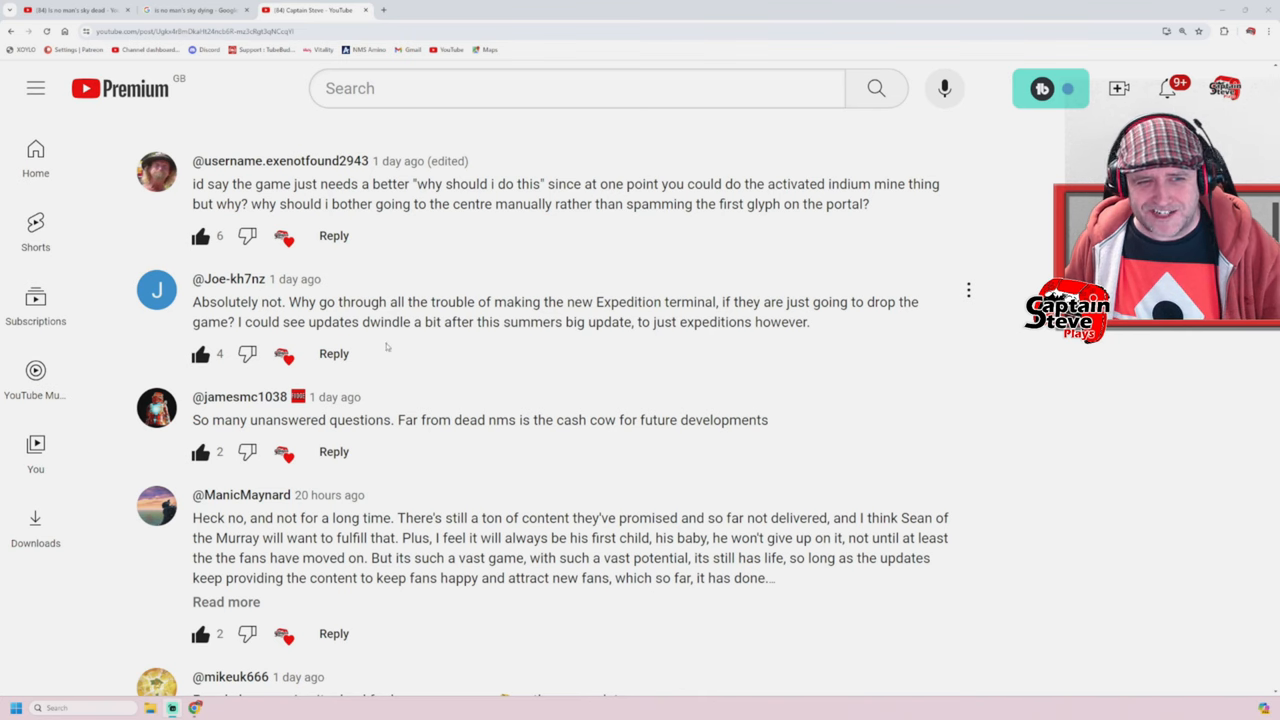
pyautogui.moveTo(620, 343)
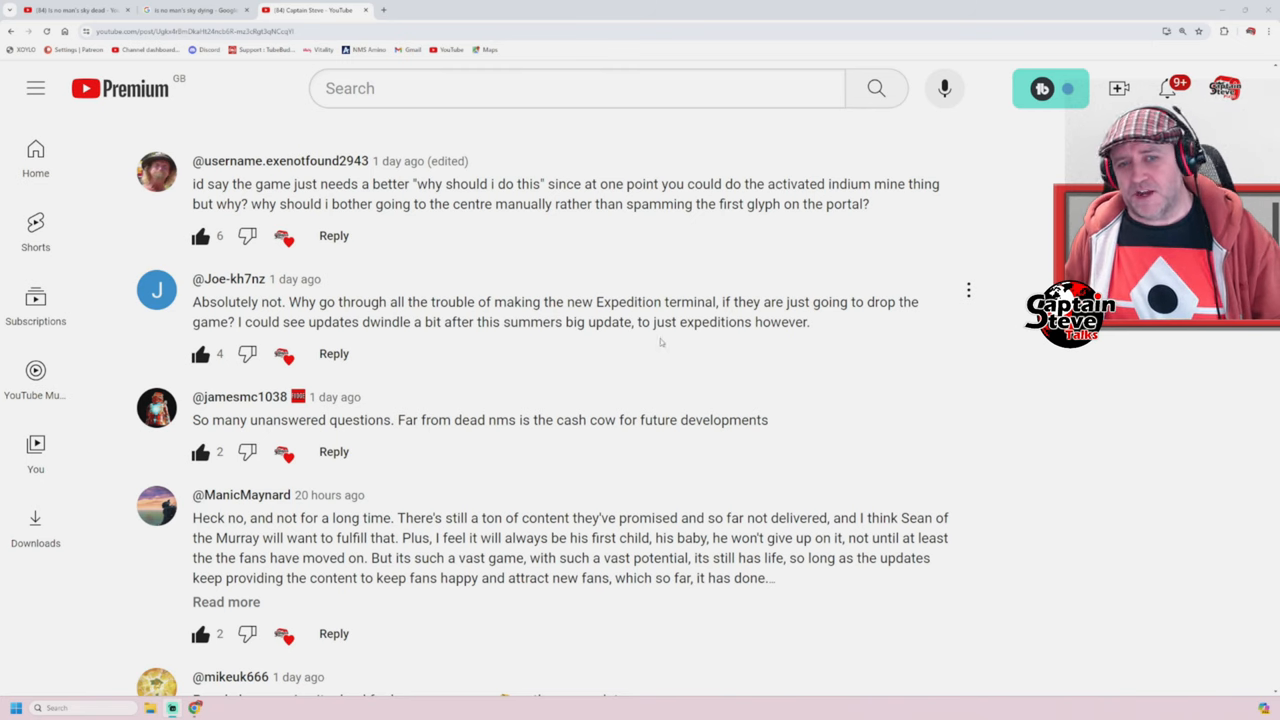
pyautogui.moveTo(832, 328)
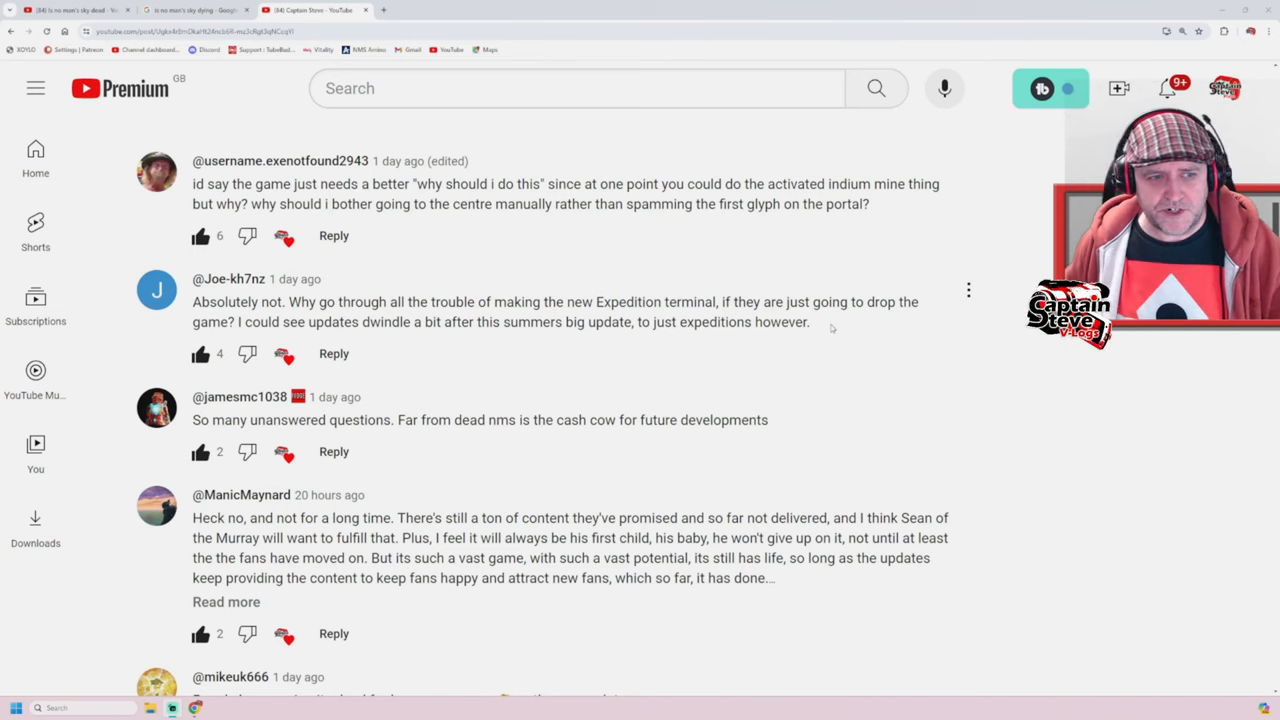
# Scroll to the long comment and expand it to its ending, 'Long live the Gek'.
pyautogui.scroll(-3)
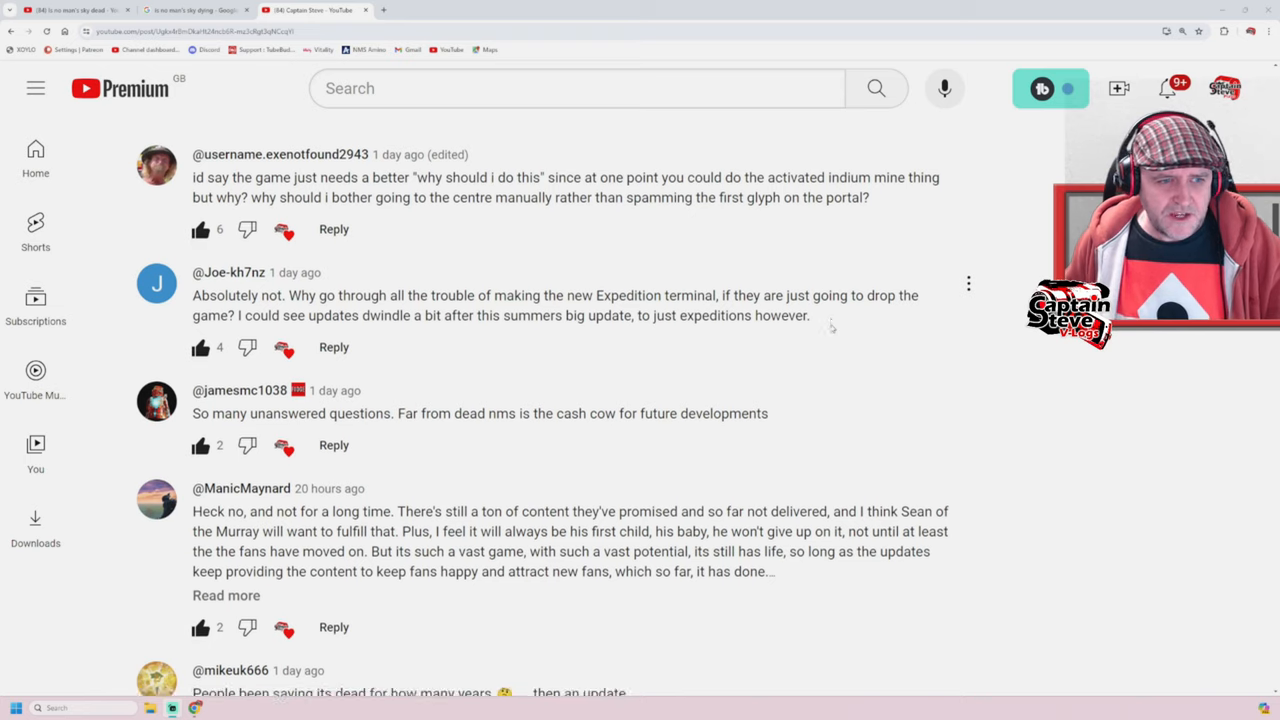
pyautogui.scroll(-3)
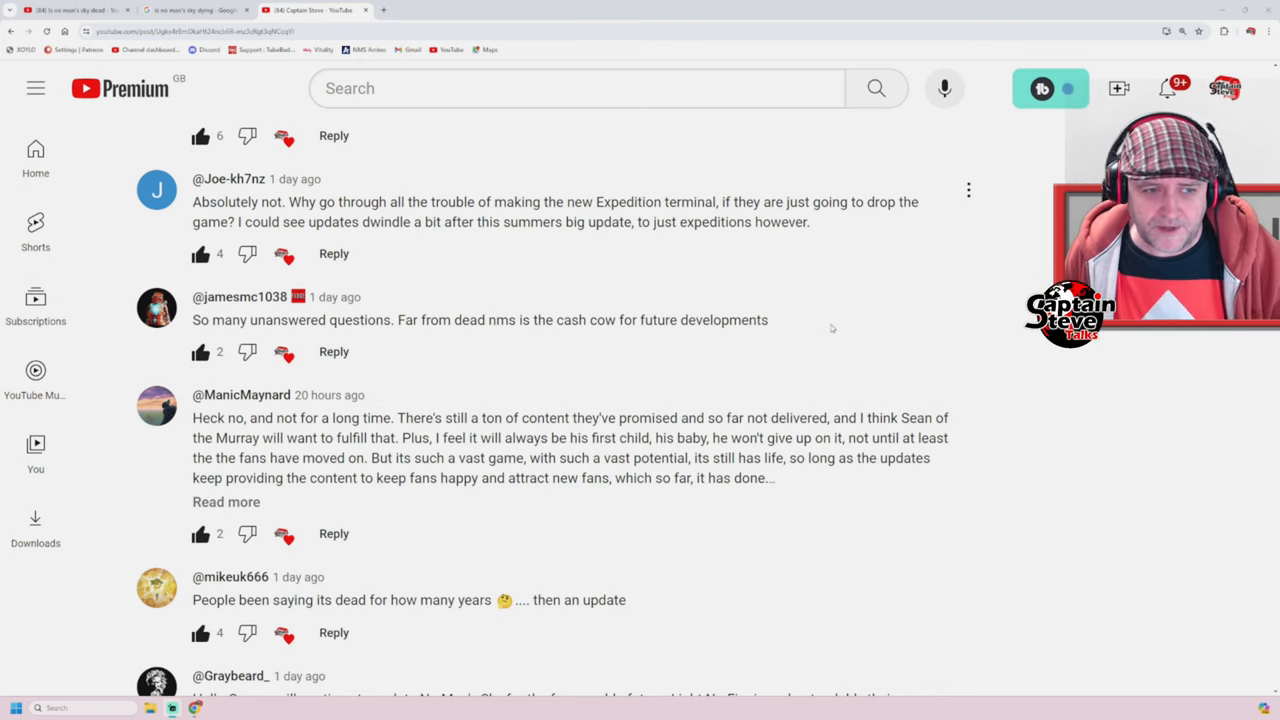
pyautogui.scroll(-3)
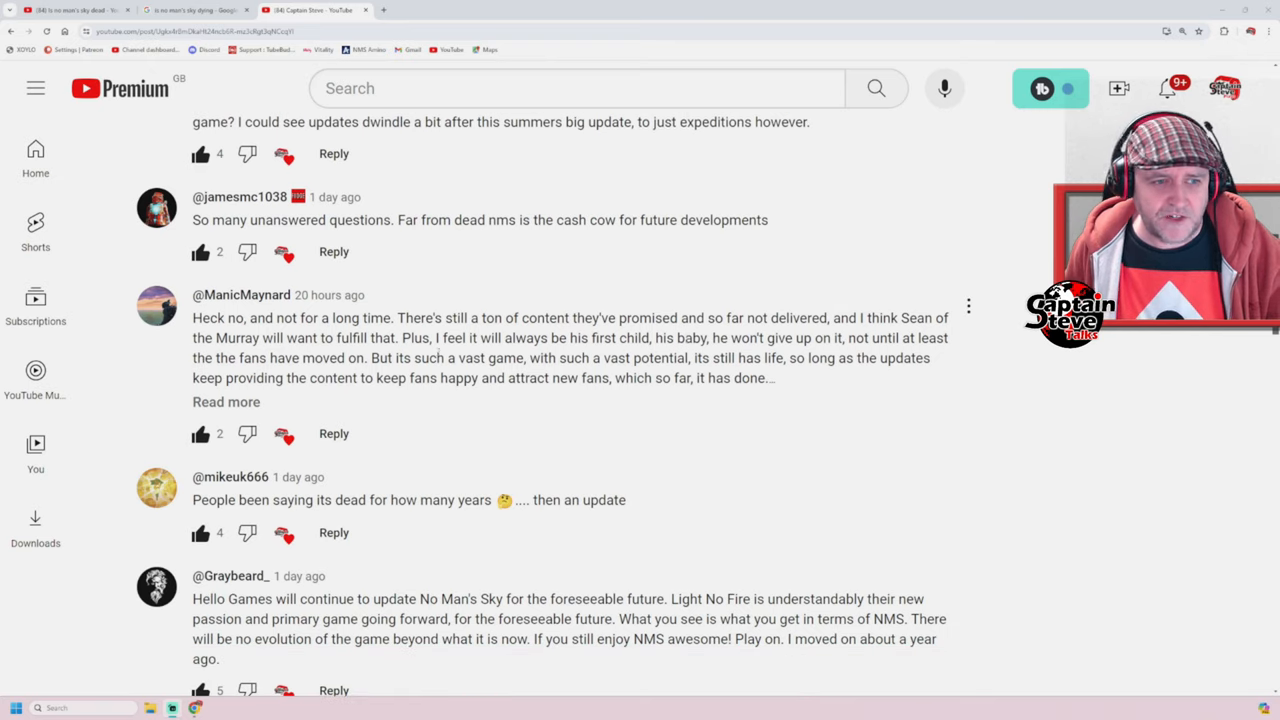
pyautogui.click(226, 401)
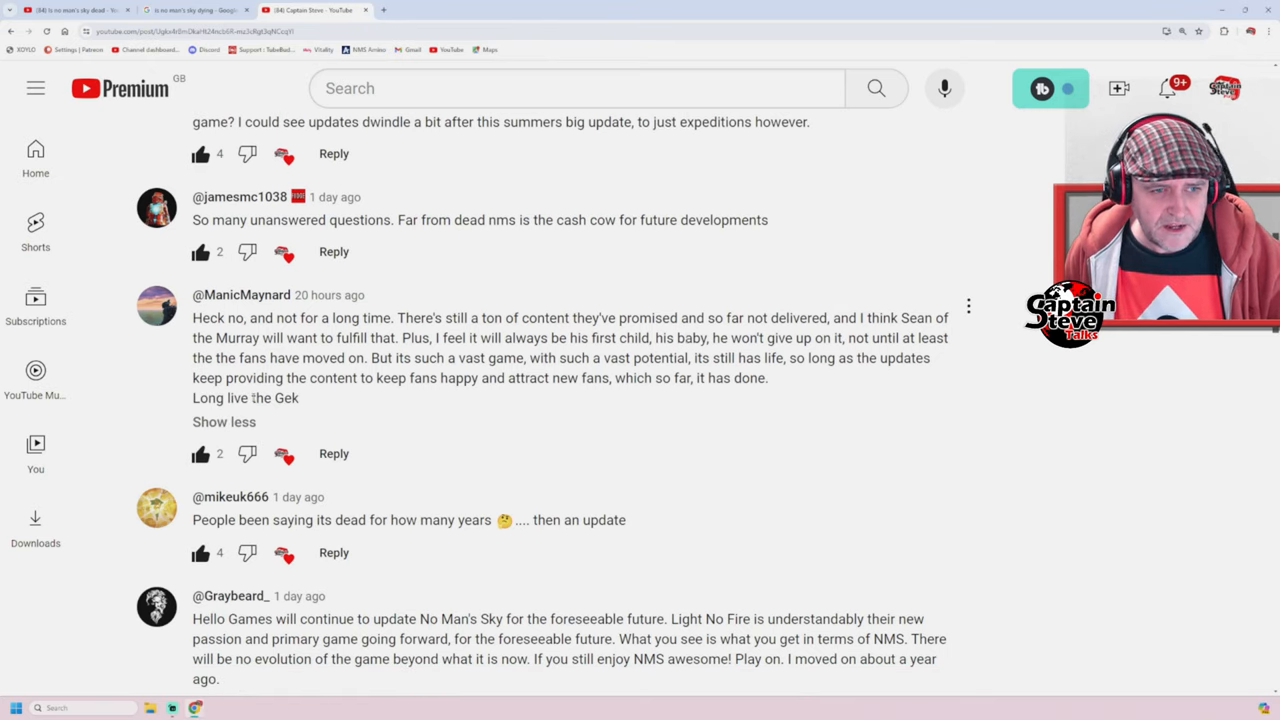
pyautogui.moveTo(503, 400)
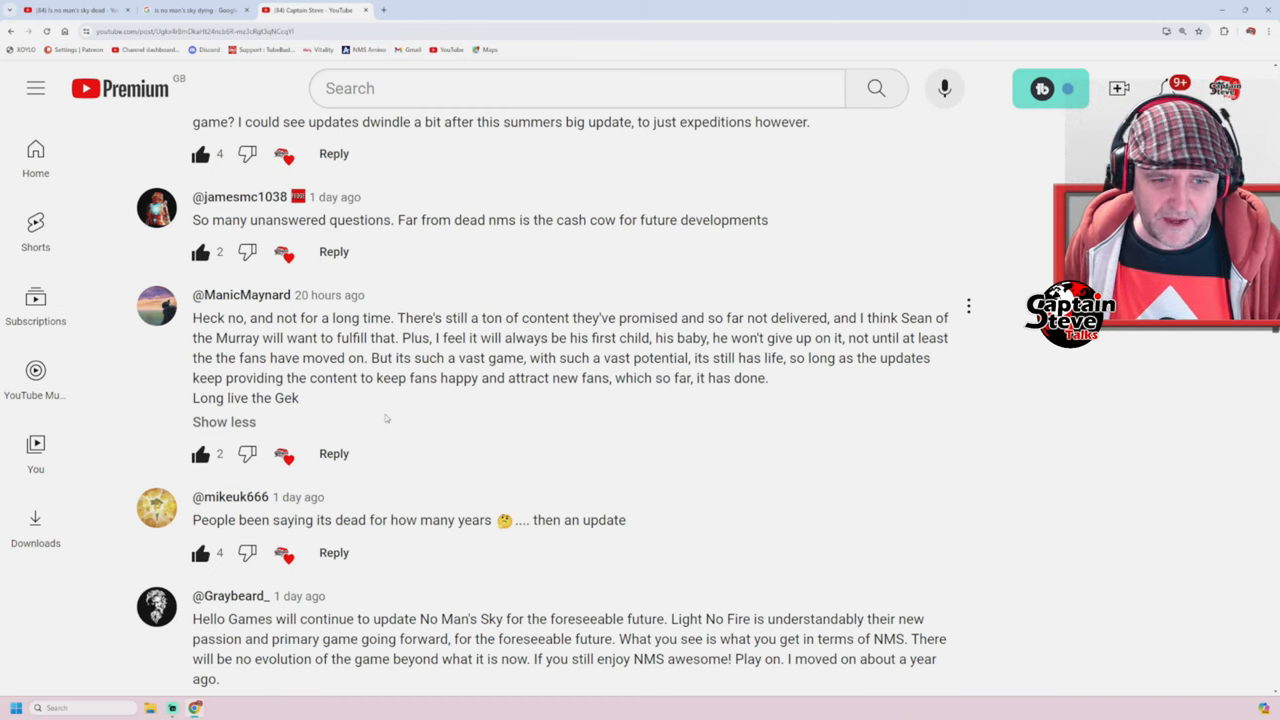
# Scroll to the comments saying 2024 would be big and the game has endless playability.
pyautogui.scroll(-3)
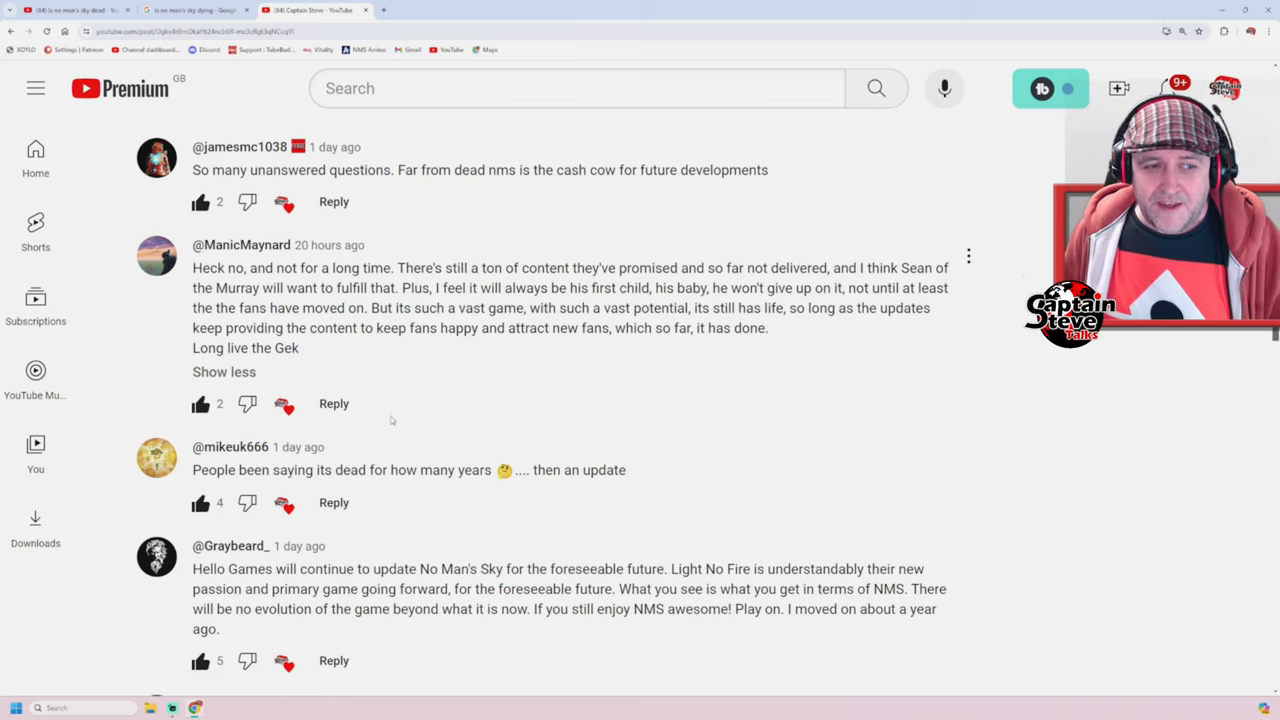
pyautogui.scroll(-3)
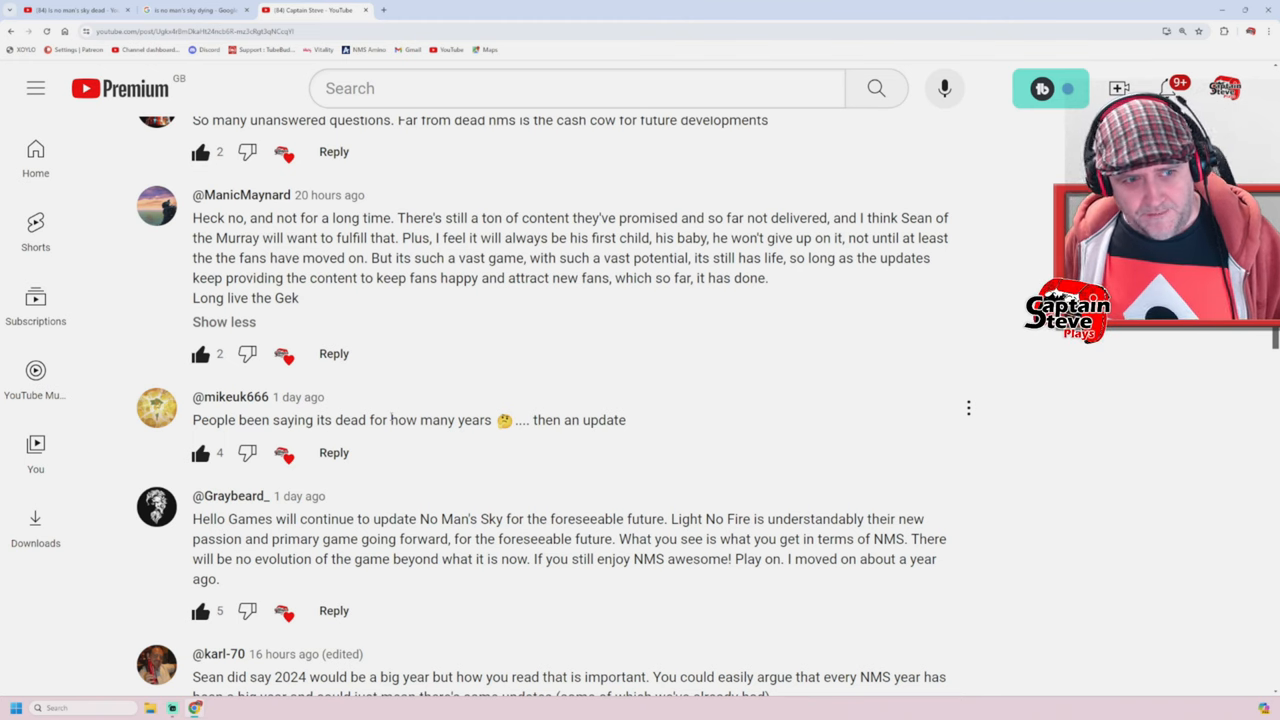
pyautogui.scroll(-3)
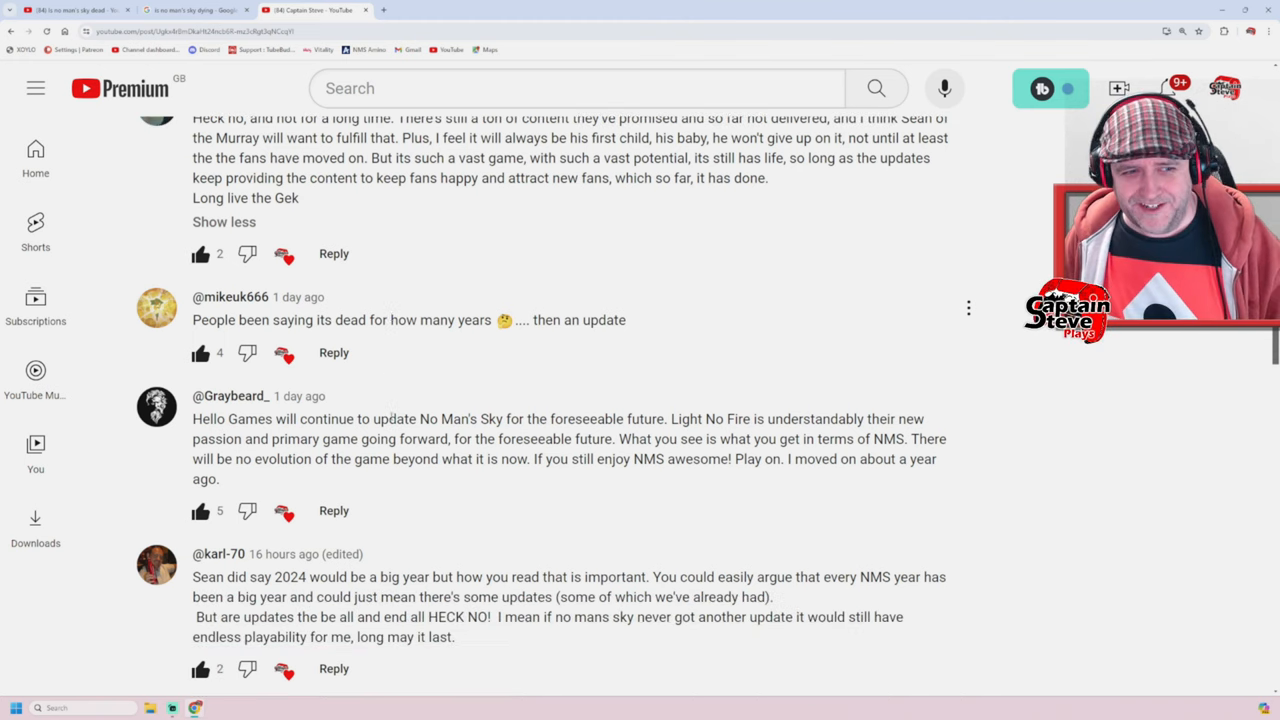
pyautogui.scroll(-3)
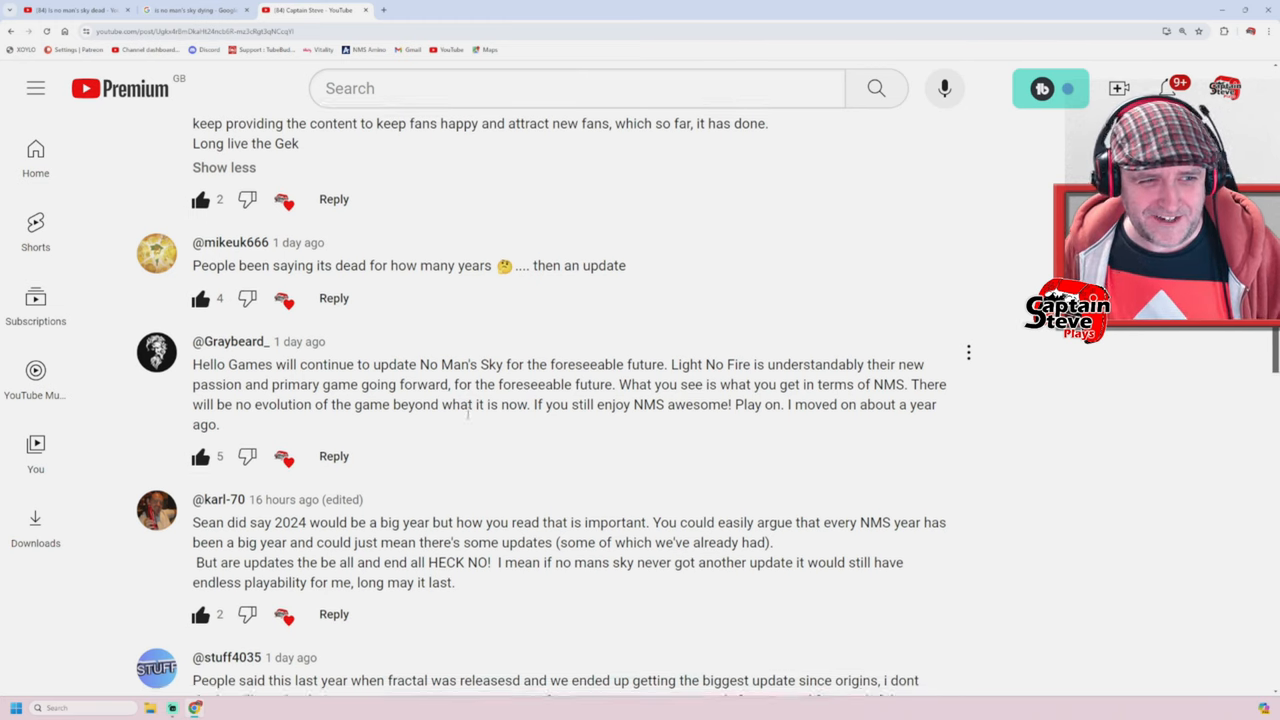
# Scroll to the comment on the biggest update since Origins, frigates and factions.
pyautogui.scroll(-3)
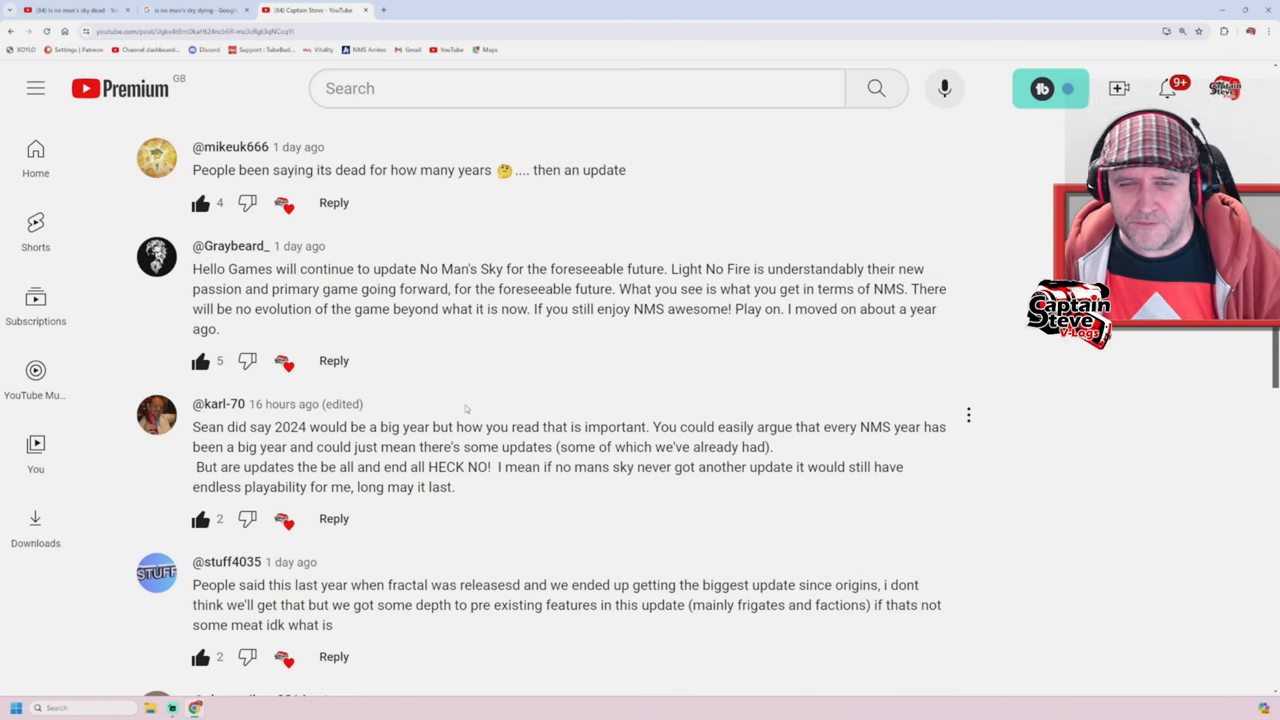
# Scroll to the reply from a player who left after the inventory restructure.
pyautogui.scroll(-3)
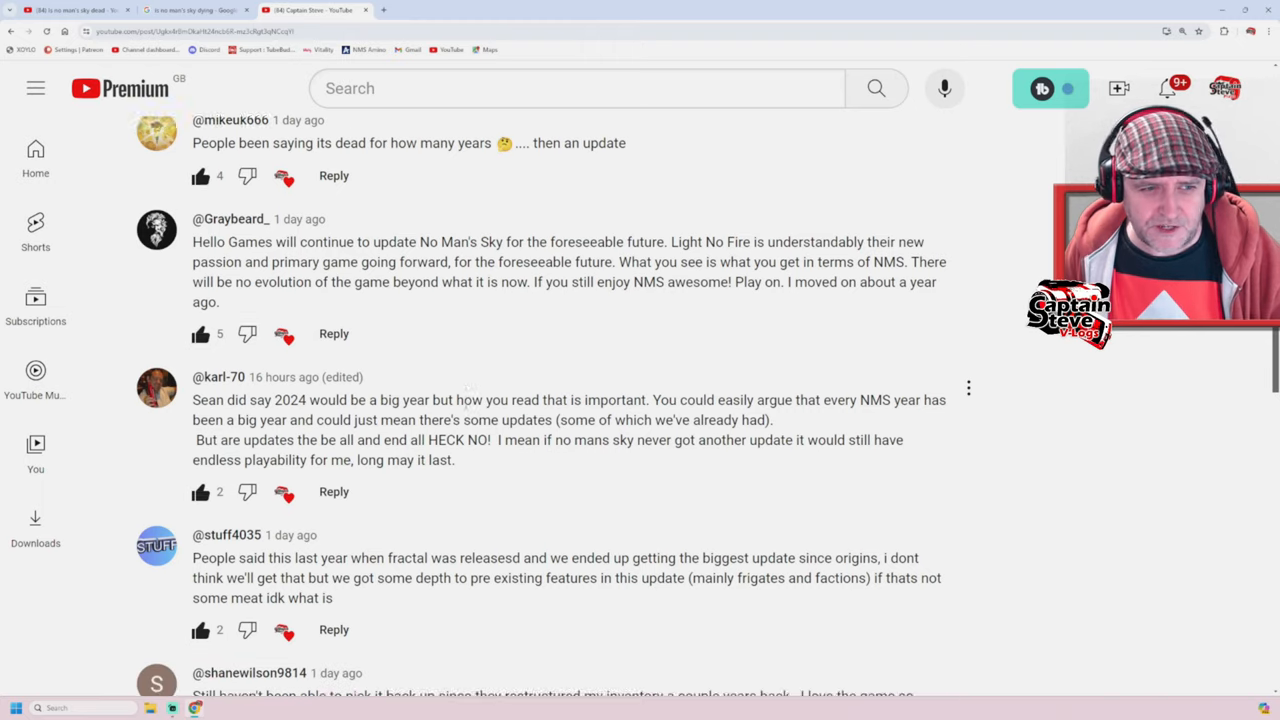
pyautogui.scroll(-3)
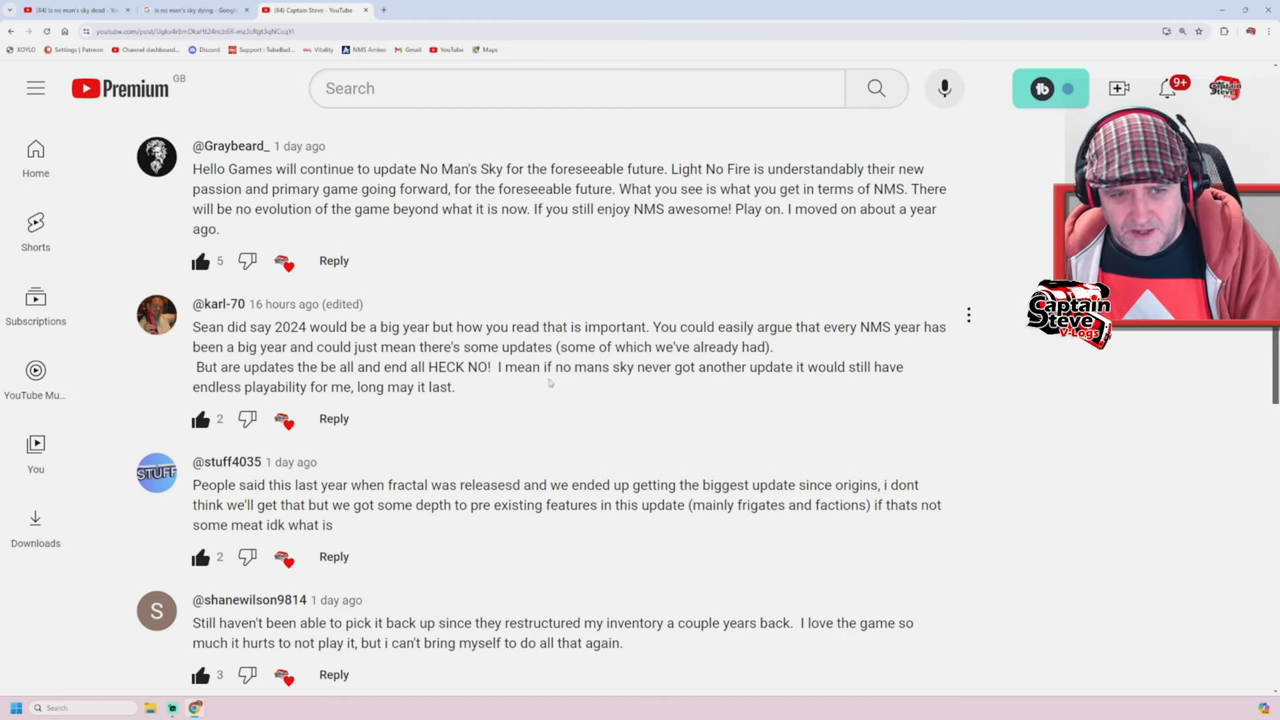
pyautogui.moveTo(700, 383)
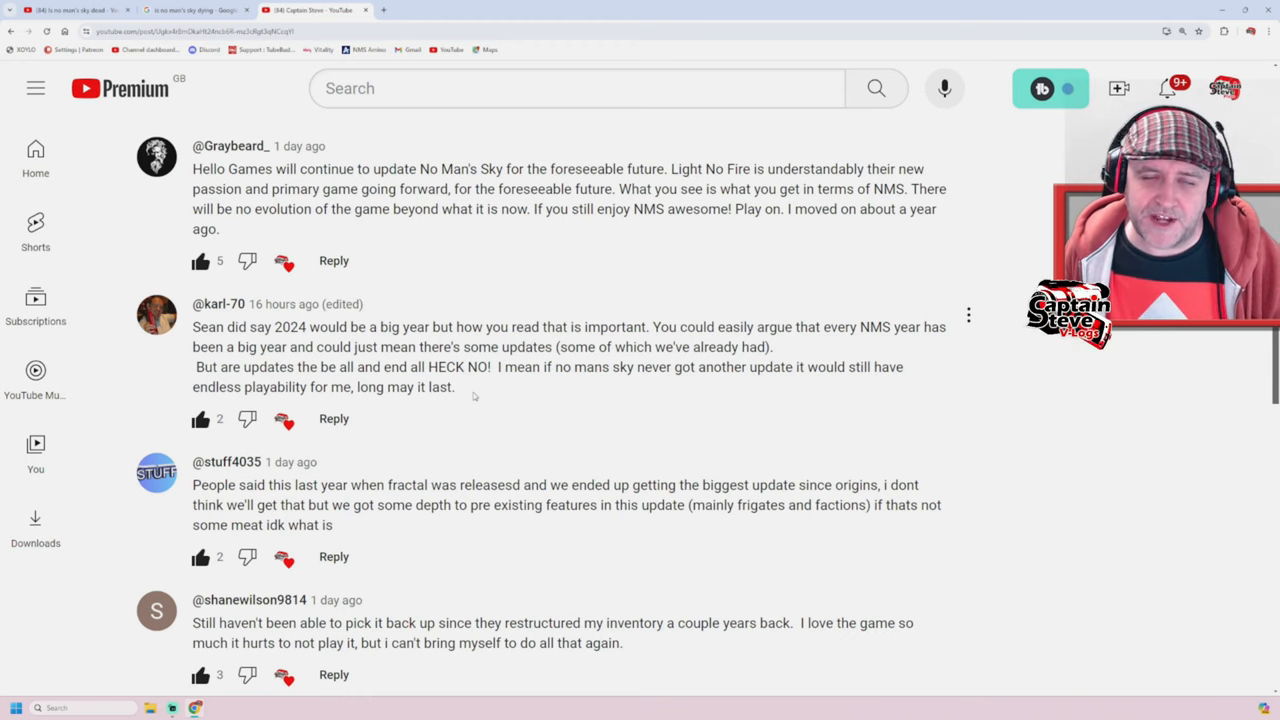
# Scroll to the reply hoping for a limitless endgame with more questline endings.
pyautogui.scroll(-3)
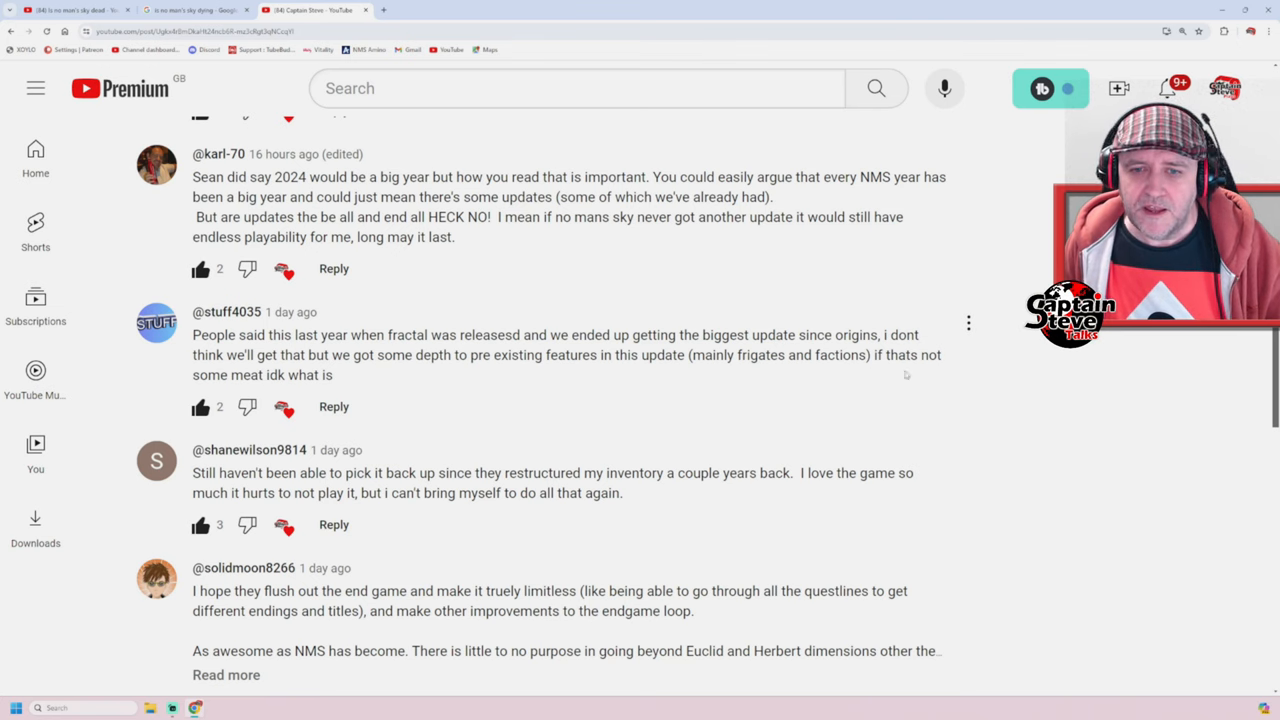
pyautogui.moveTo(347, 378)
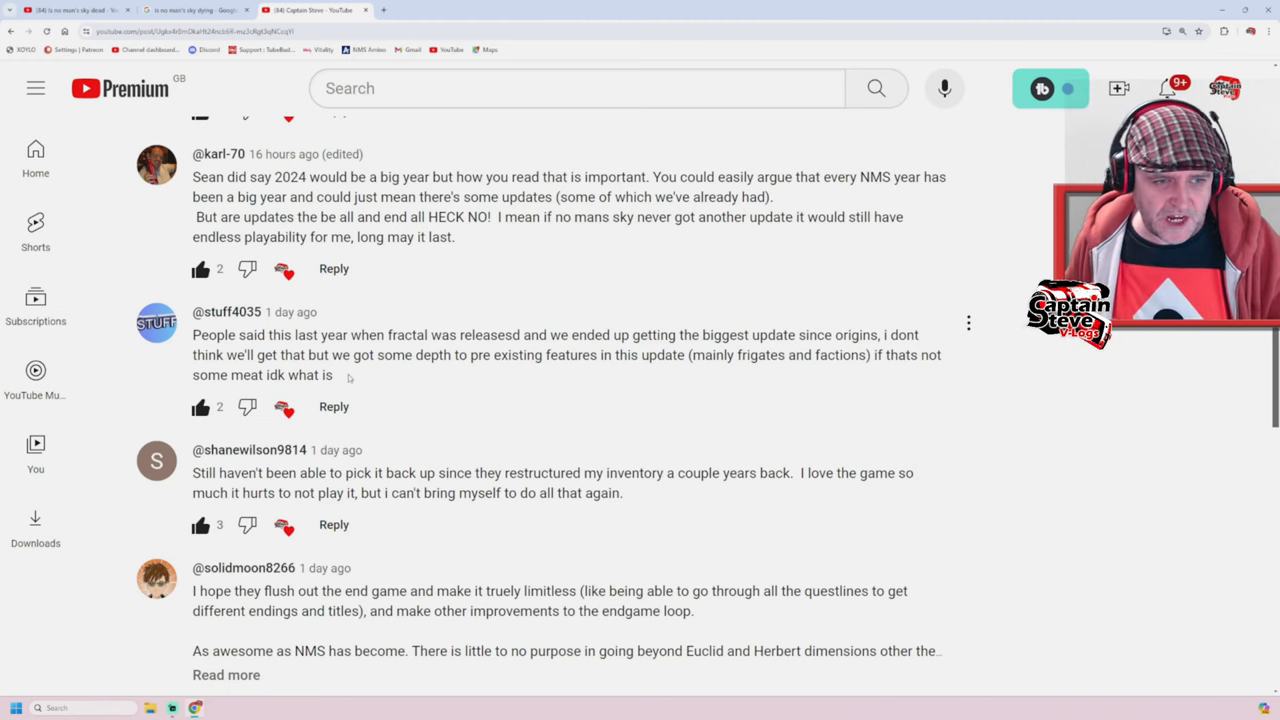
pyautogui.moveTo(451, 520)
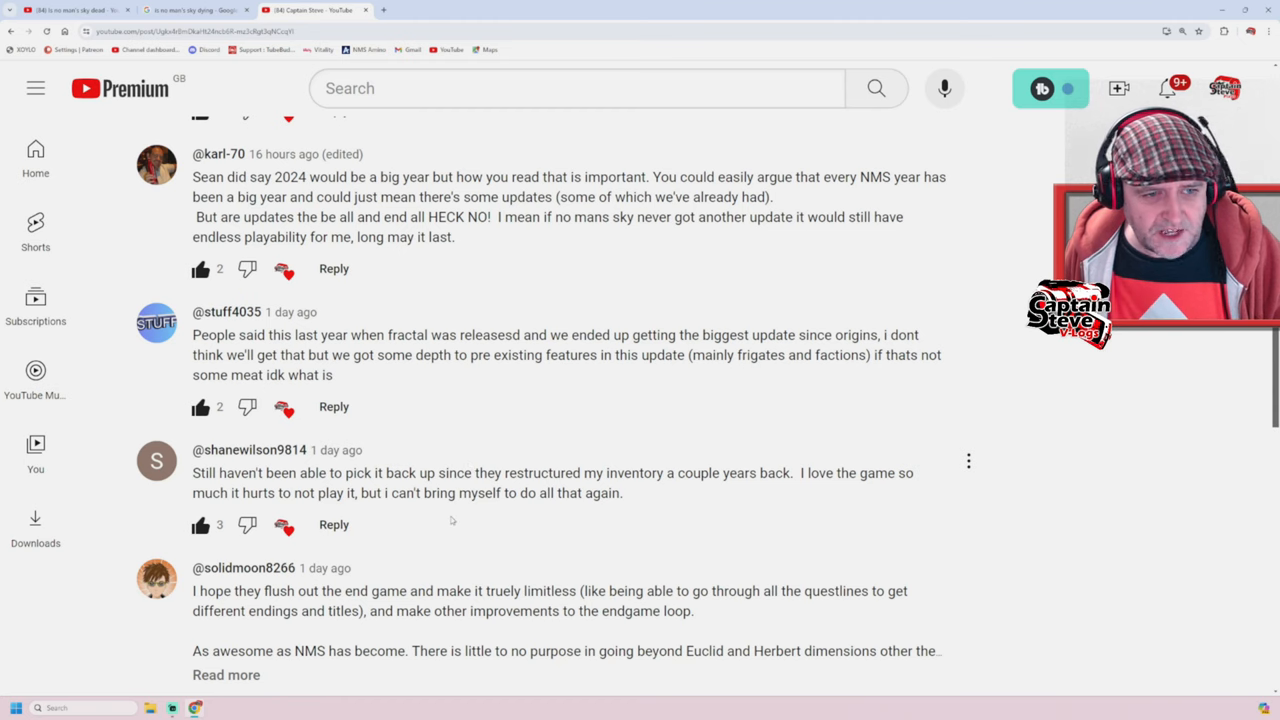
# Scroll to show the full limitless-endgame reply with its two likes.
pyautogui.scroll(-3)
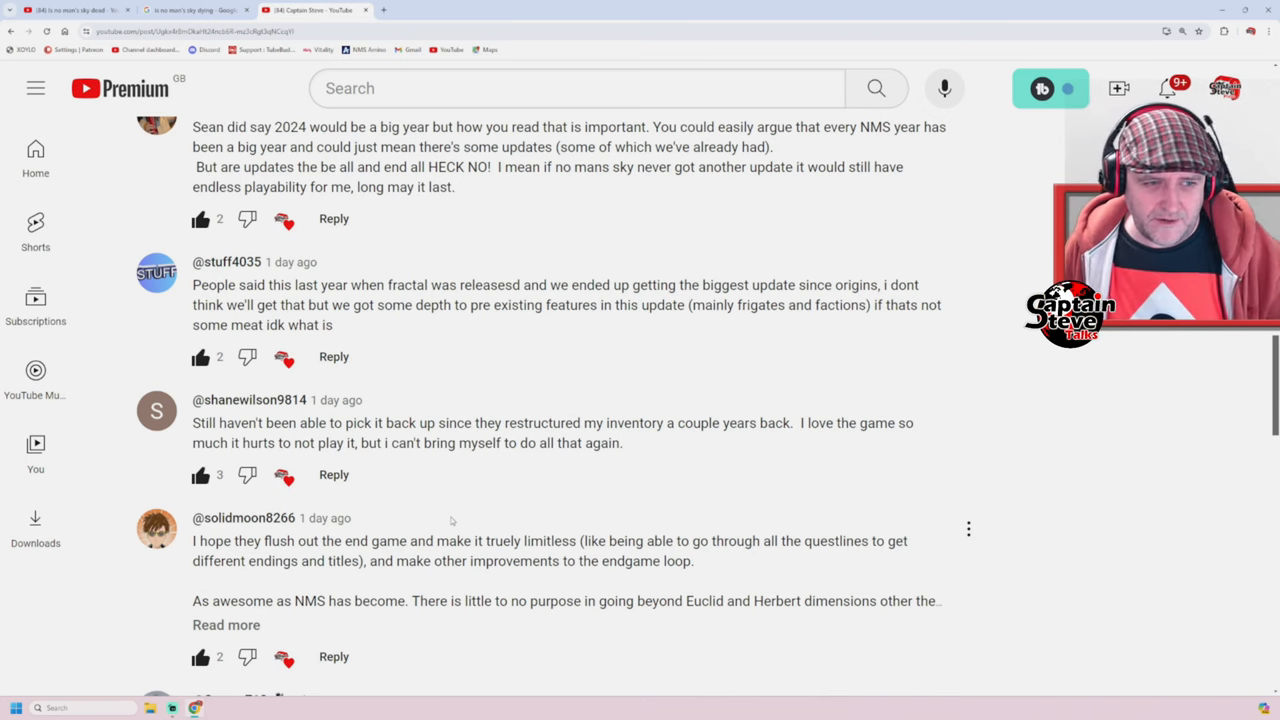
# Scroll to the comments asking 'are the majority of players with you?' and warning of self-fulfilling prophecy.
pyautogui.scroll(-3)
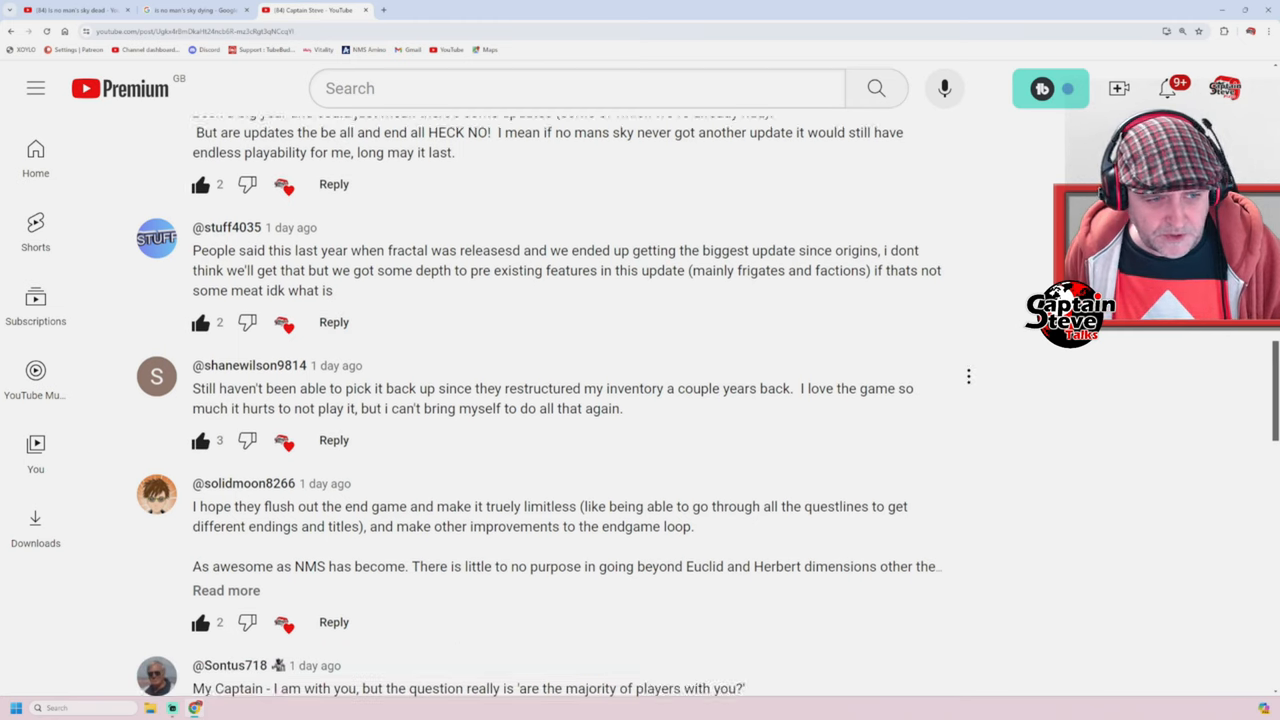
pyautogui.scroll(-3)
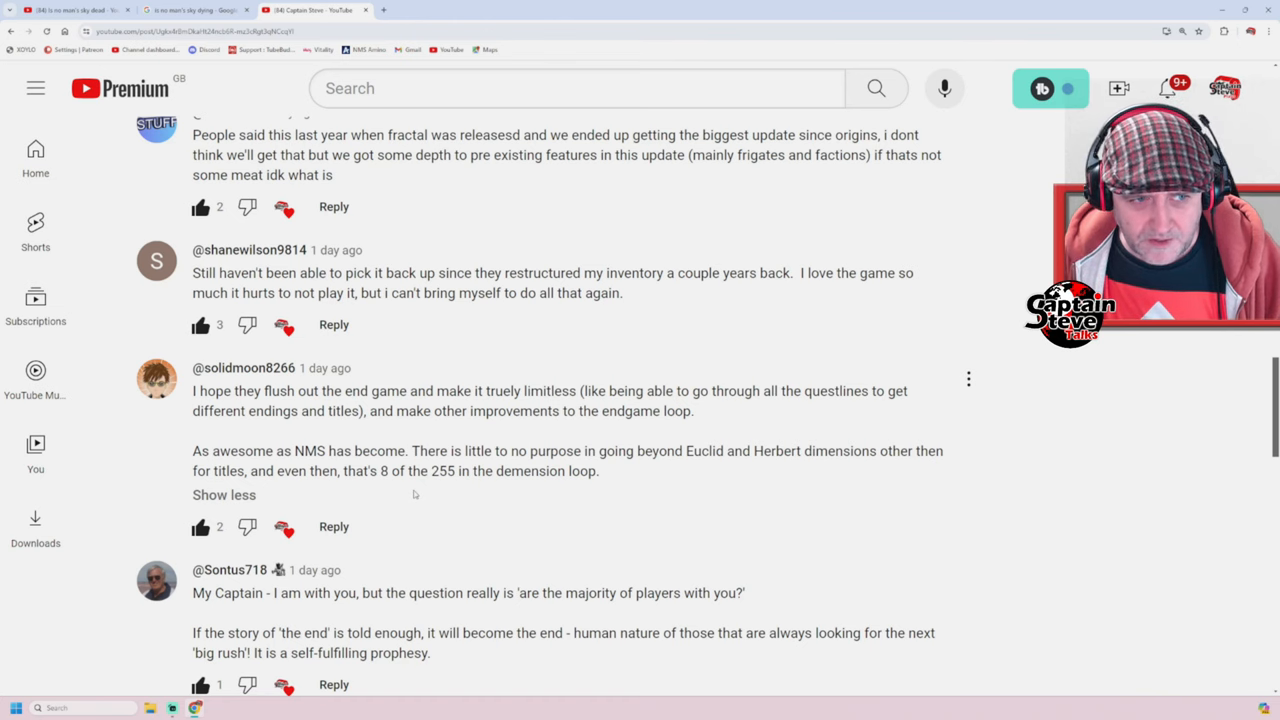
pyautogui.scroll(-3)
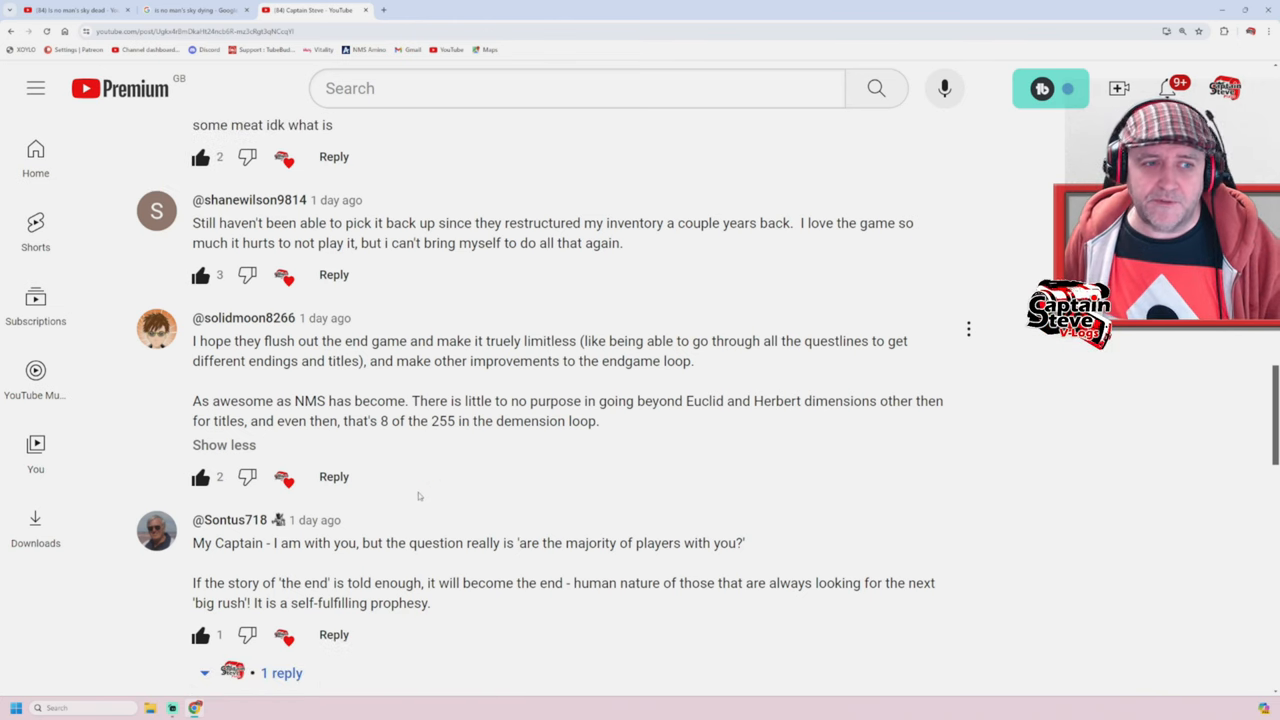
pyautogui.scroll(-3)
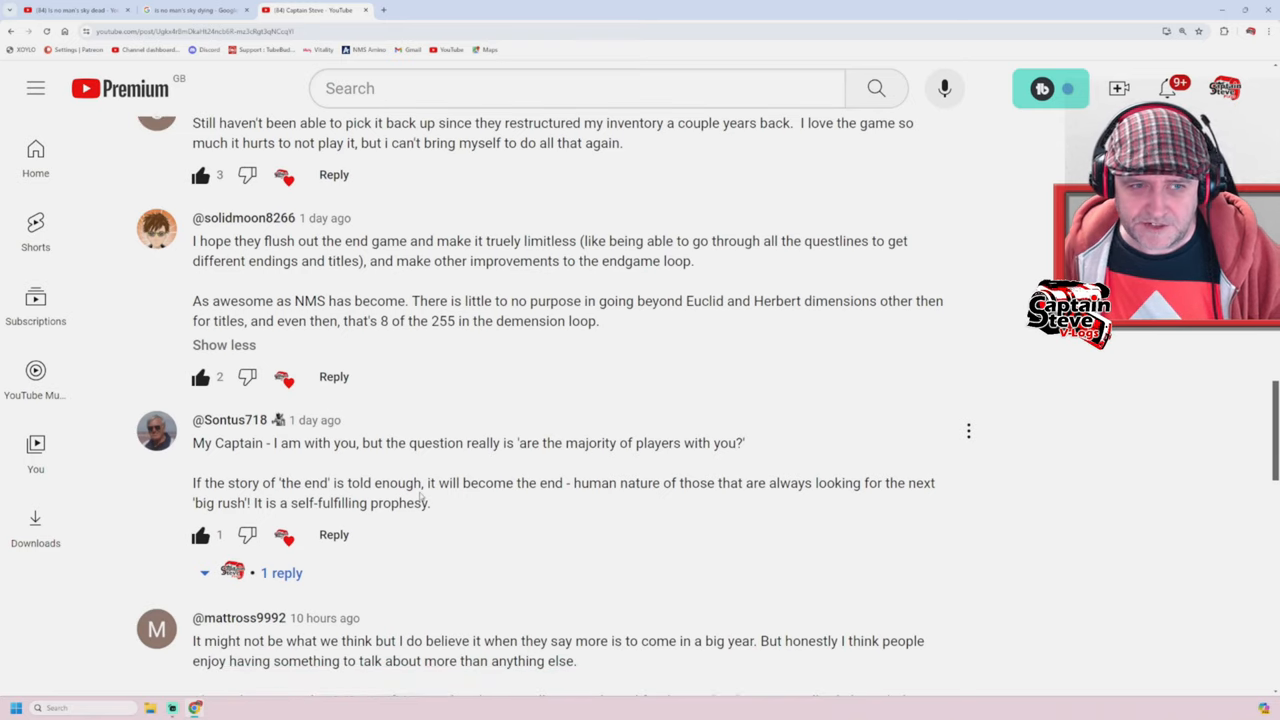
pyautogui.scroll(-3)
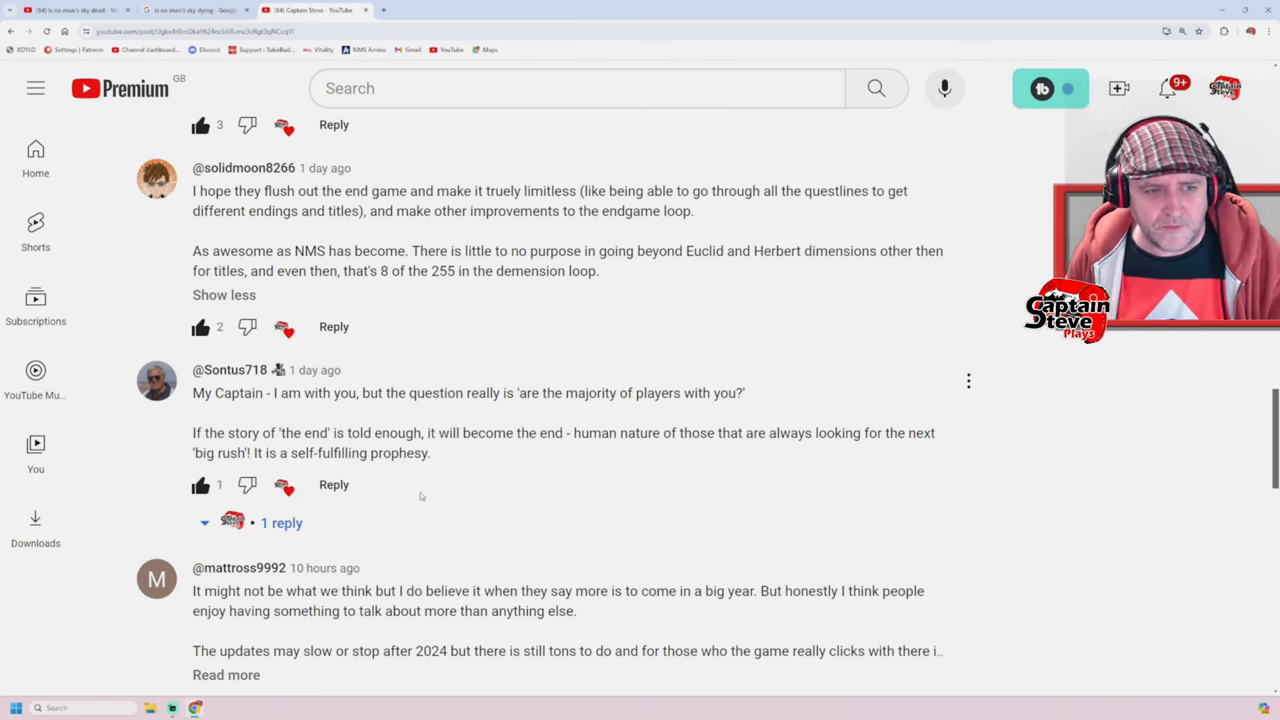
pyautogui.moveTo(387, 471)
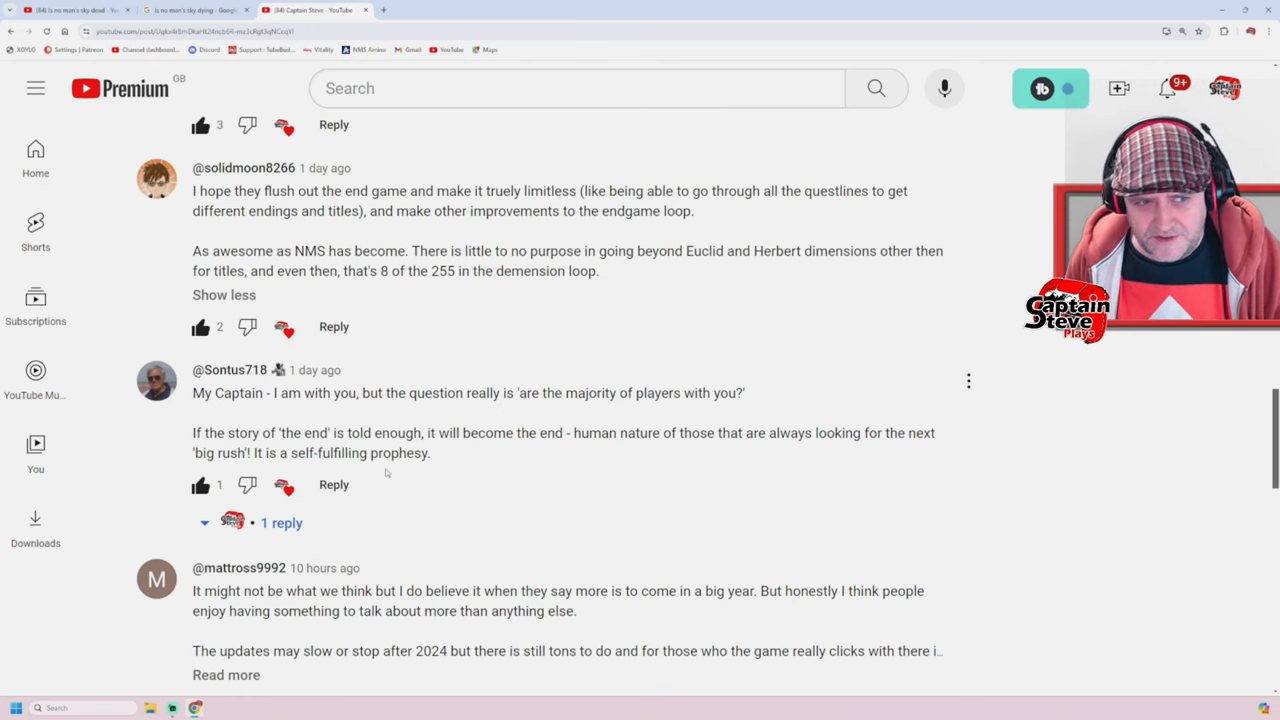
# Scroll to the channel's reply noting Steam player numbers mirror video views.
pyautogui.scroll(-3)
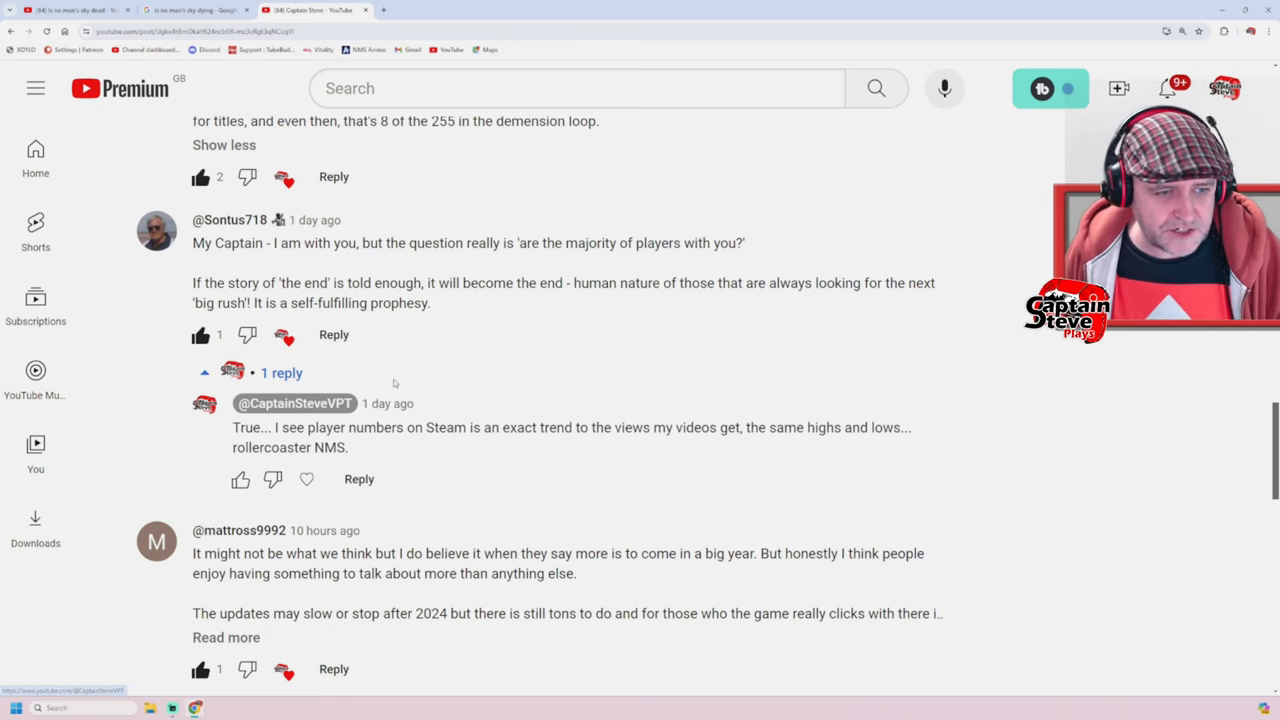
# Expand the long comment about updates slowing after 2024 to read it in full.
pyautogui.scroll(-3)
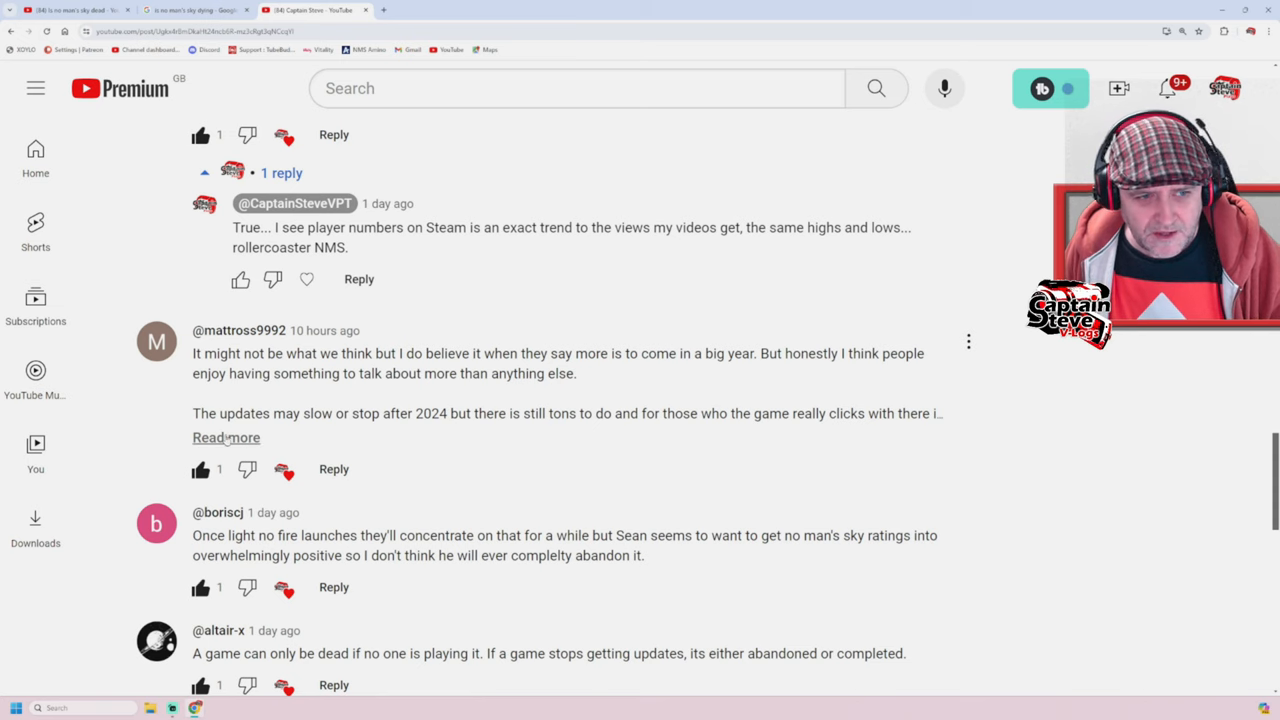
pyautogui.click(226, 437)
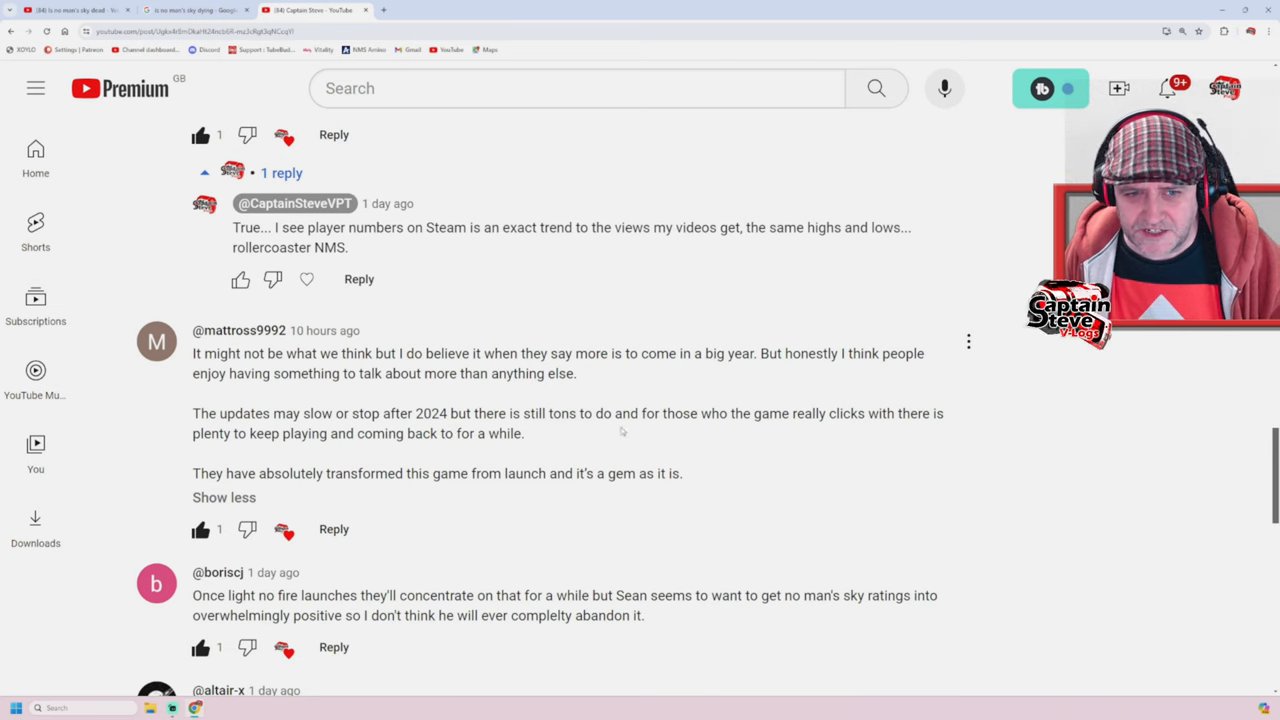
pyautogui.moveTo(776, 429)
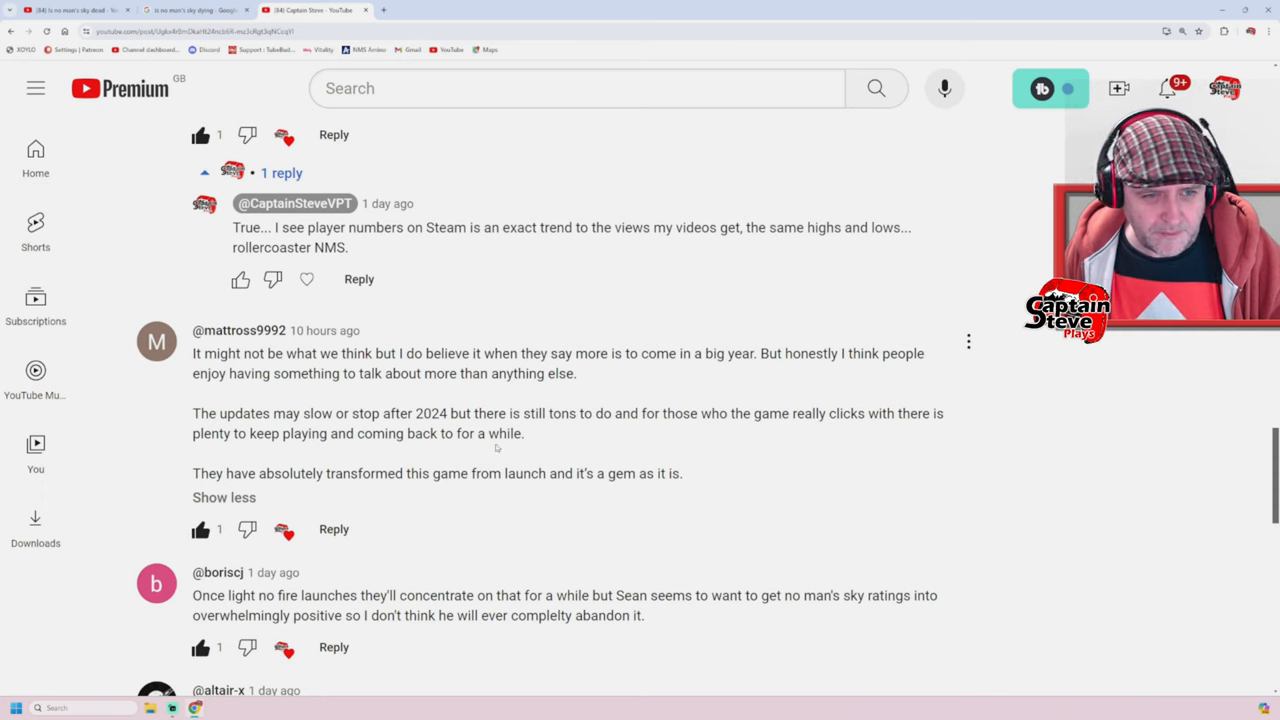
pyautogui.moveTo(415, 490)
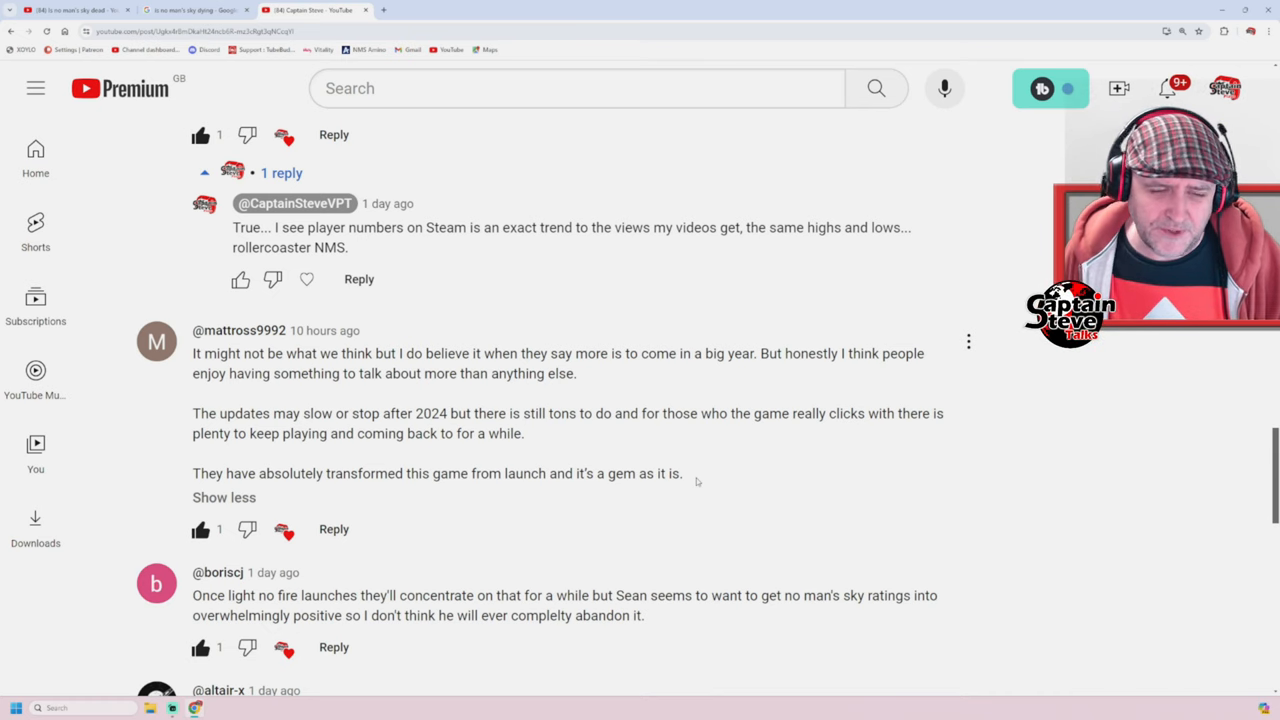
# Scroll down to the comment saying a game is only dead if nobody plays it.
pyautogui.scroll(-3)
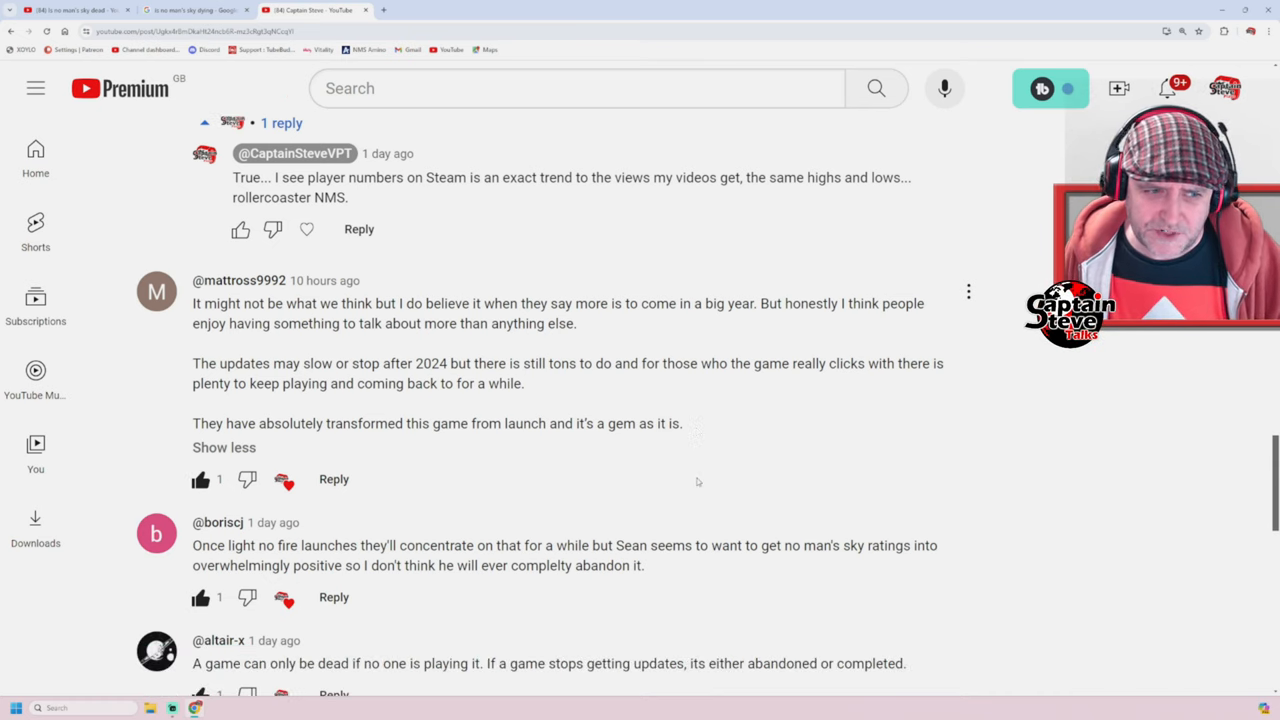
pyautogui.scroll(-3)
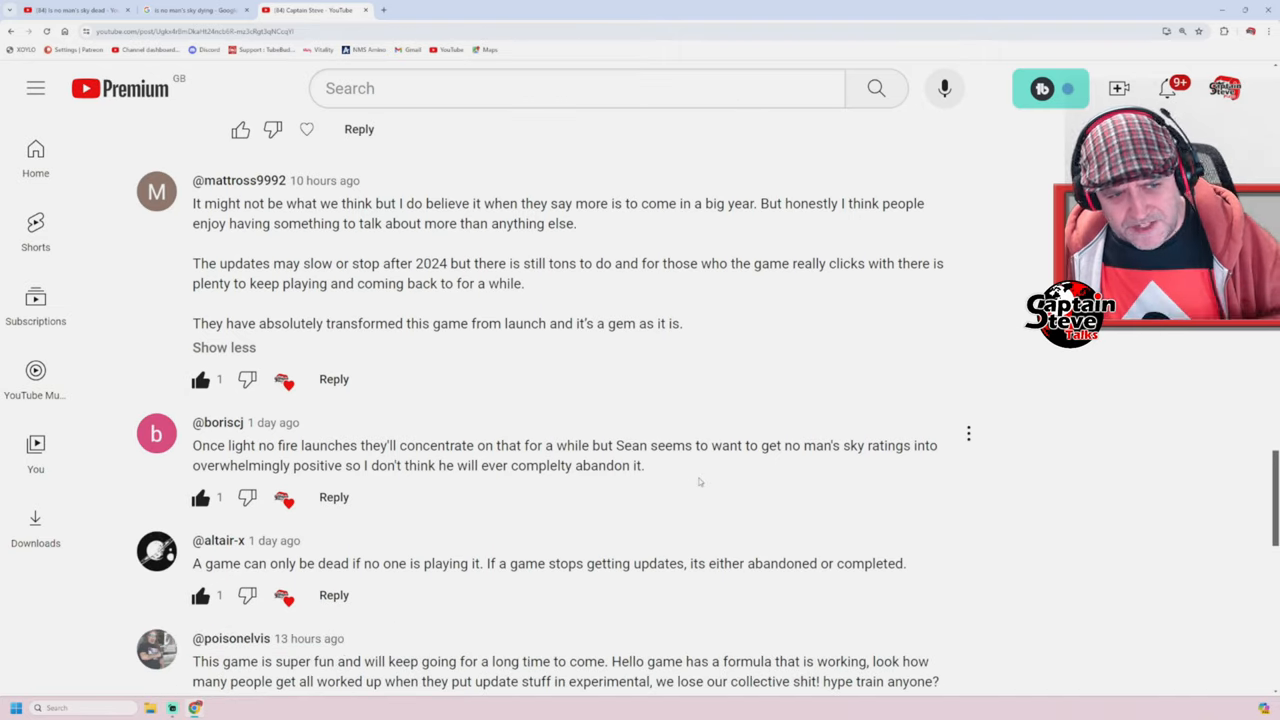
pyautogui.scroll(-3)
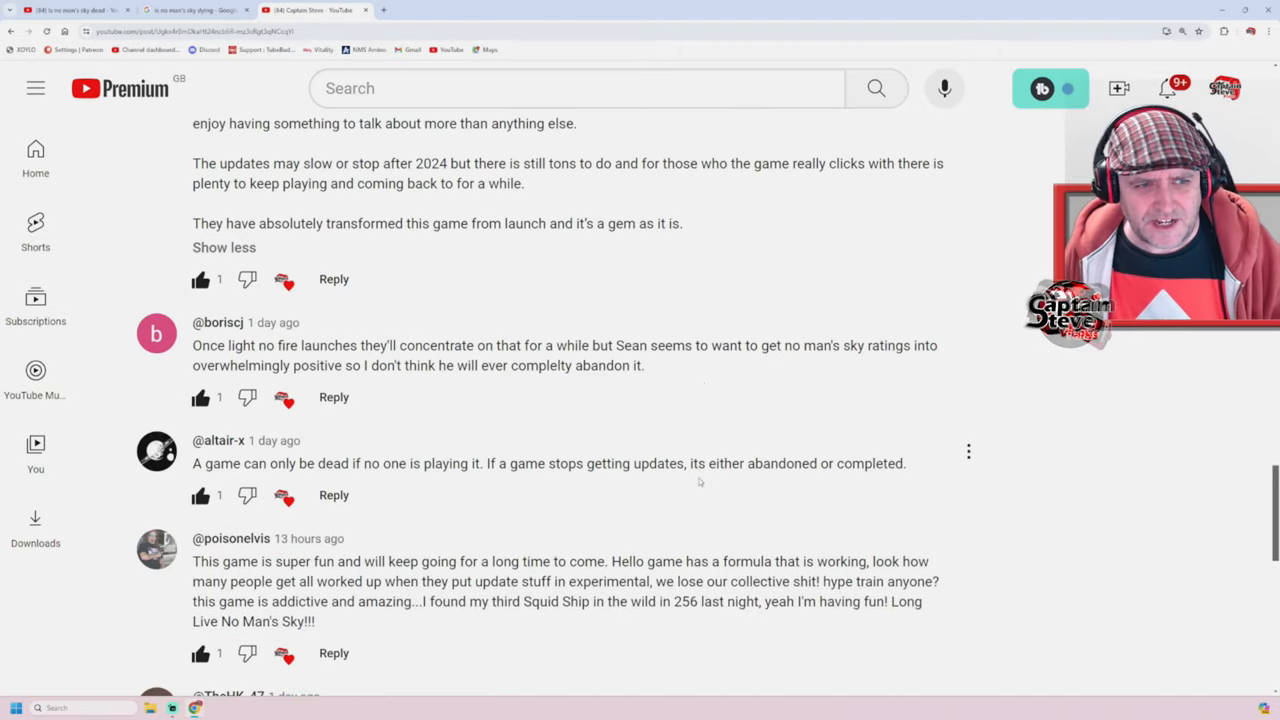
pyautogui.scroll(-3)
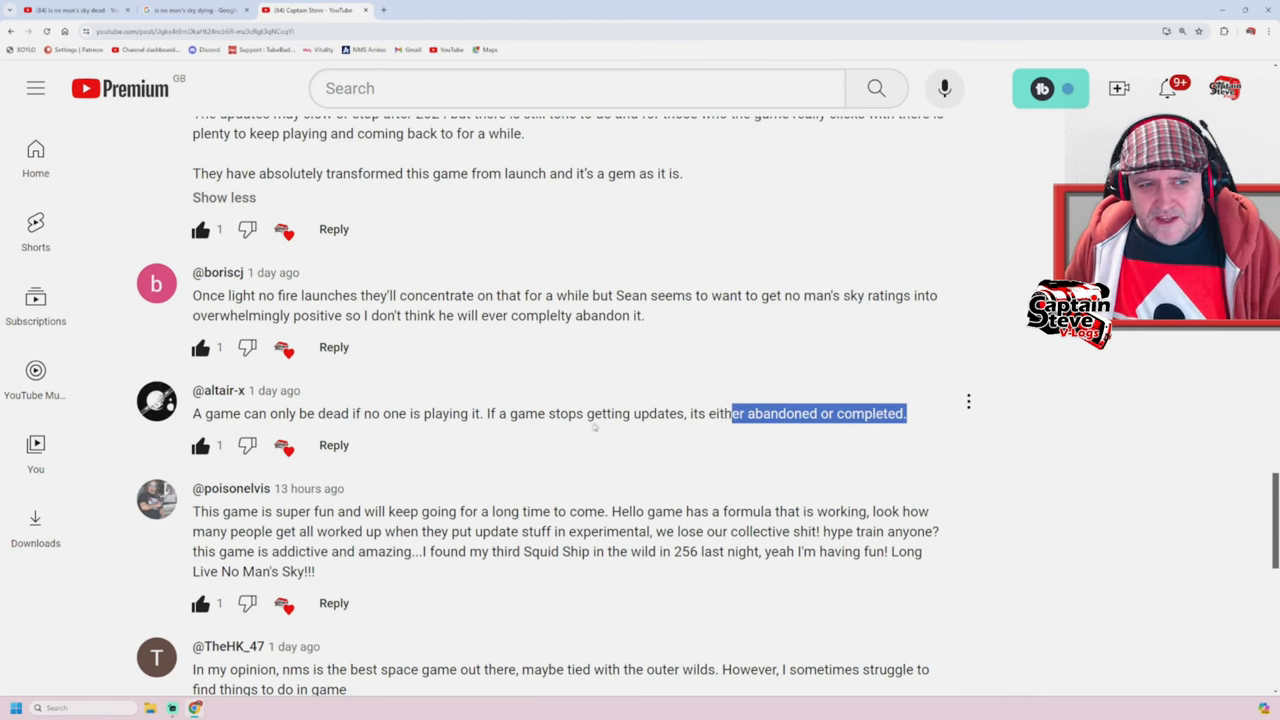
# Highlight the comment saying a game is only dead if no one plays it.
pyautogui.moveTo(735, 413); pyautogui.dragTo(205, 413)
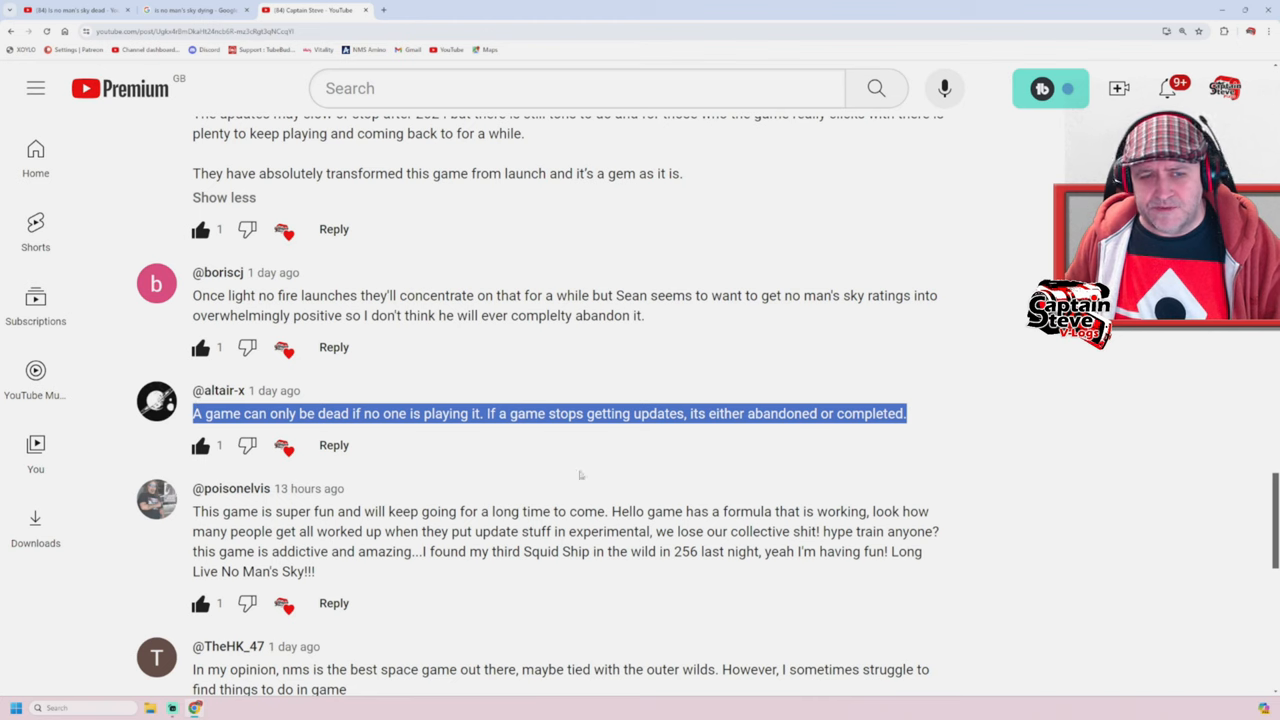
pyautogui.moveTo(998, 510)
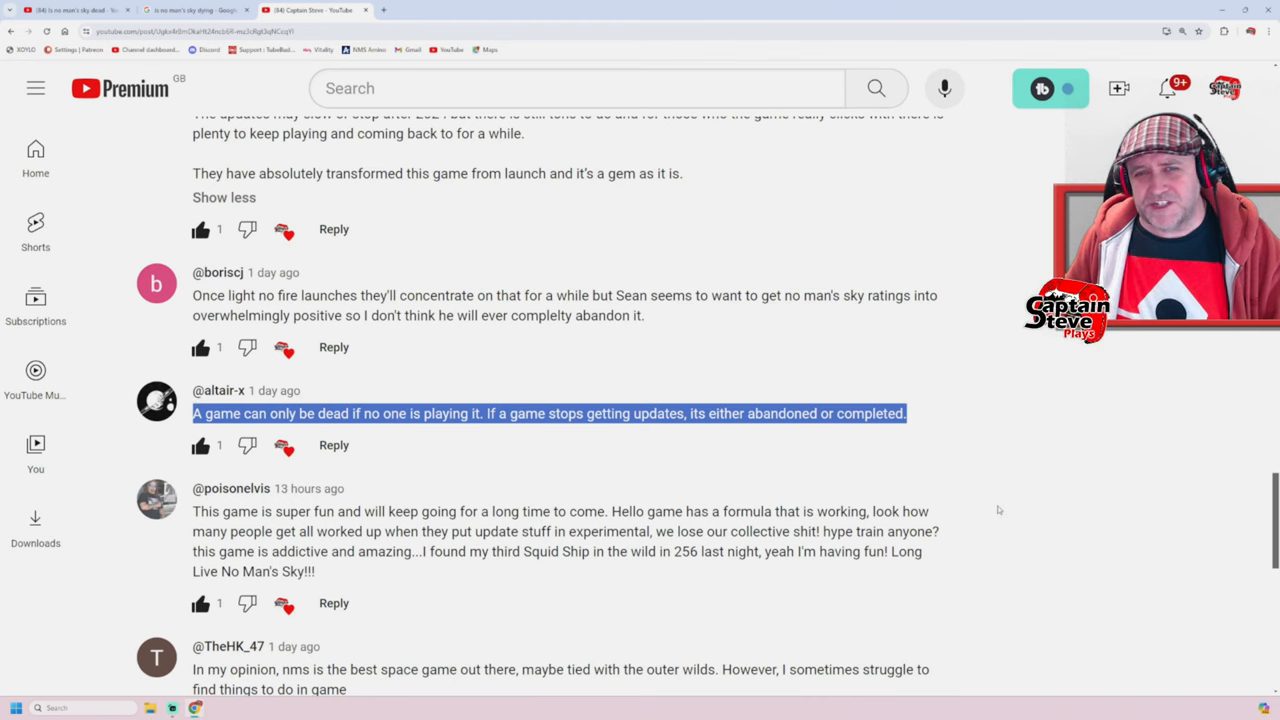
pyautogui.moveTo(1046, 573)
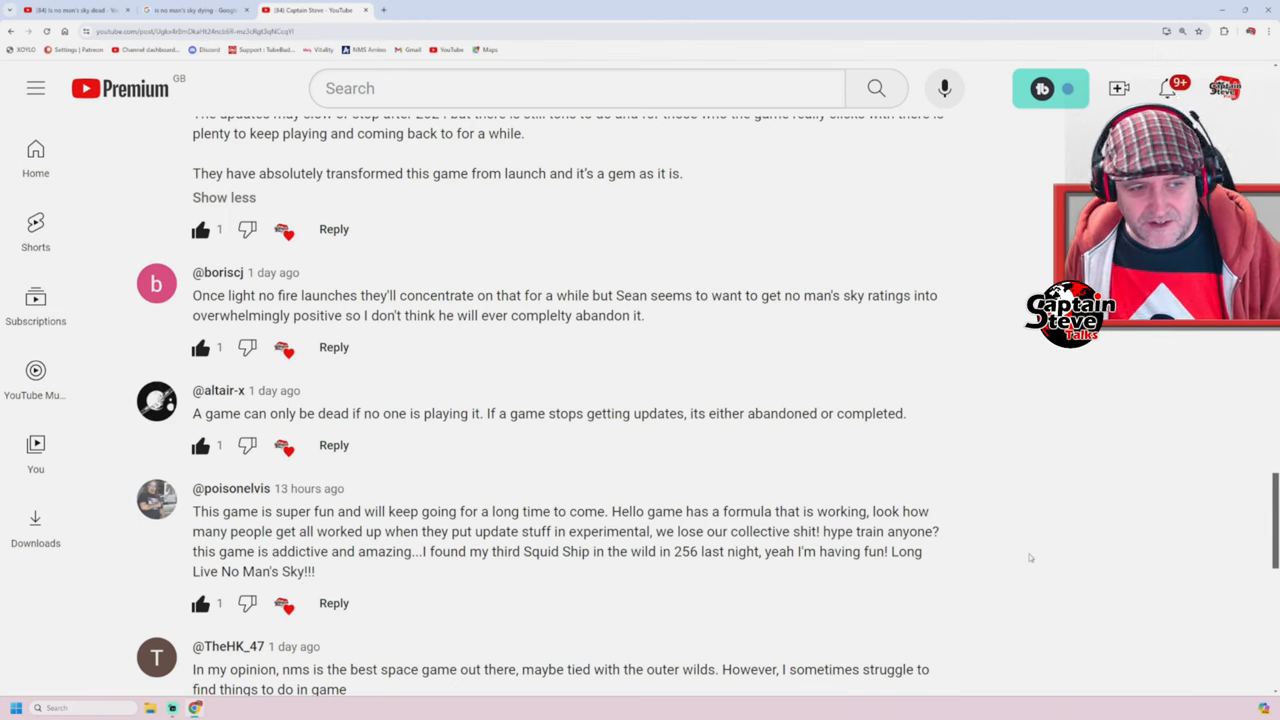
# Scroll to the reply saying Hello Games need their fans until NMS II releases.
pyautogui.scroll(-3)
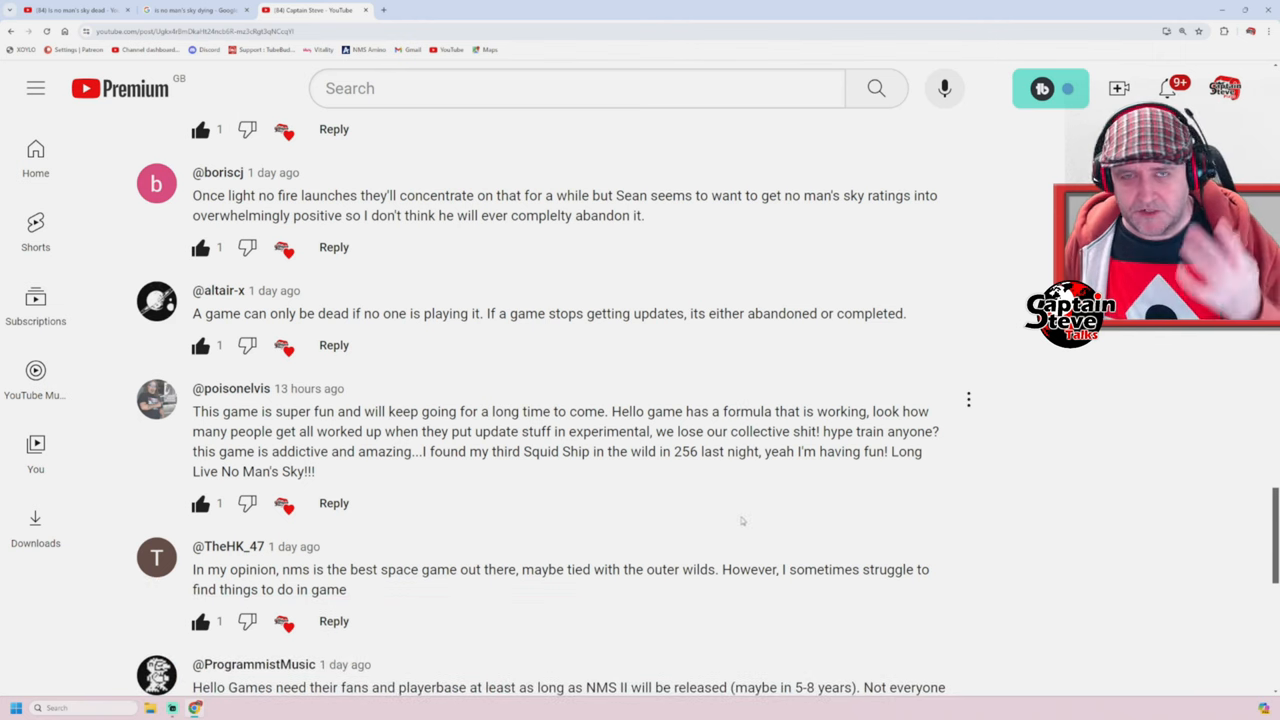
pyautogui.scroll(-3)
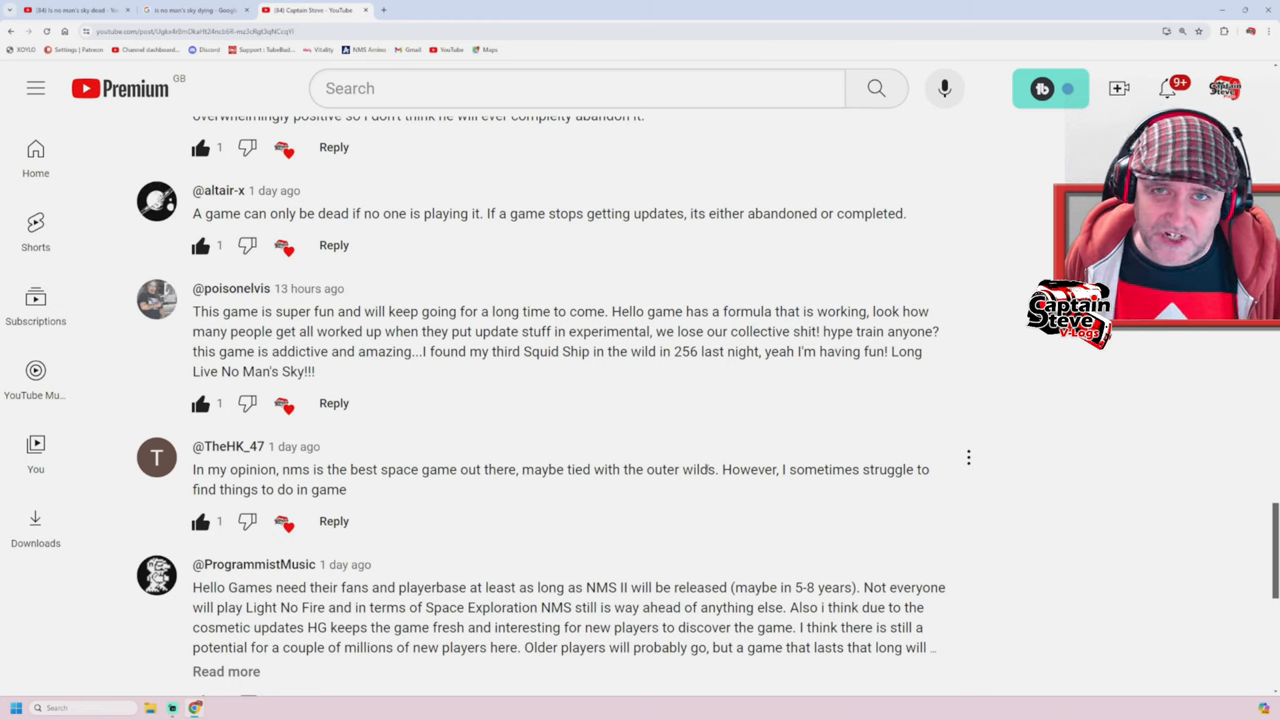
# Scroll to the reply about playing Helldivers 2 but returning to NMS for weekend missions.
pyautogui.scroll(-3)
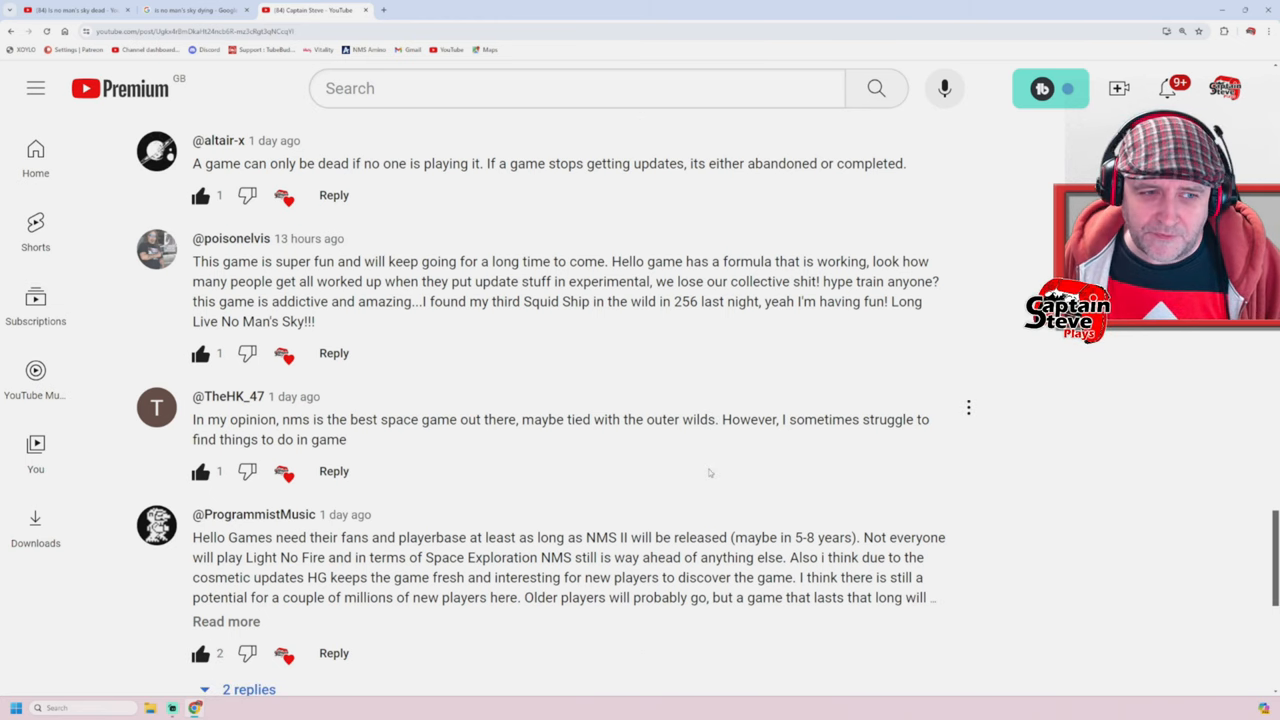
pyautogui.scroll(-3)
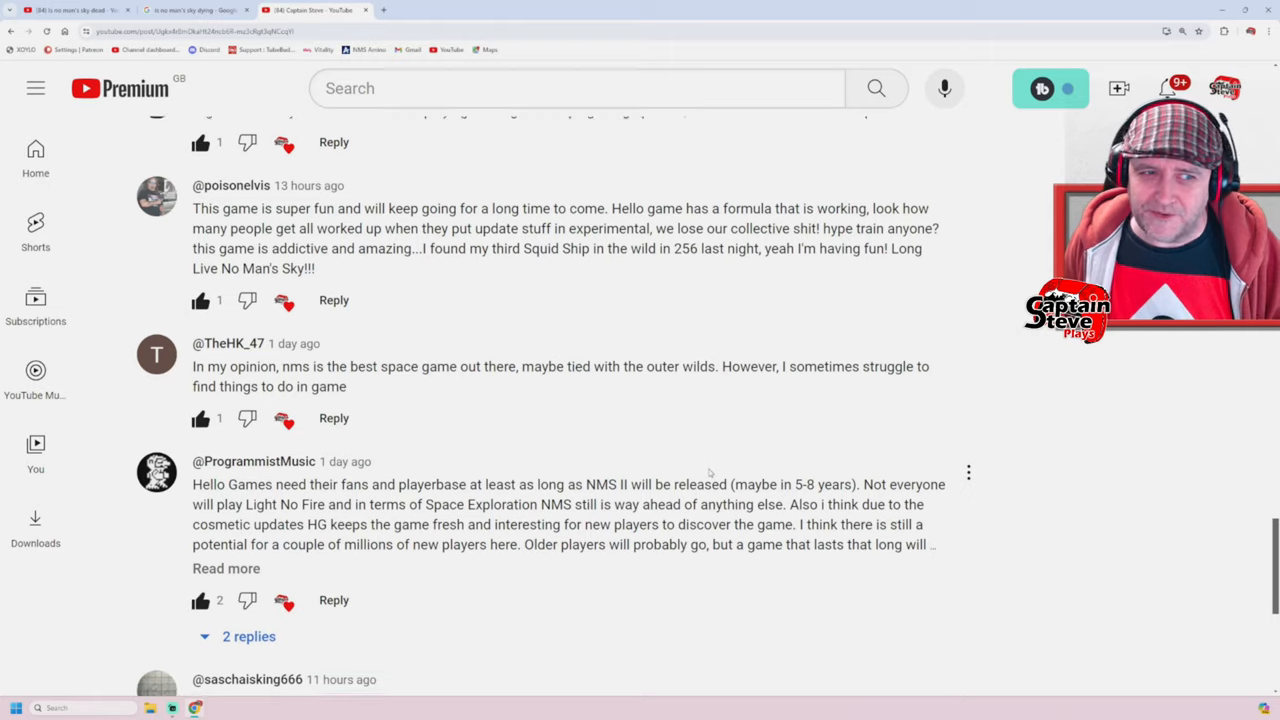
pyautogui.scroll(-3)
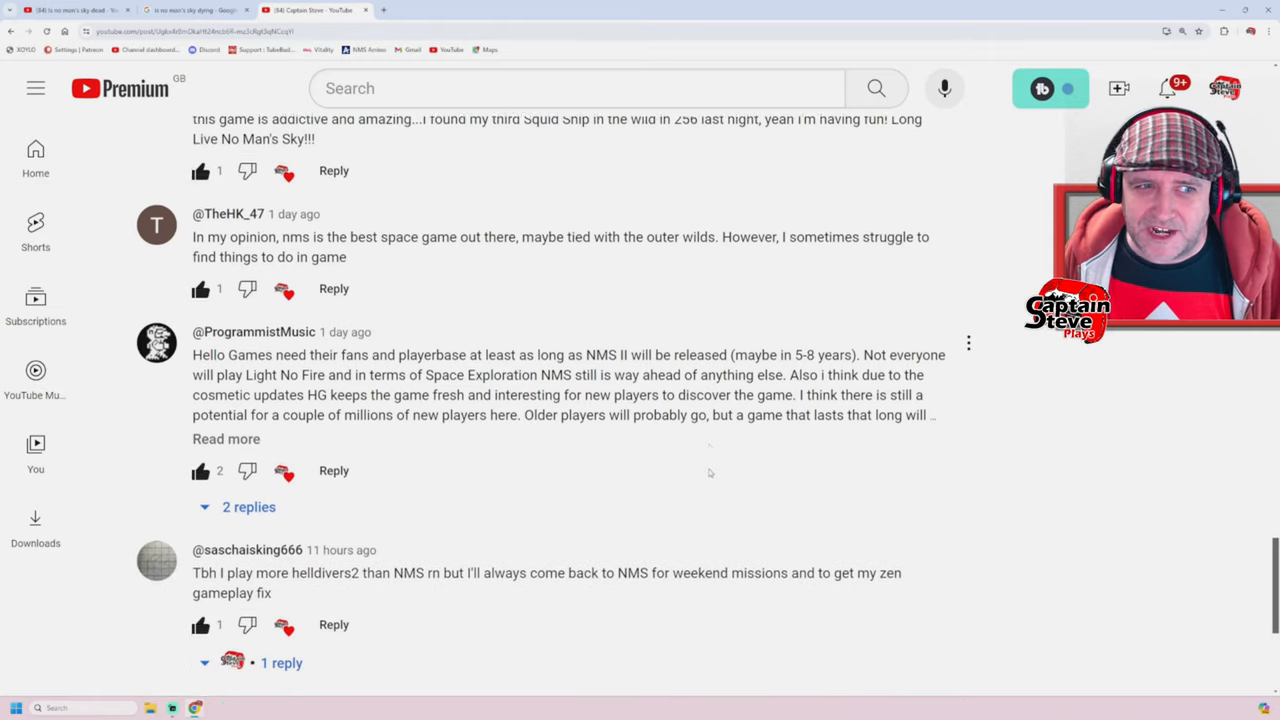
pyautogui.scroll(-3)
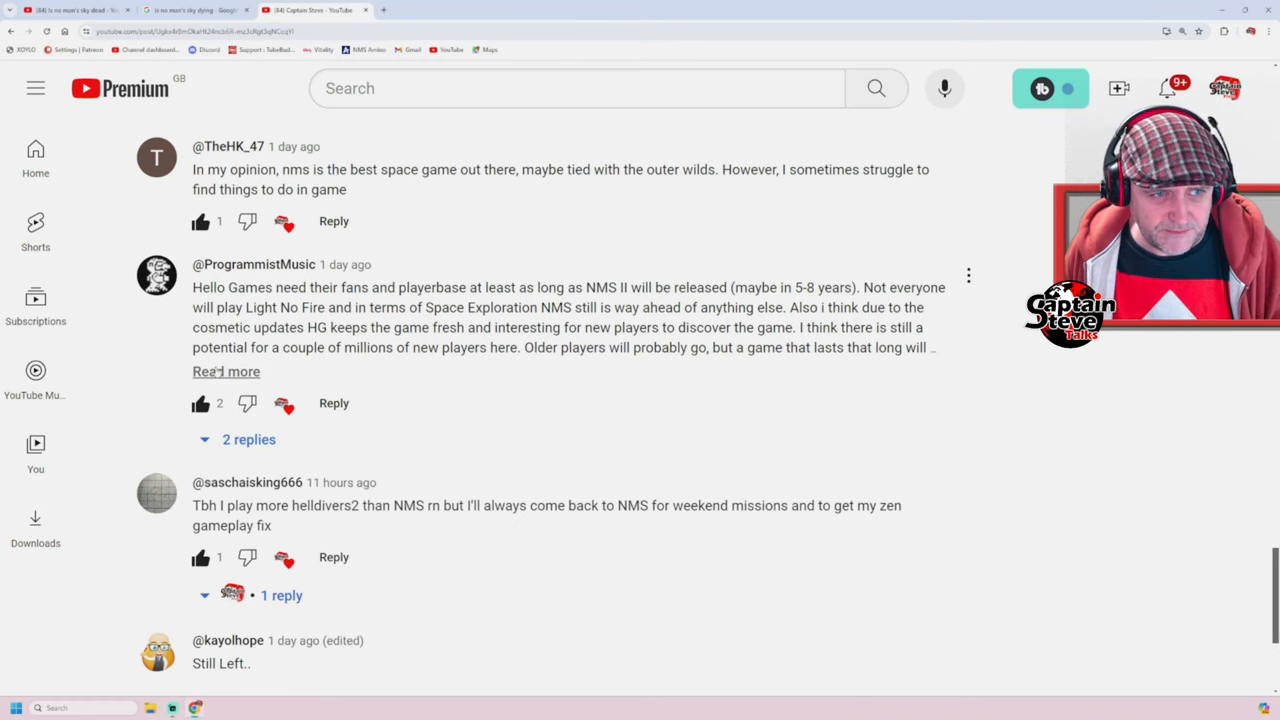
# Expand ProgrammistMusic's comment about Hello Games and NMS II in full.
pyautogui.click(226, 371)
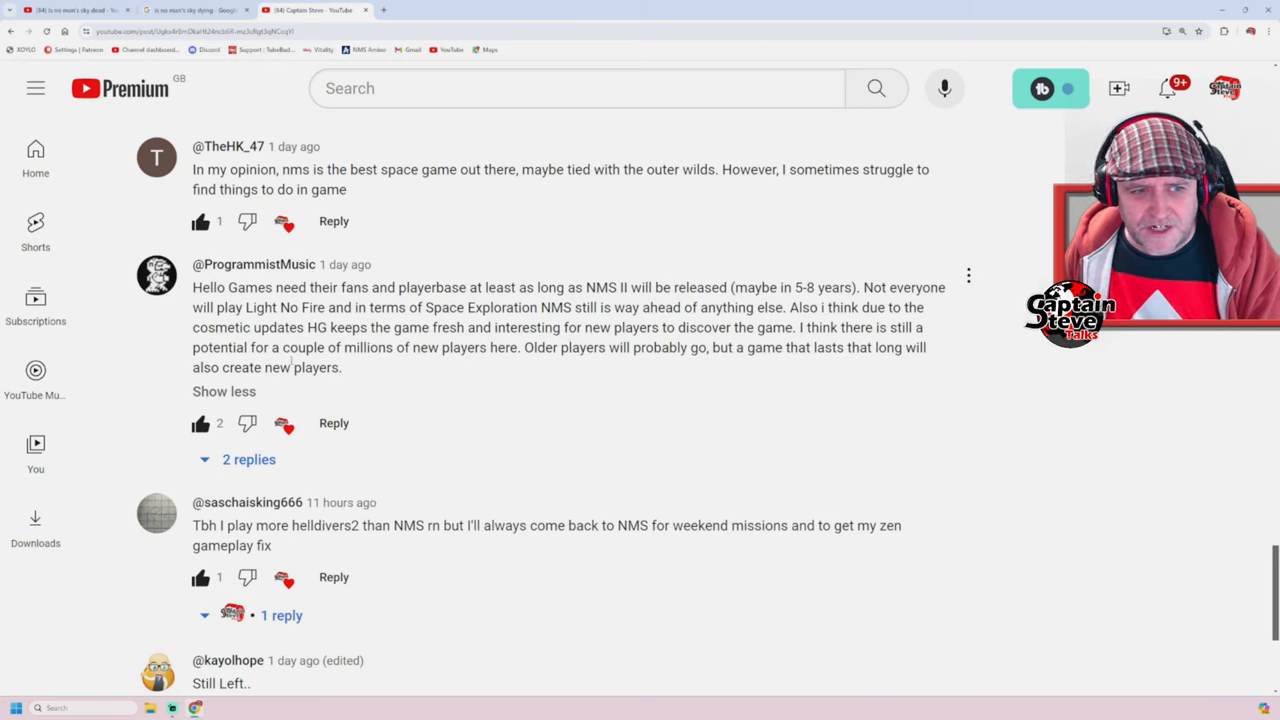
pyautogui.moveTo(509, 369)
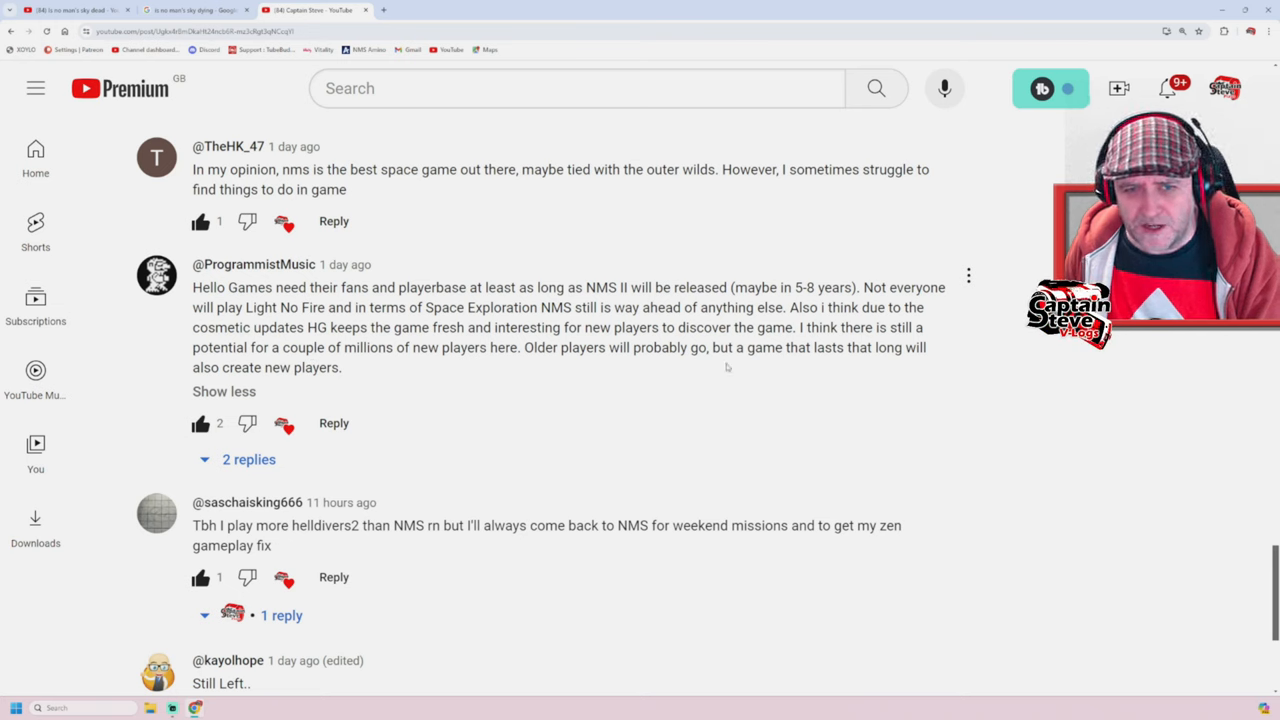
pyautogui.moveTo(862, 369)
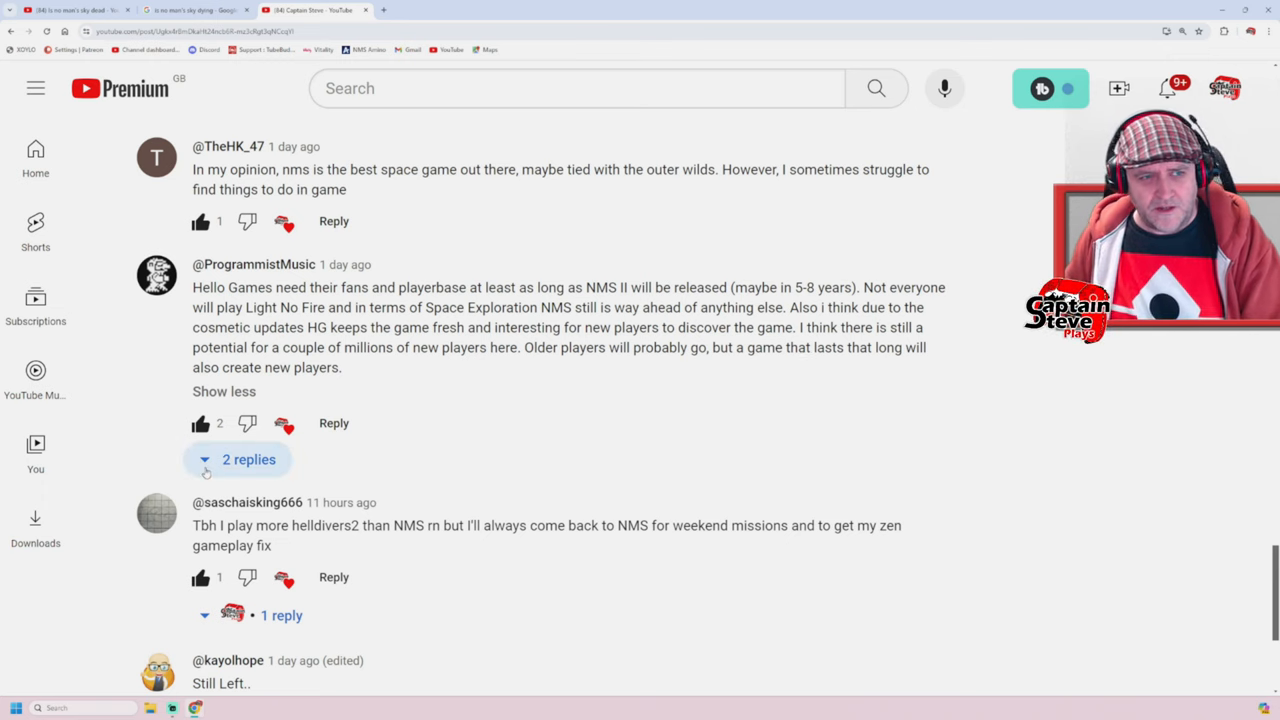
pyautogui.click(237, 459)
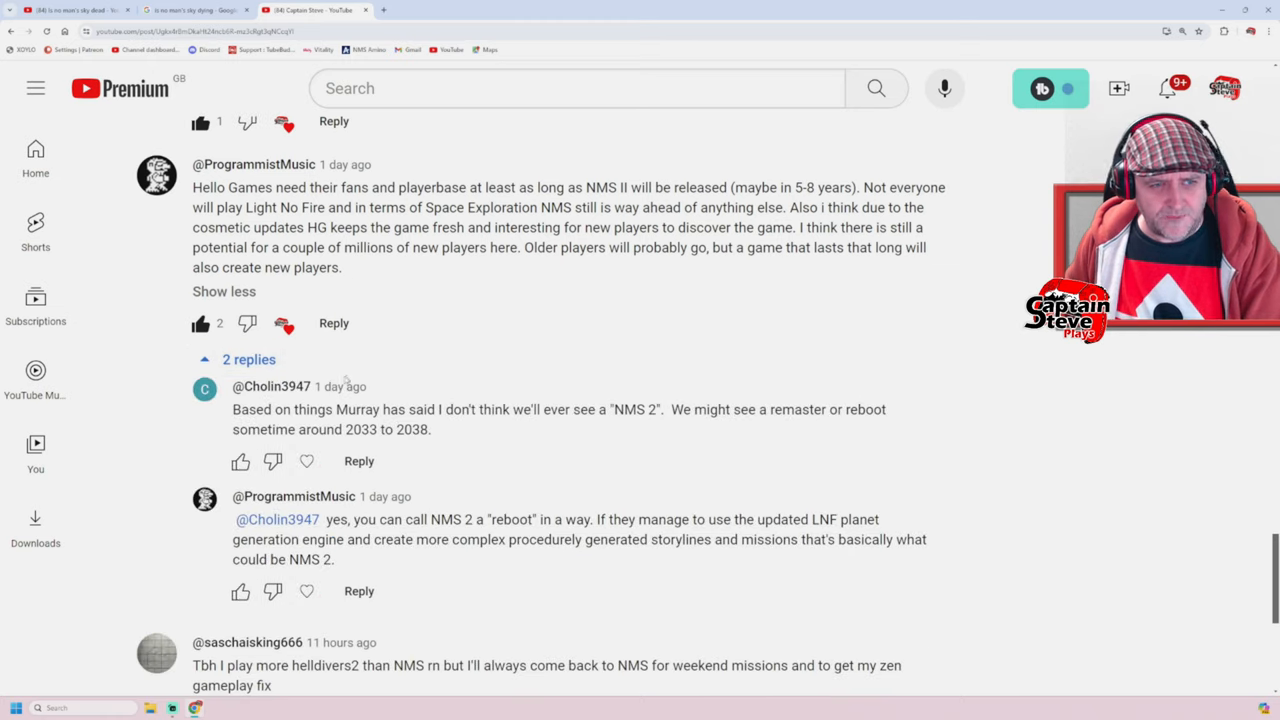
pyautogui.click(240, 461)
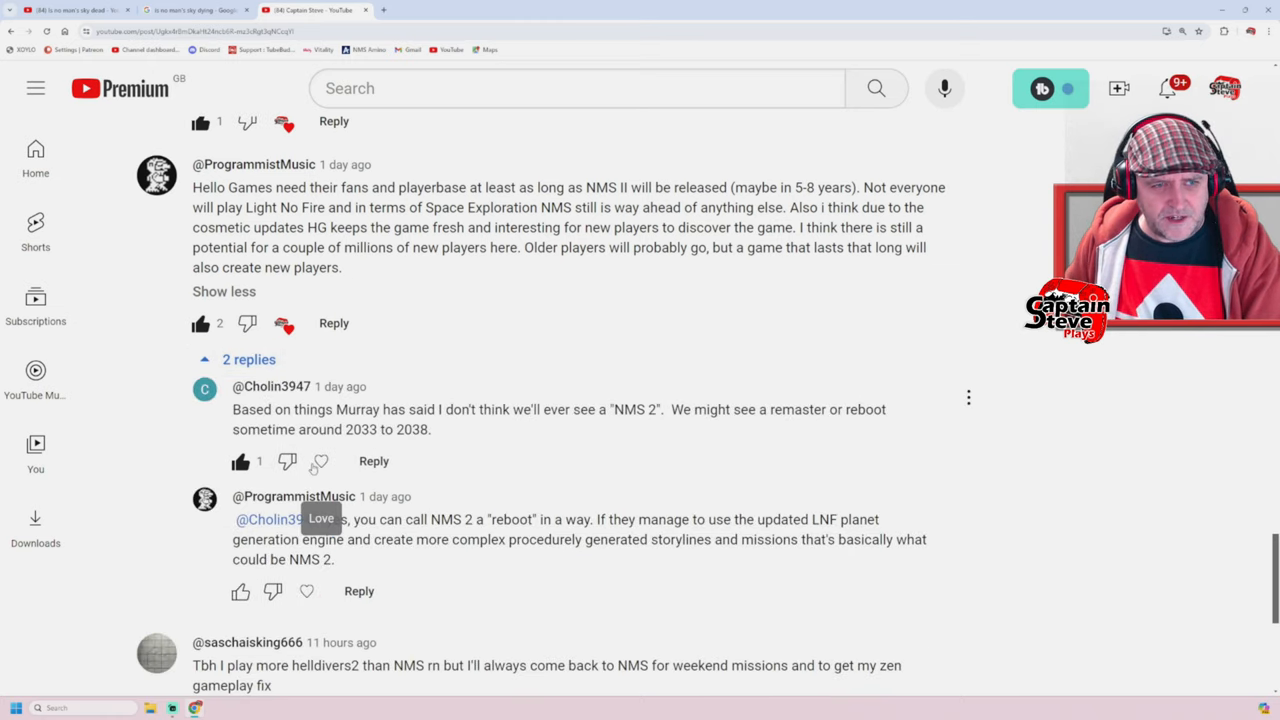
pyautogui.scroll(-3)
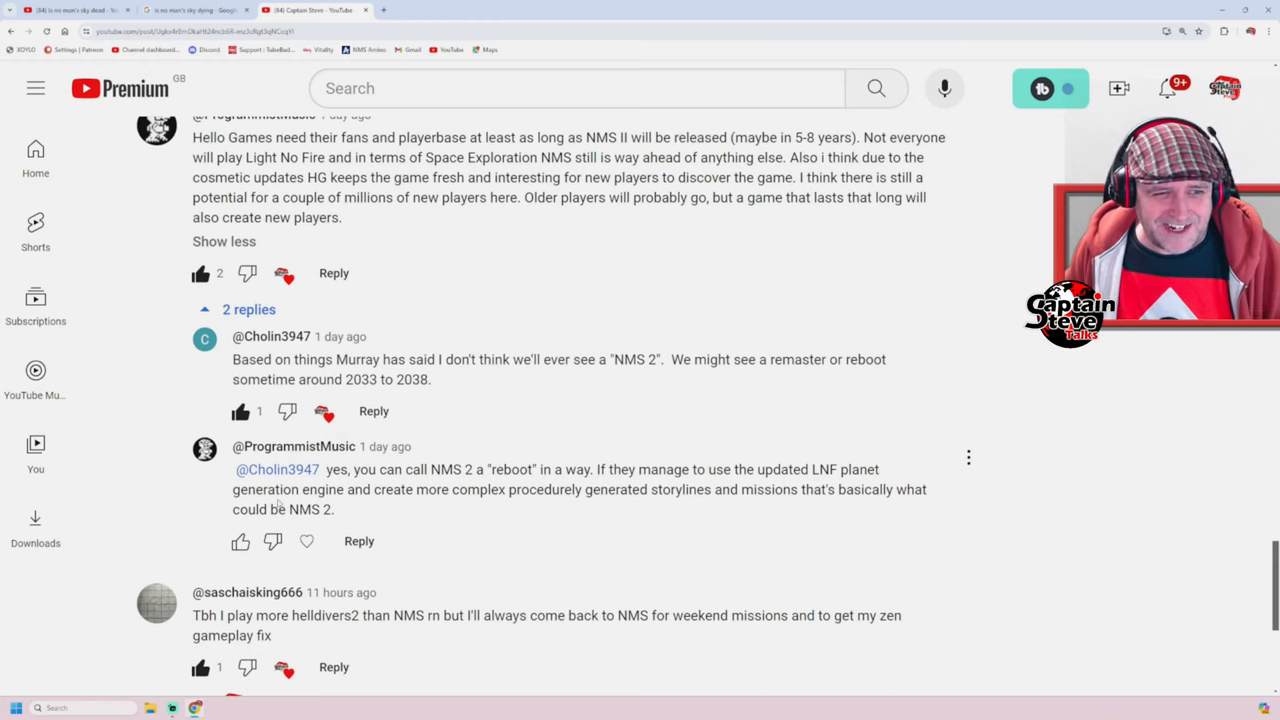
pyautogui.moveTo(321, 541)
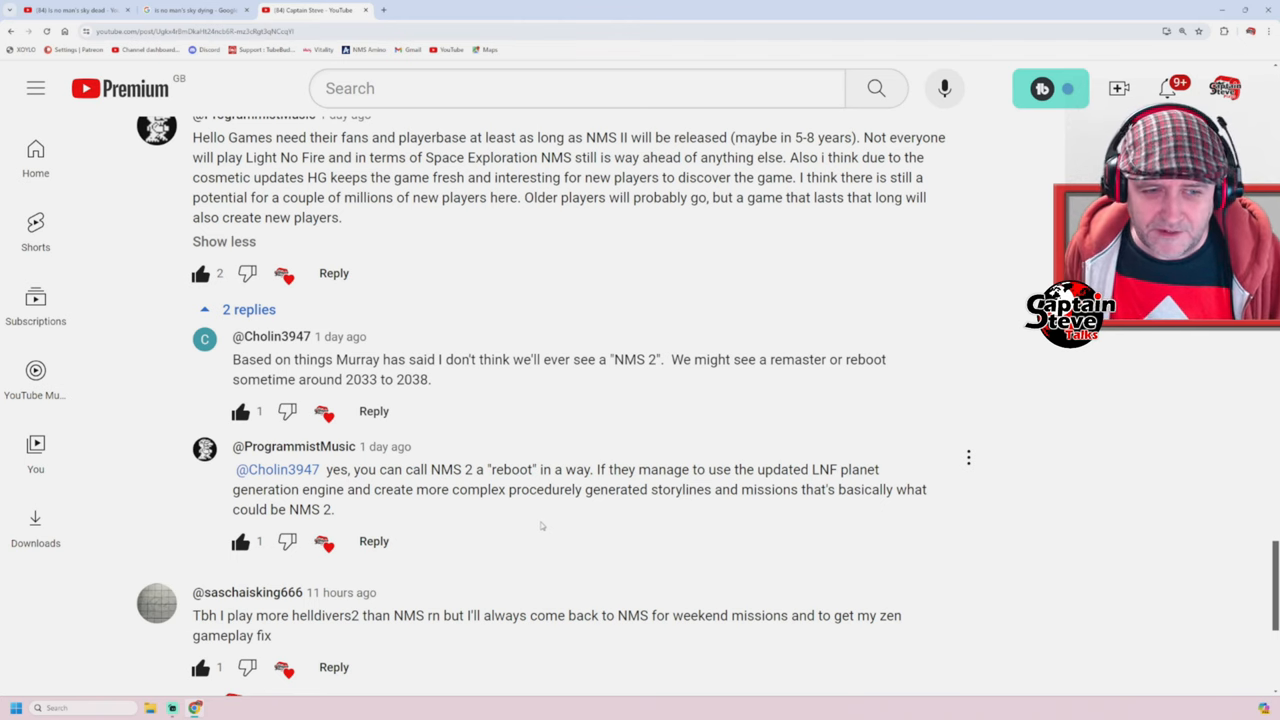
pyautogui.scroll(-3)
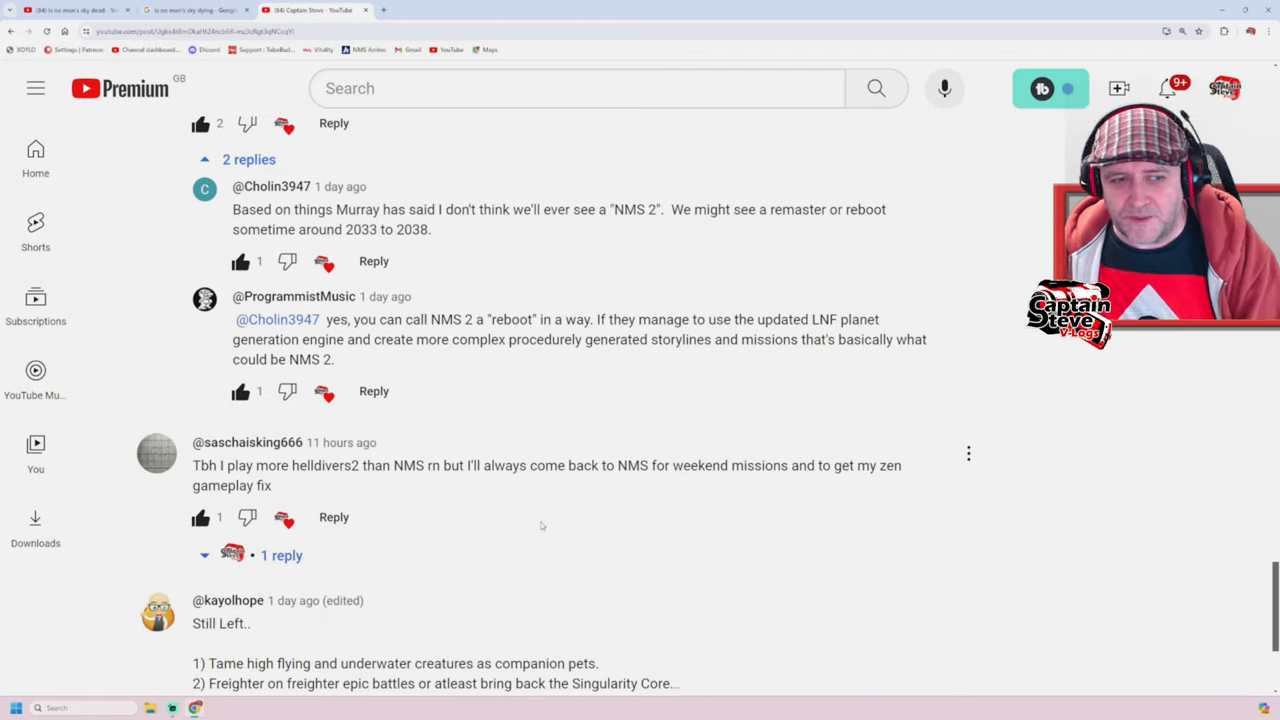
pyautogui.scroll(-3)
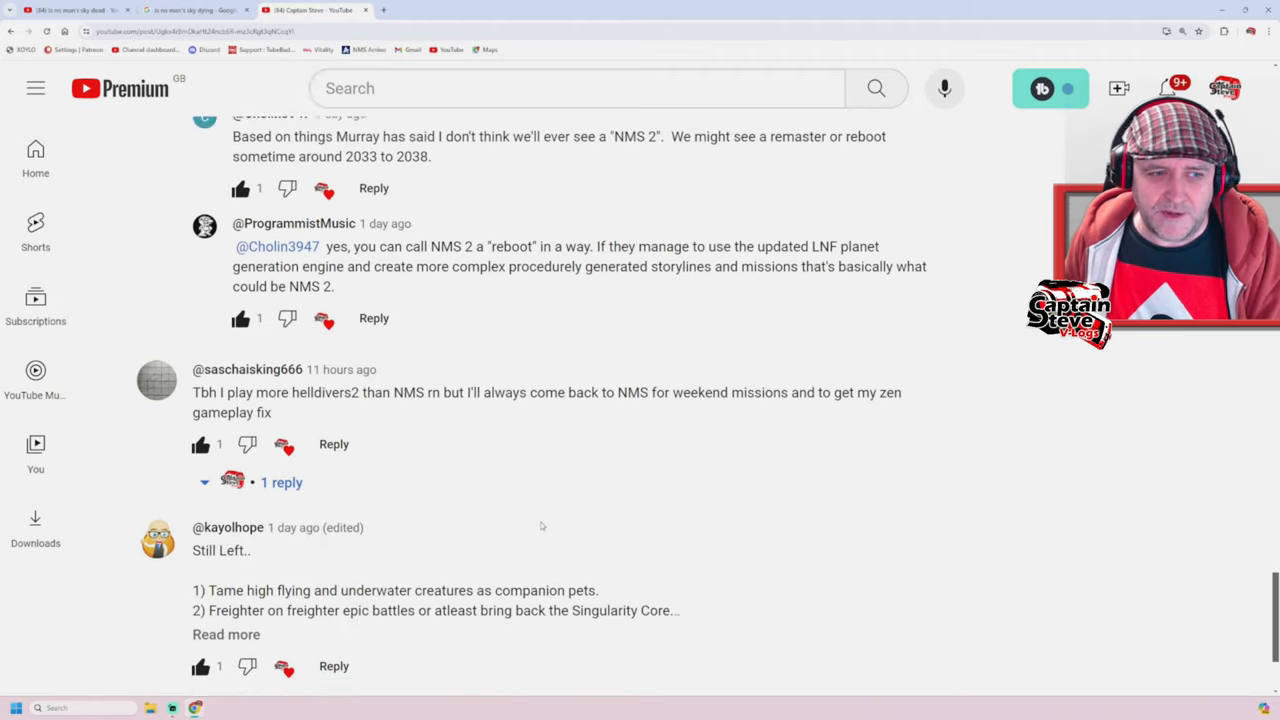
pyautogui.scroll(-3)
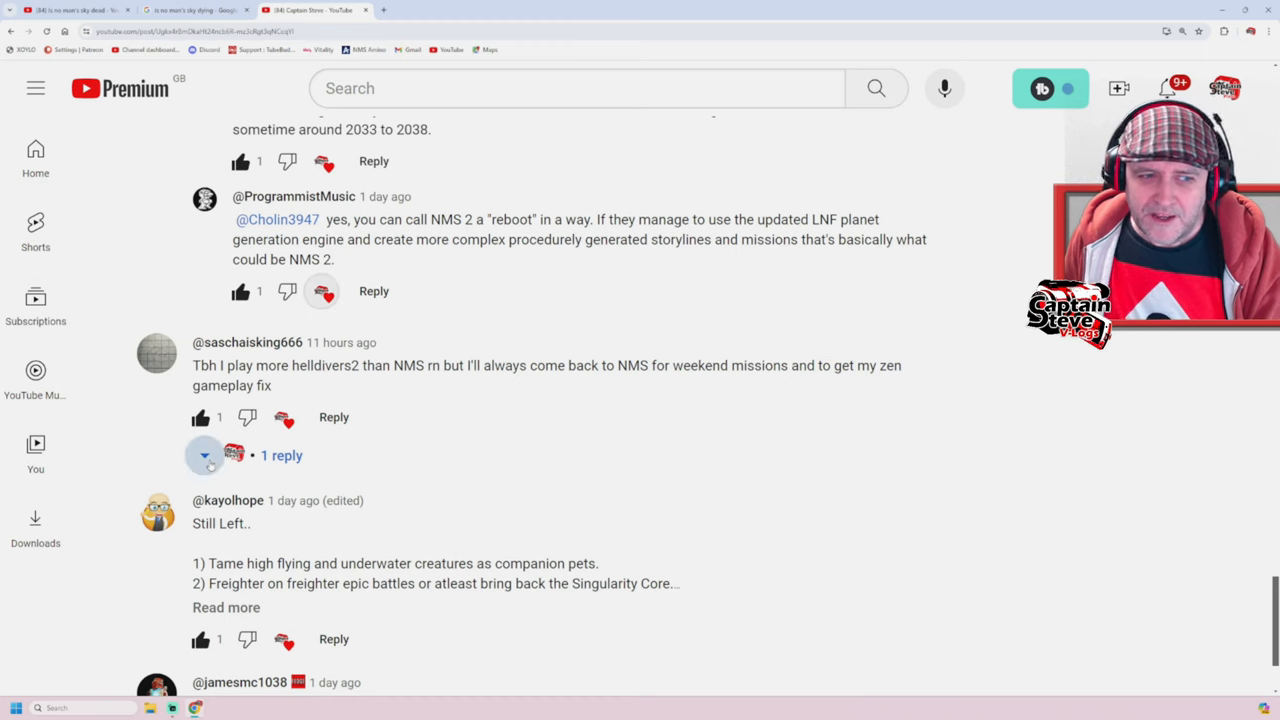
pyautogui.click(205, 455)
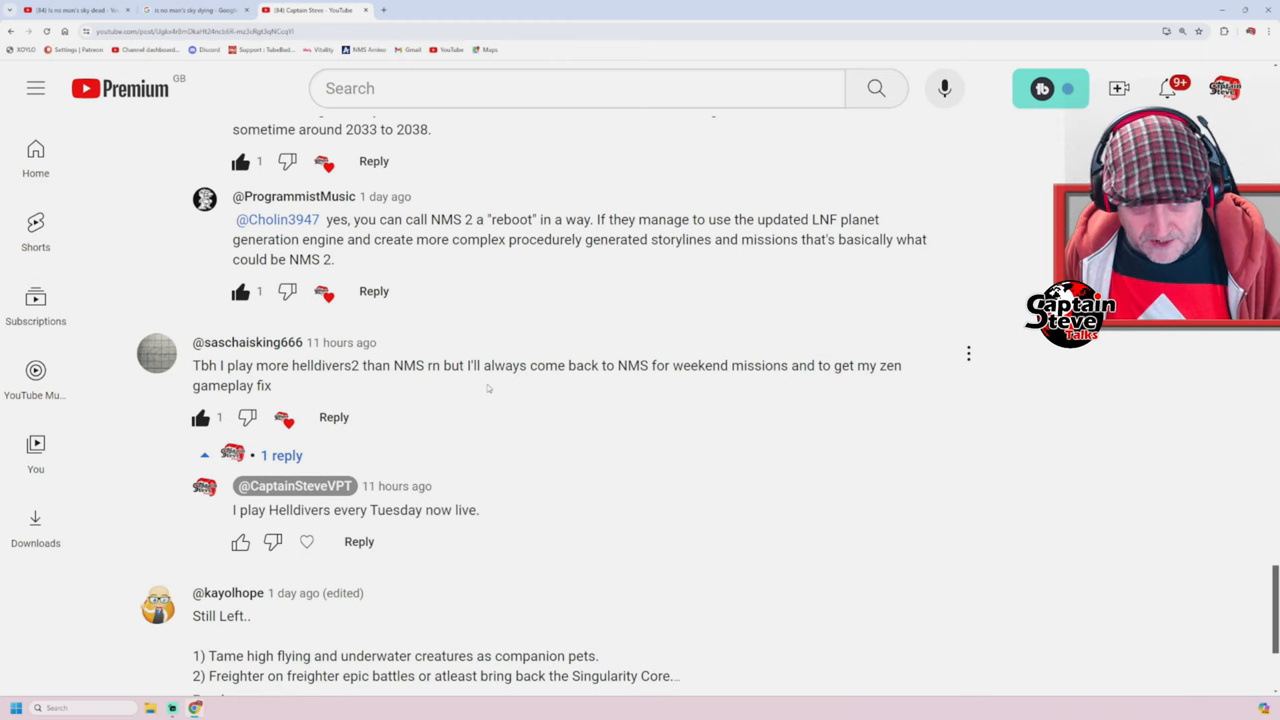
pyautogui.moveTo(668, 385)
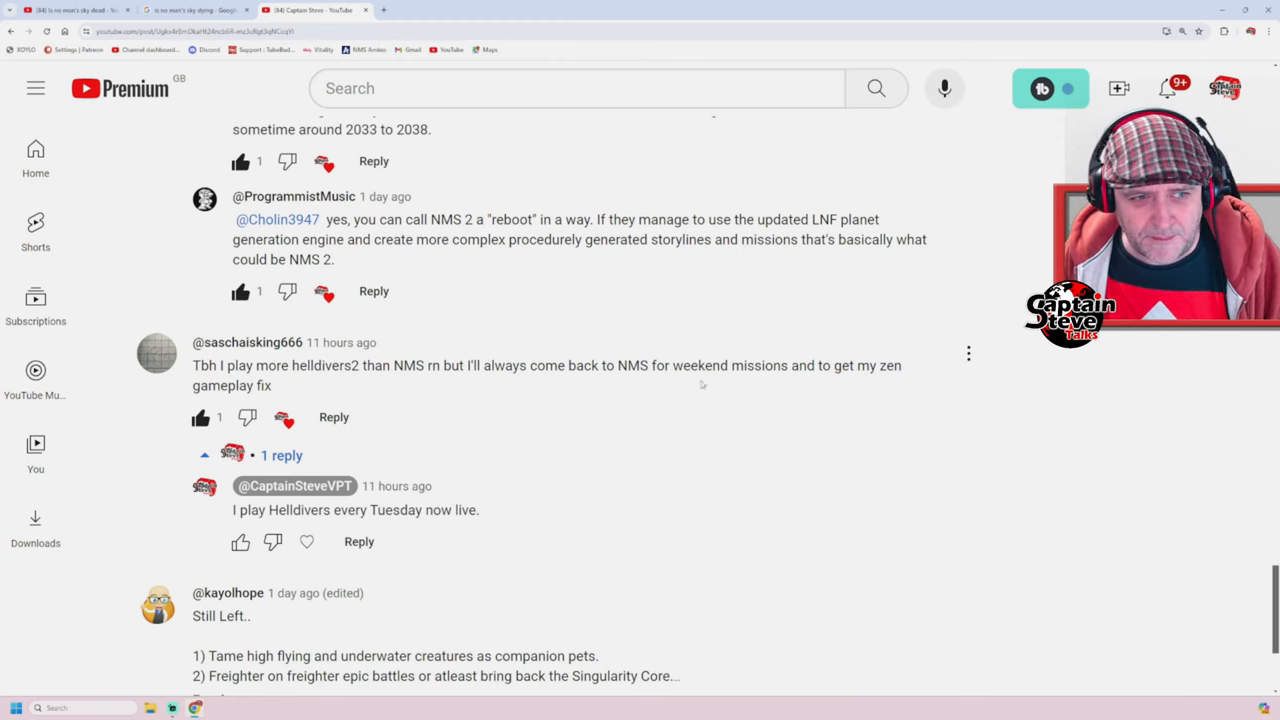
pyautogui.scroll(-3)
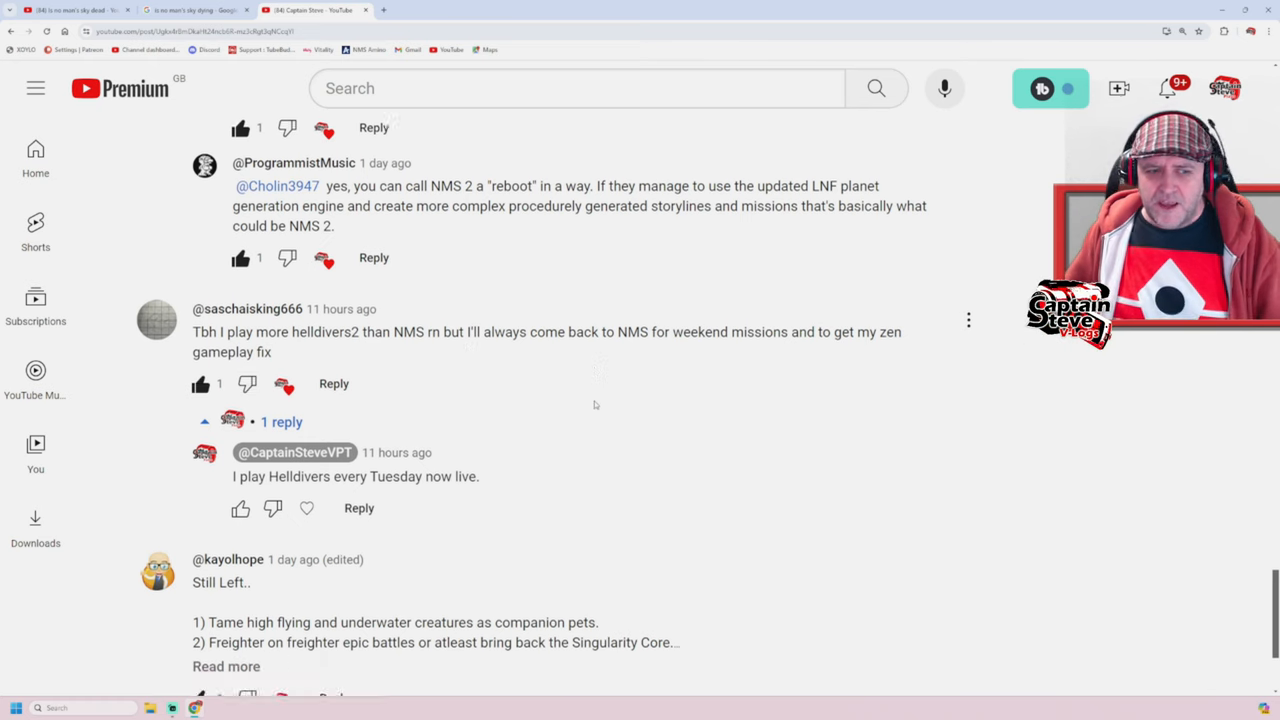
pyautogui.scroll(-3)
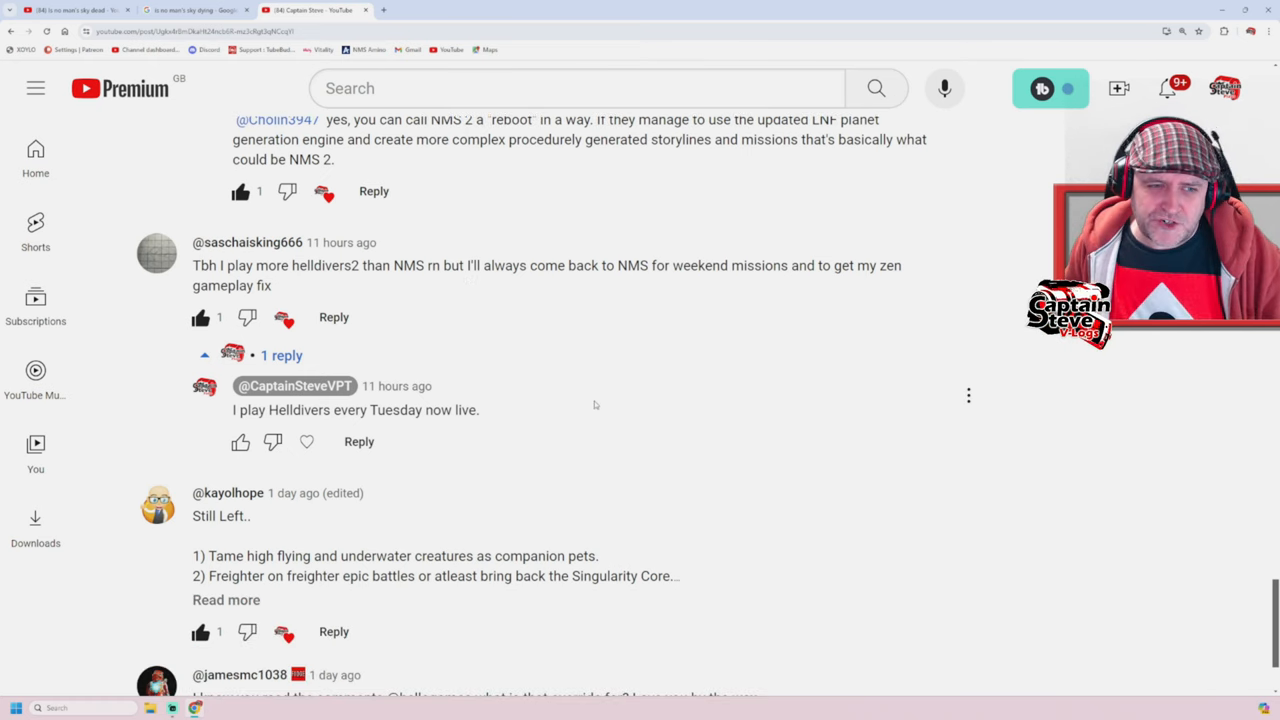
pyautogui.scroll(-3)
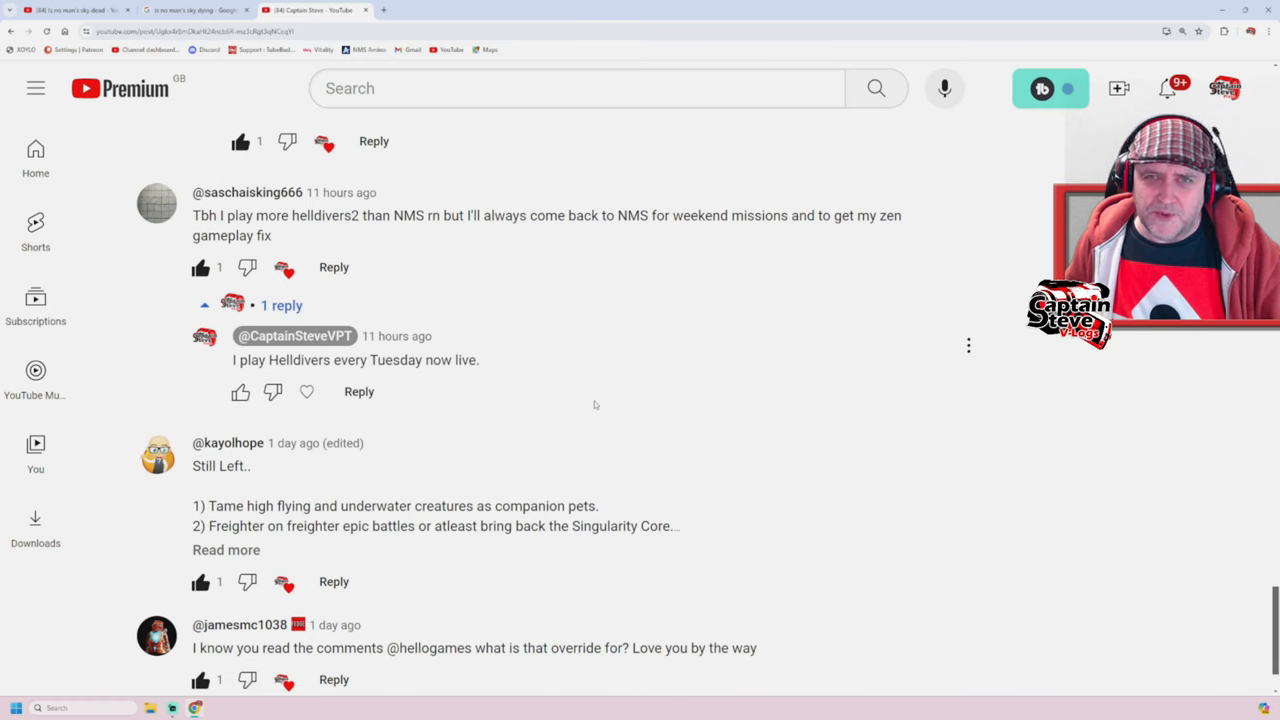
pyautogui.scroll(-3)
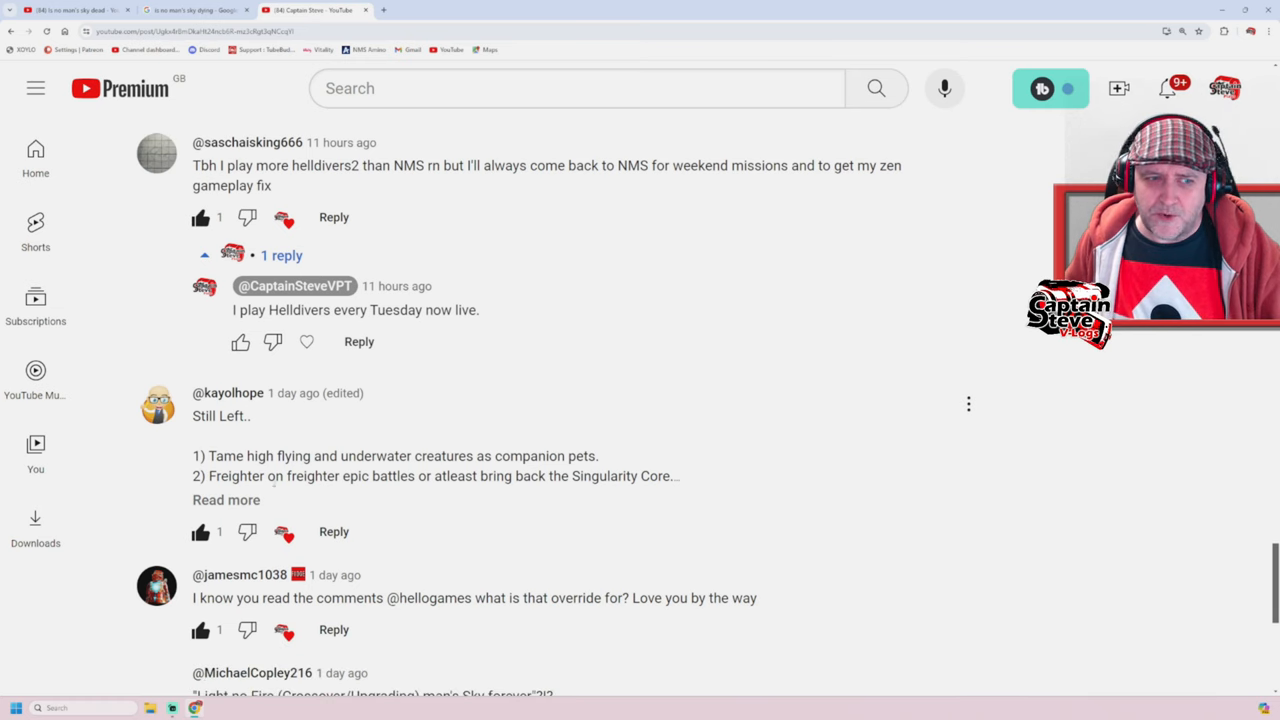
pyautogui.click(226, 499)
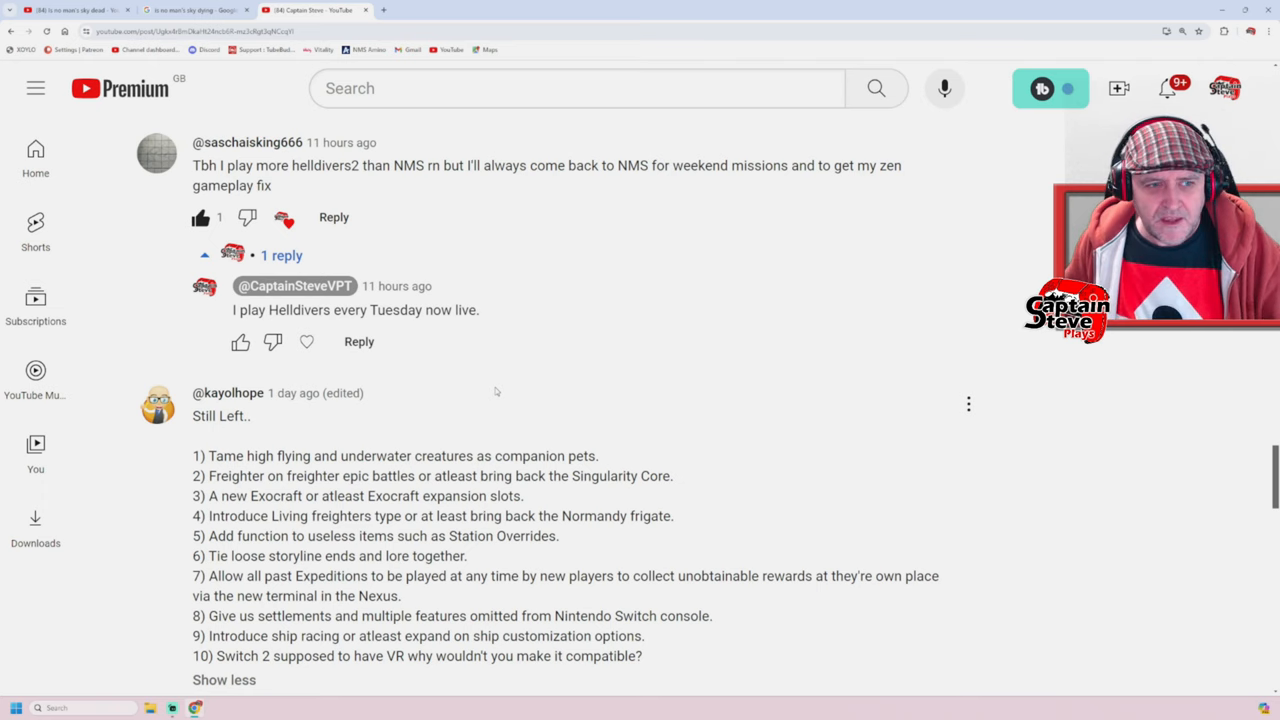
pyautogui.scroll(-3)
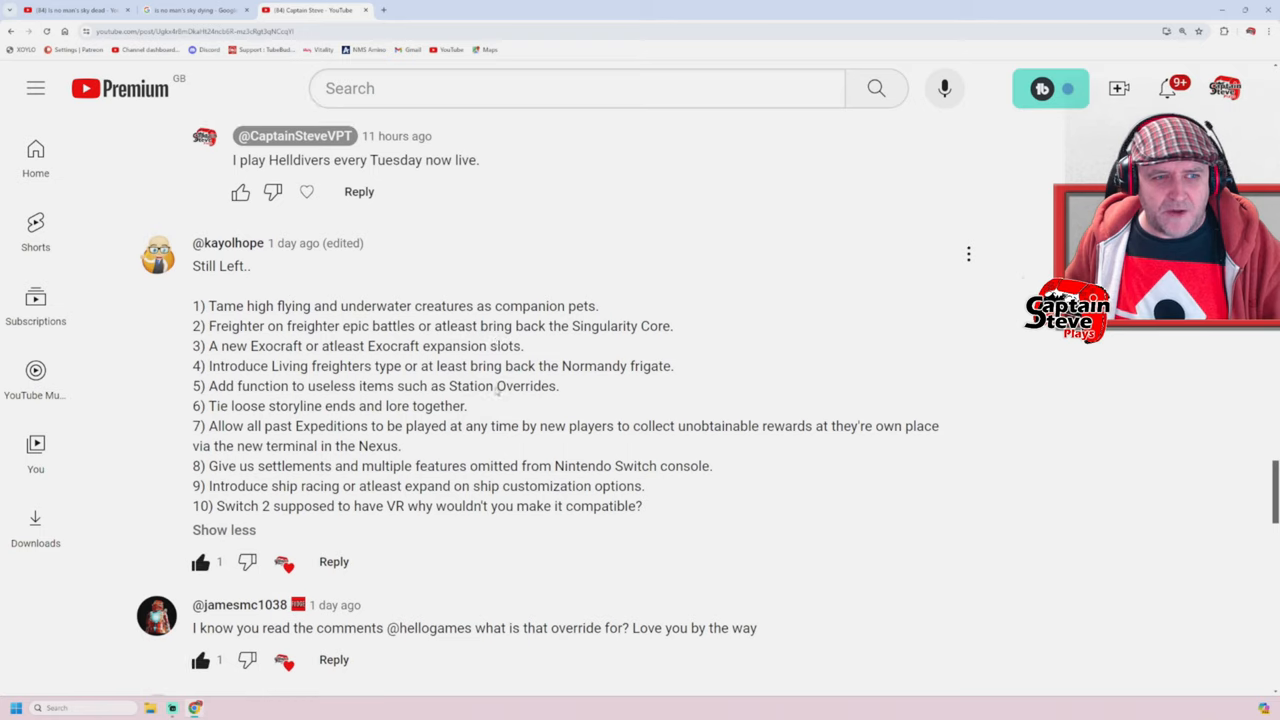
pyautogui.scroll(-3)
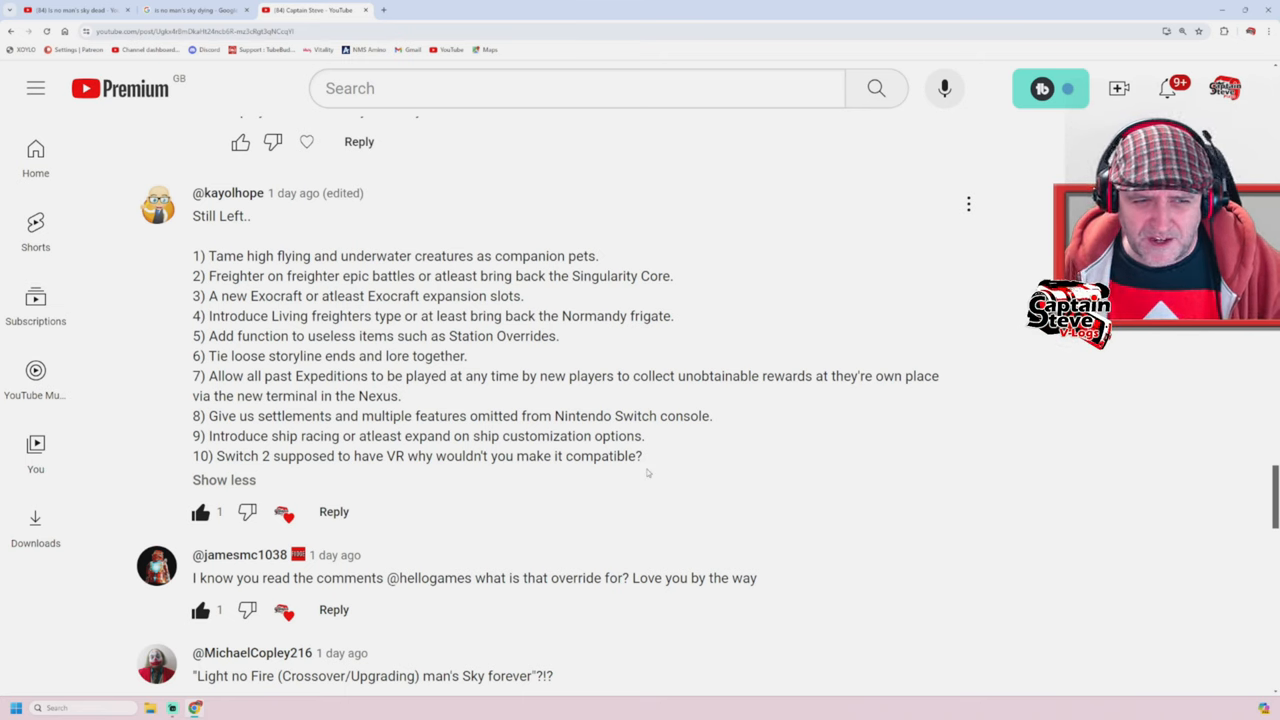
pyautogui.scroll(-3)
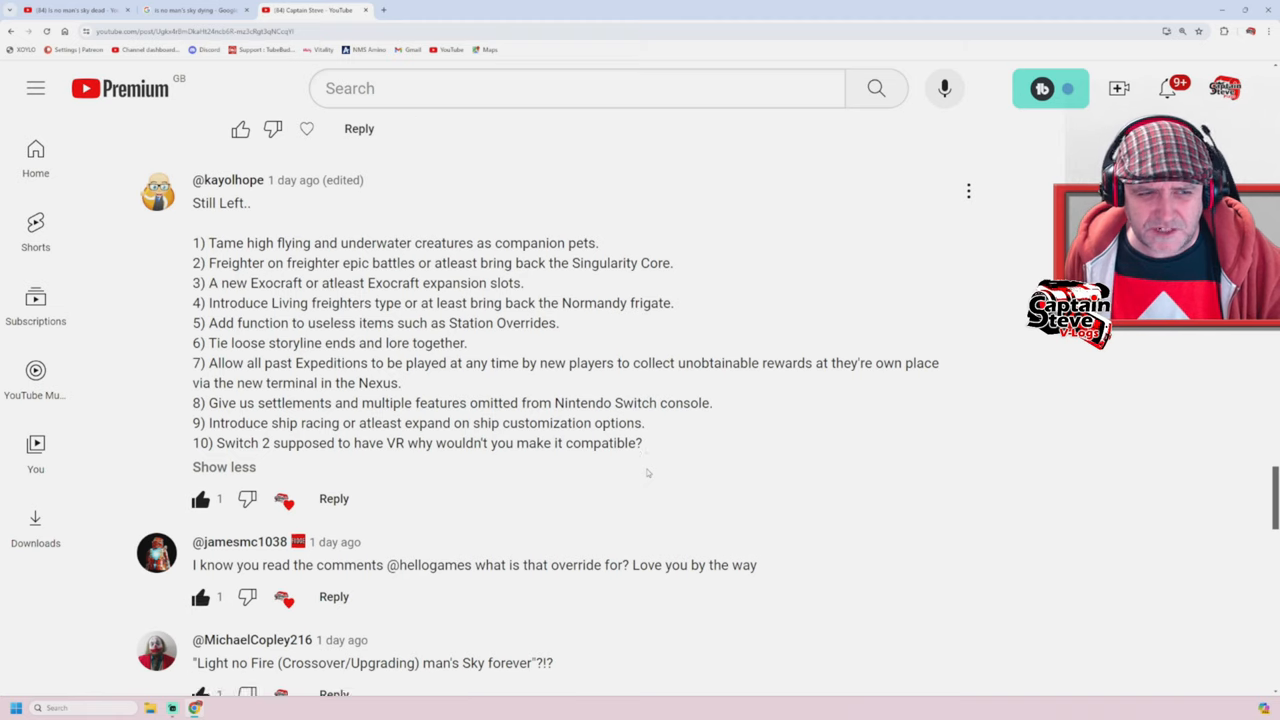
pyautogui.scroll(-3)
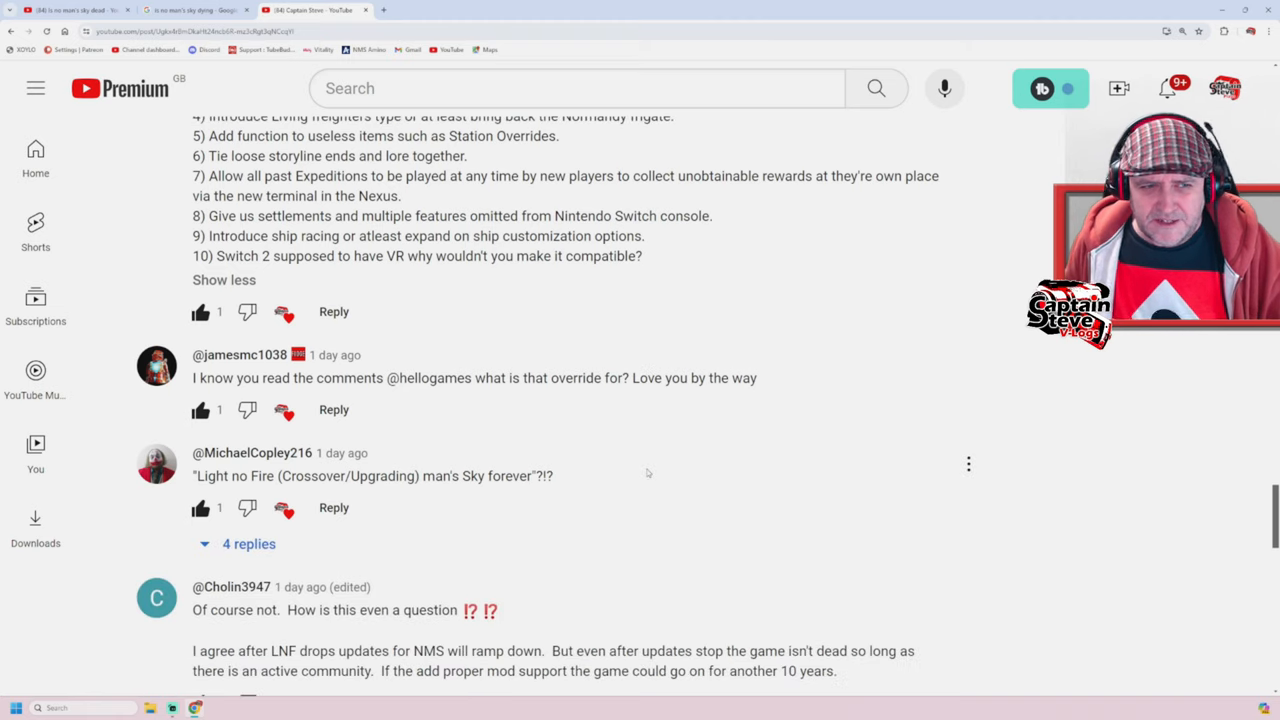
pyautogui.scroll(-3)
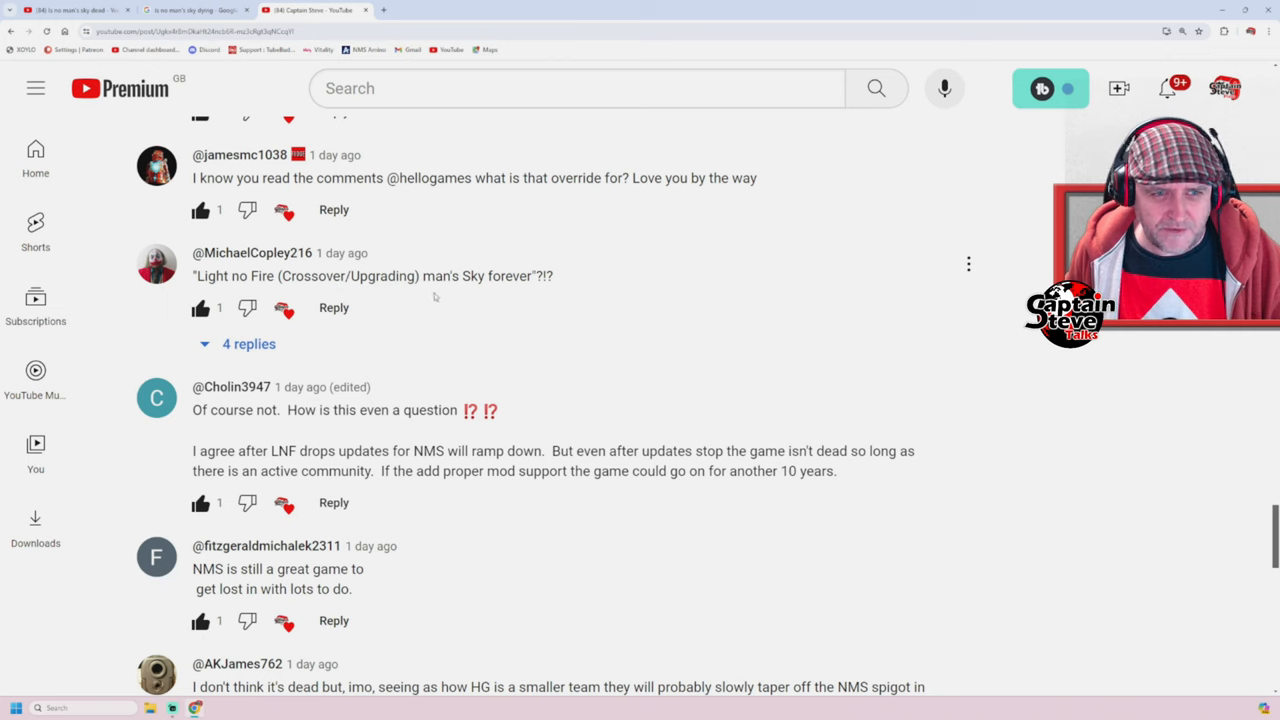
pyautogui.moveTo(294, 352)
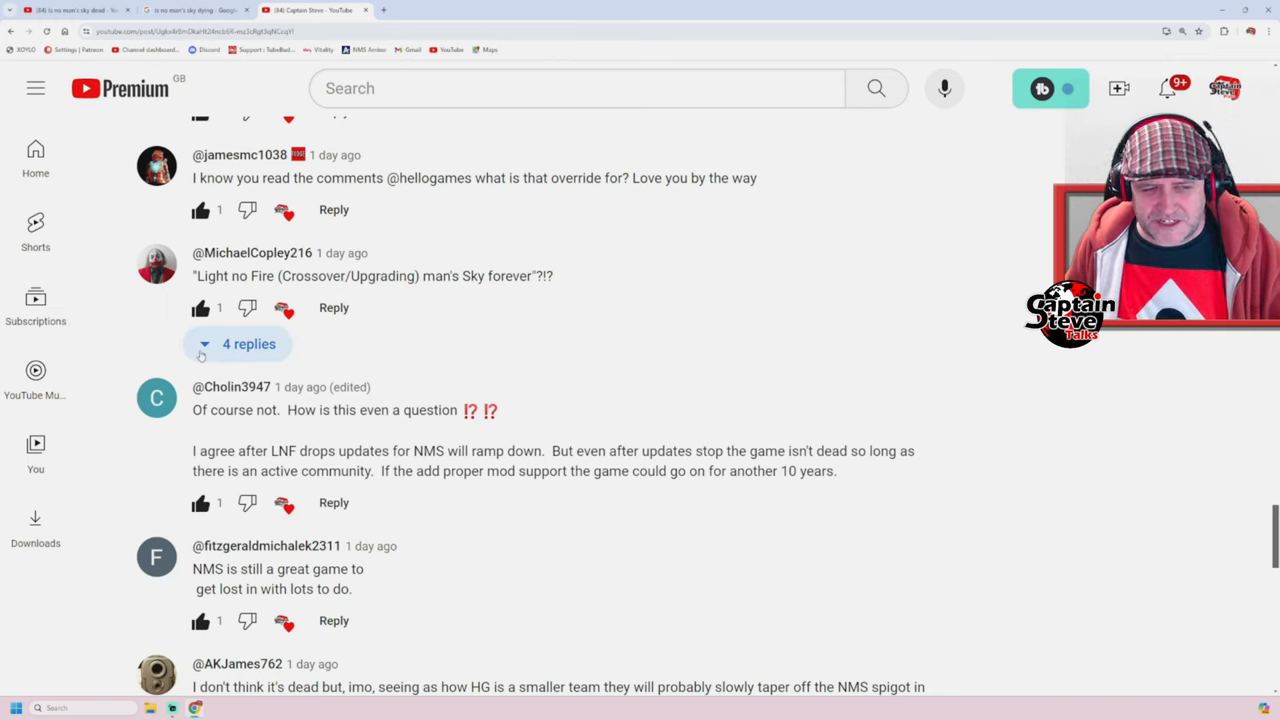
pyautogui.click(248, 343)
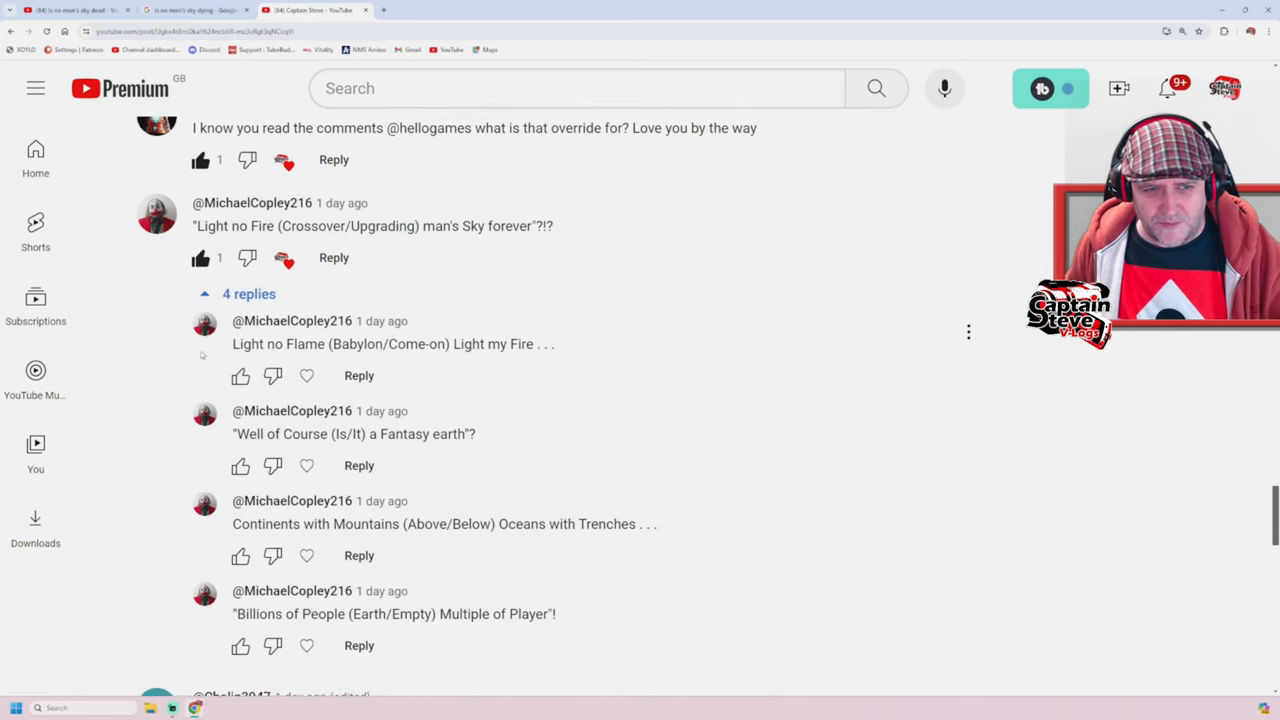
pyautogui.scroll(-3)
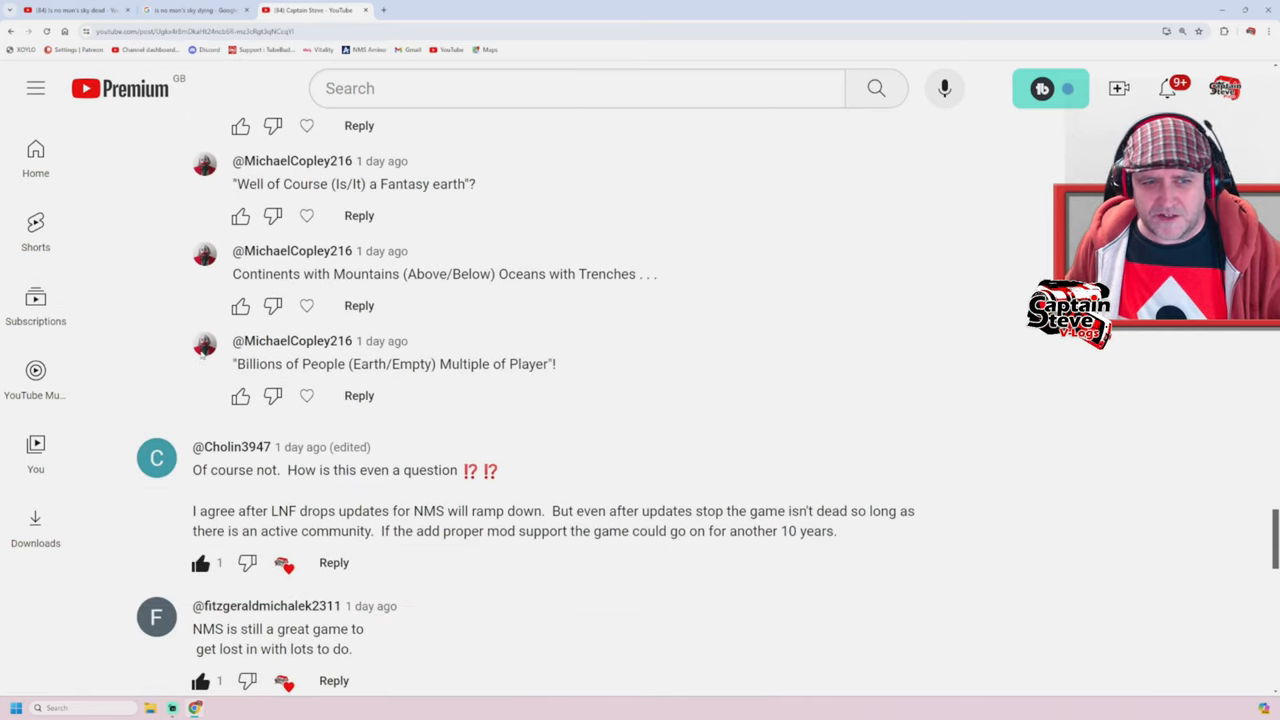
pyautogui.click(248, 168)
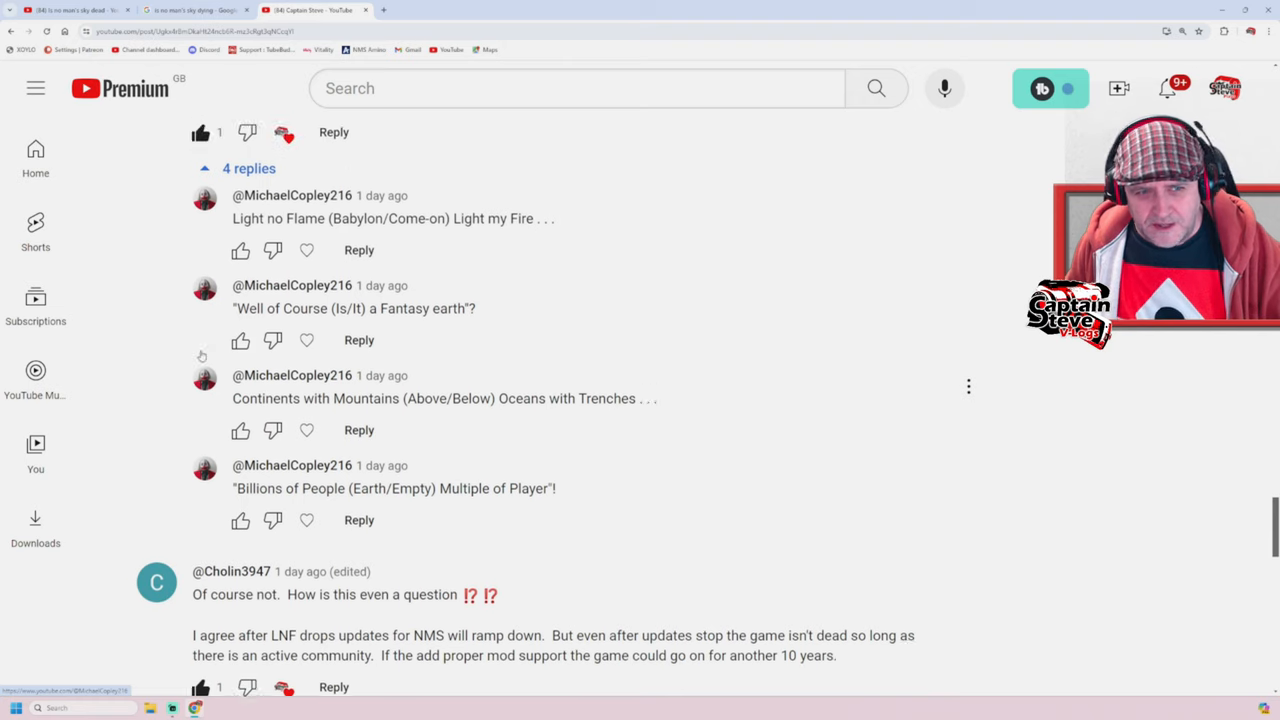
pyautogui.scroll(-3)
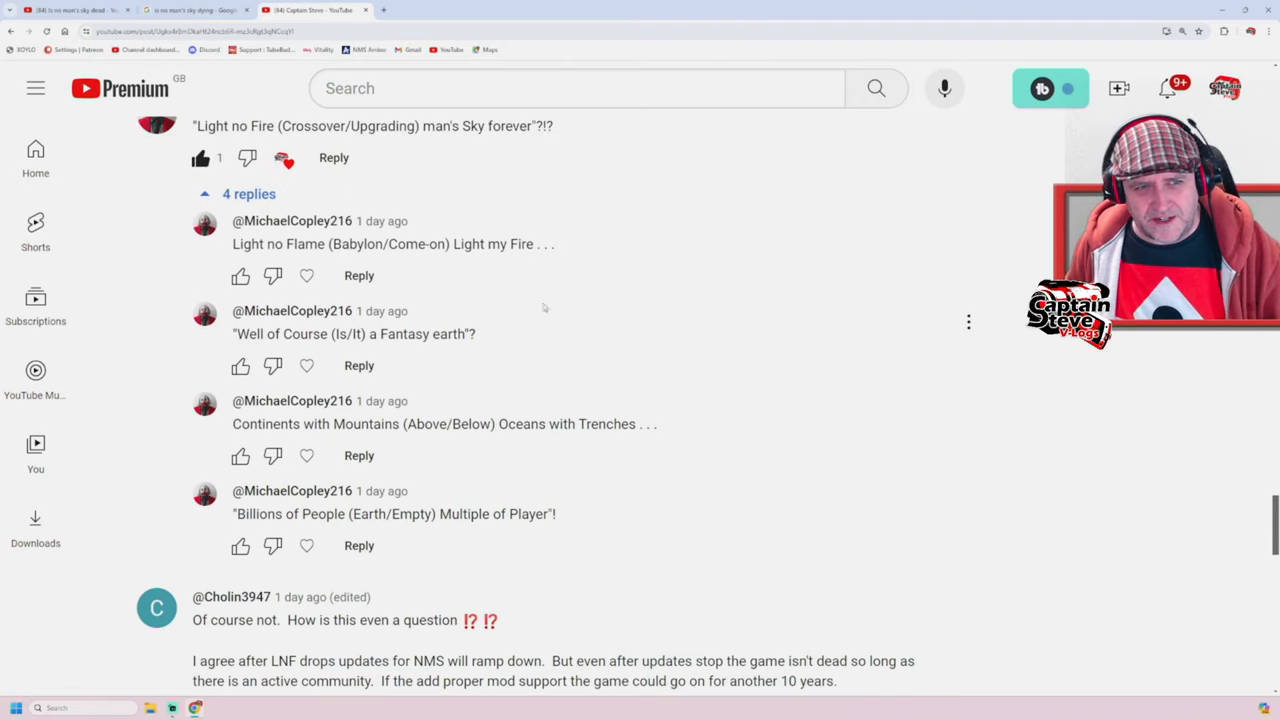
pyautogui.moveTo(388, 376)
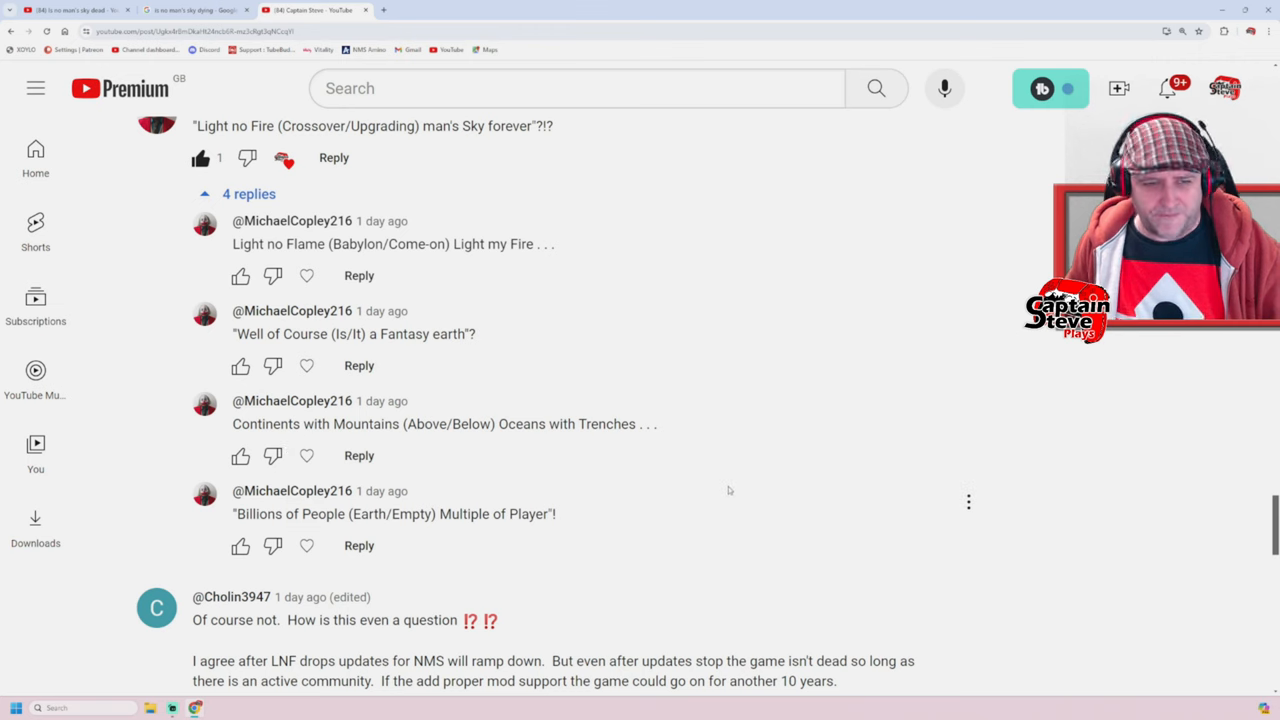
pyautogui.scroll(-3)
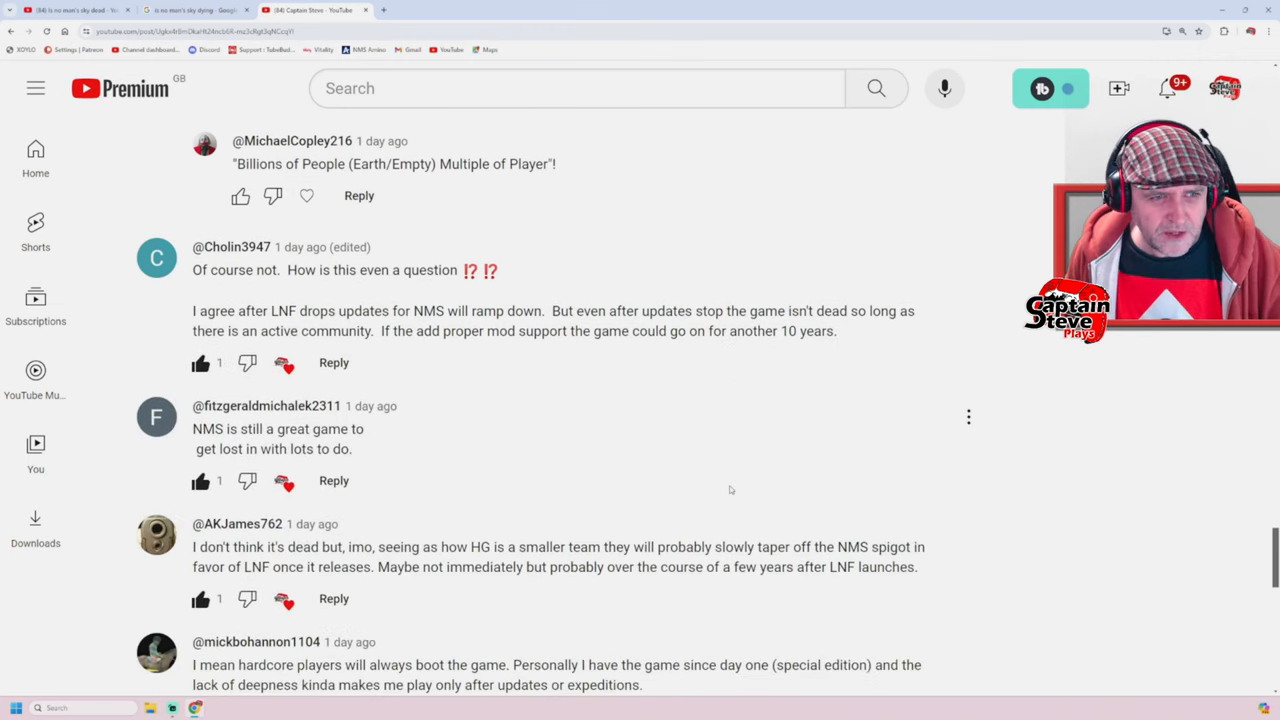
pyautogui.scroll(-3)
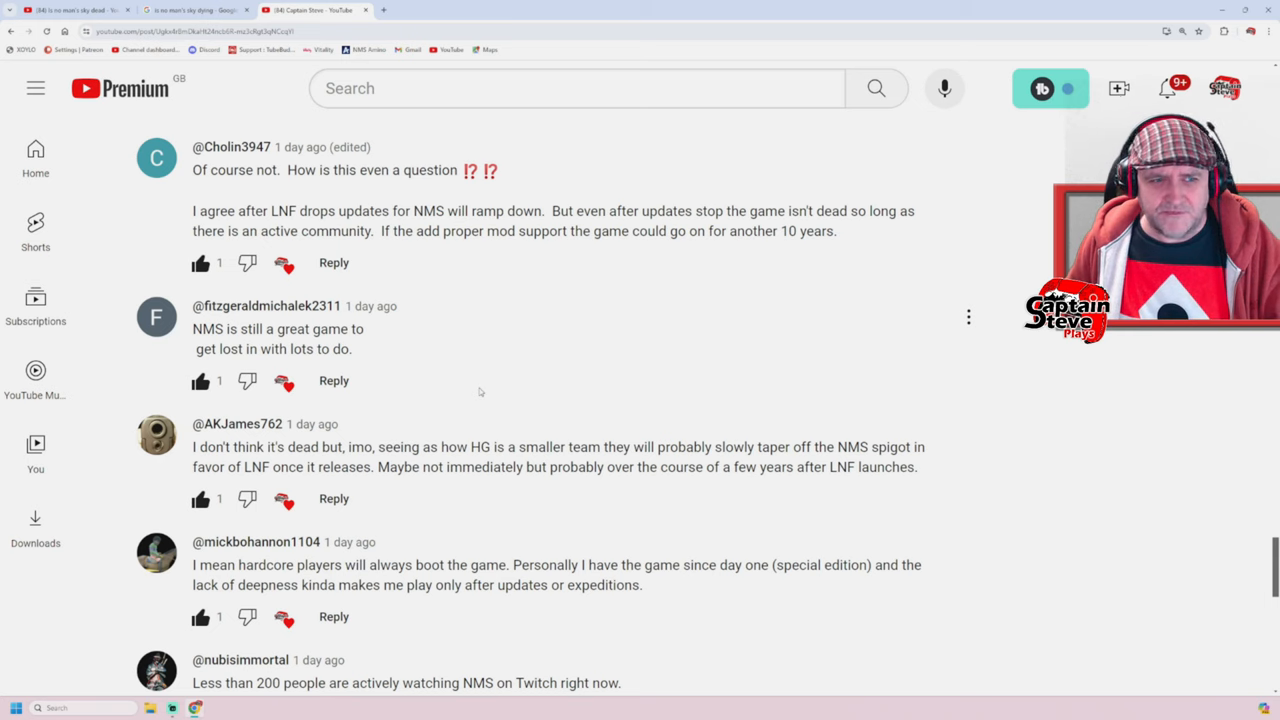
pyautogui.scroll(-3)
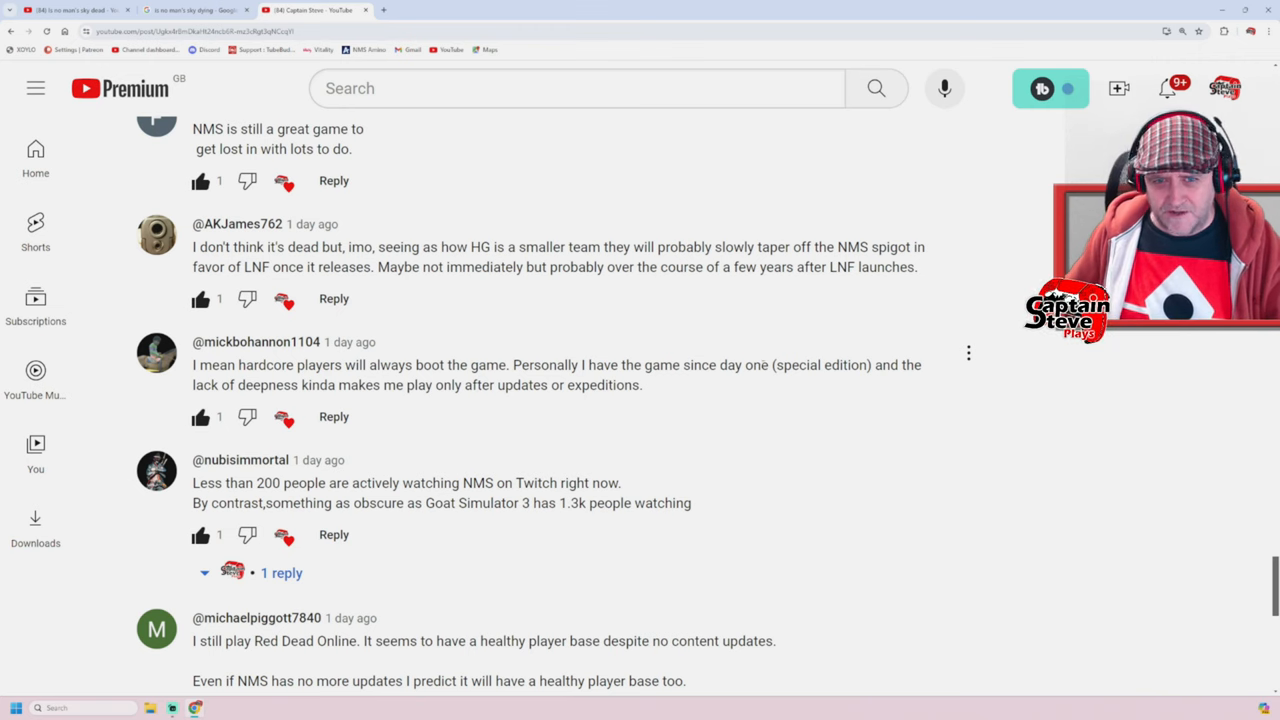
pyautogui.moveTo(846, 343)
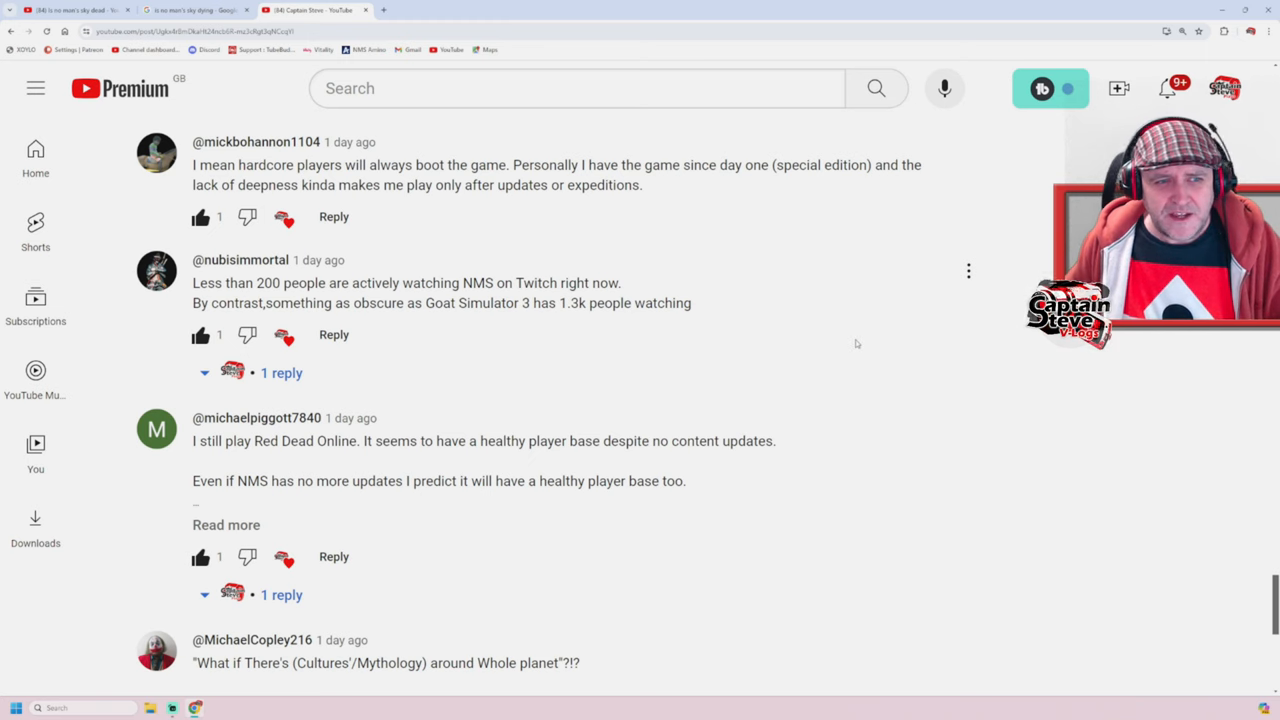
pyautogui.moveTo(677, 368)
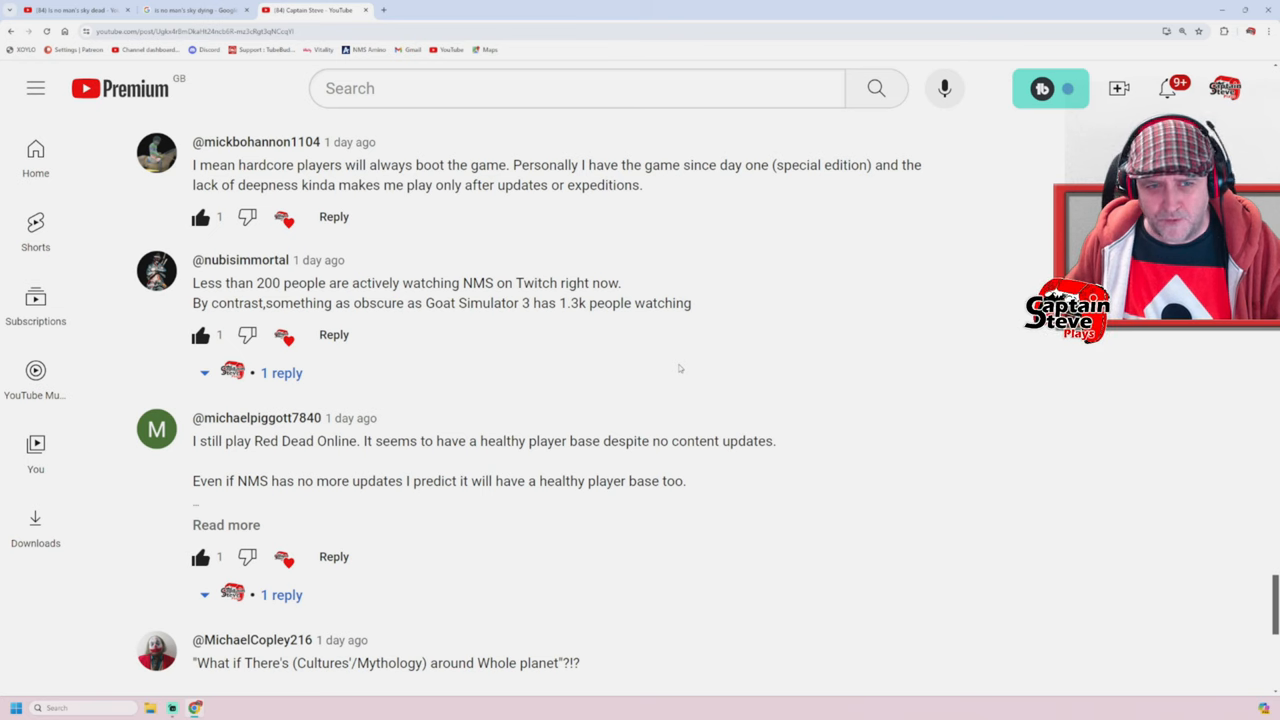
pyautogui.moveTo(318, 385)
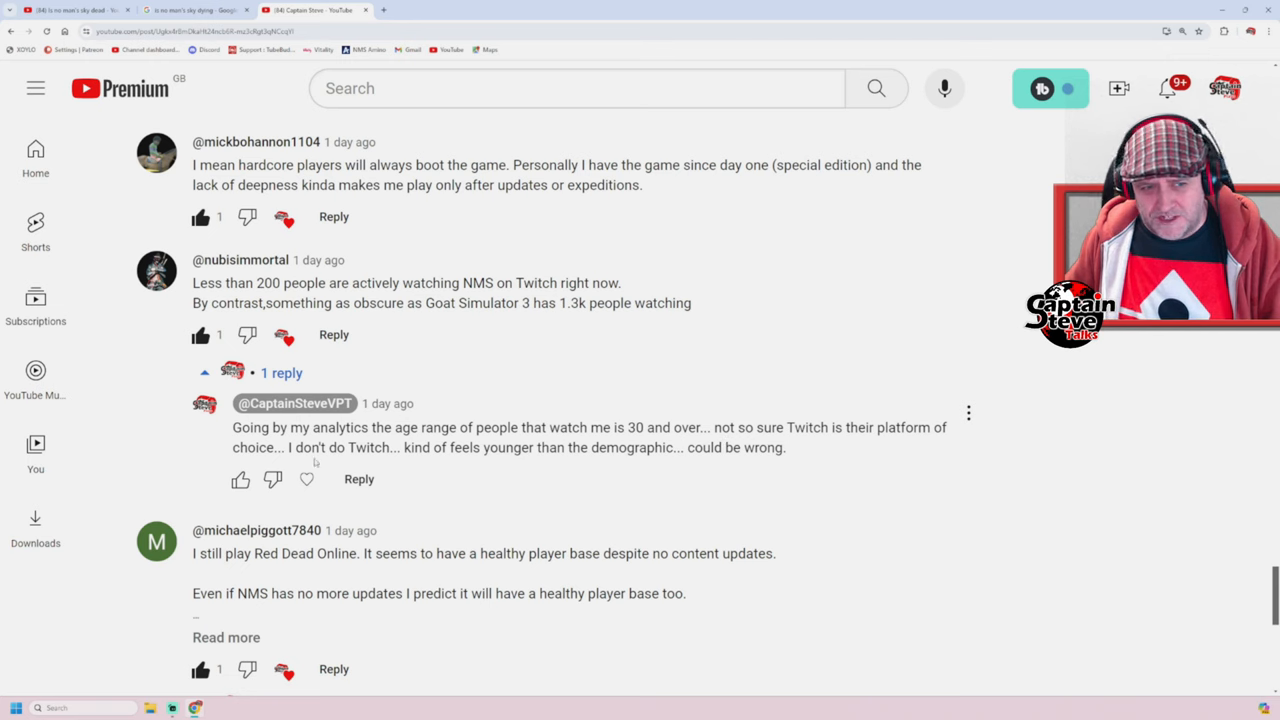
pyautogui.moveTo(509, 466)
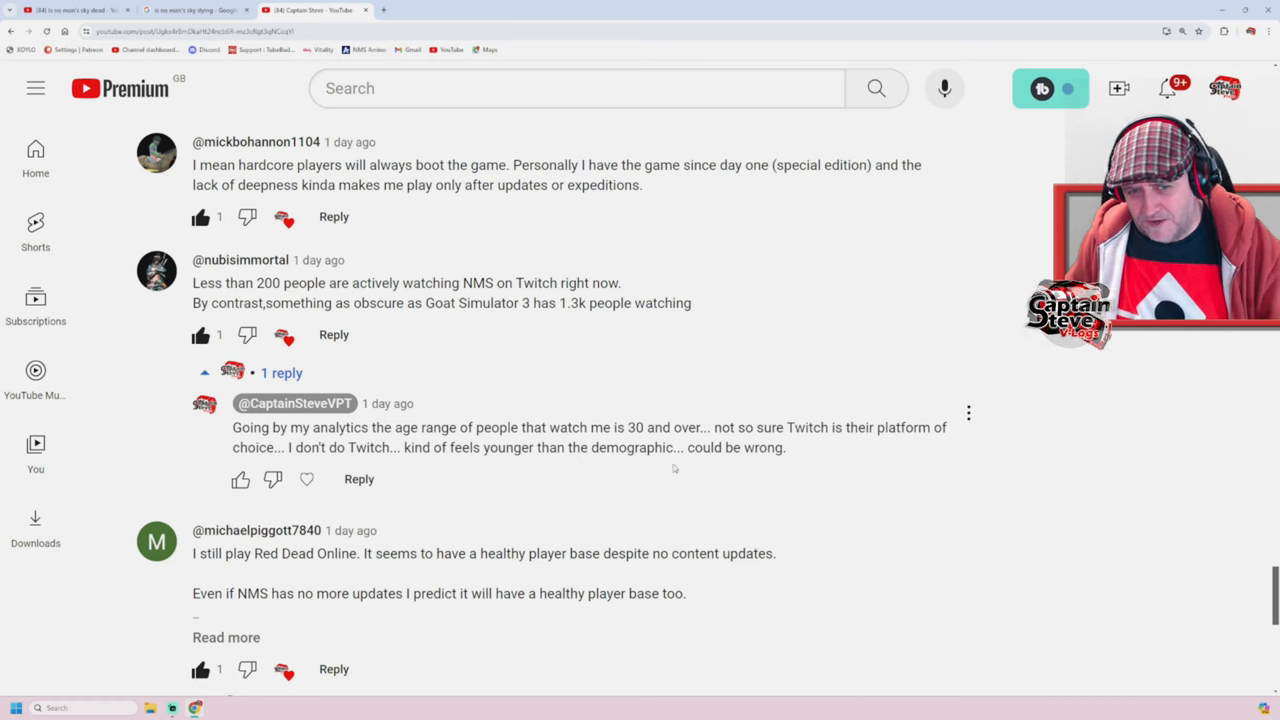
# Scroll to the creator's reply explaining his 30-plus audience doesn't use Twitch.
pyautogui.scroll(-3)
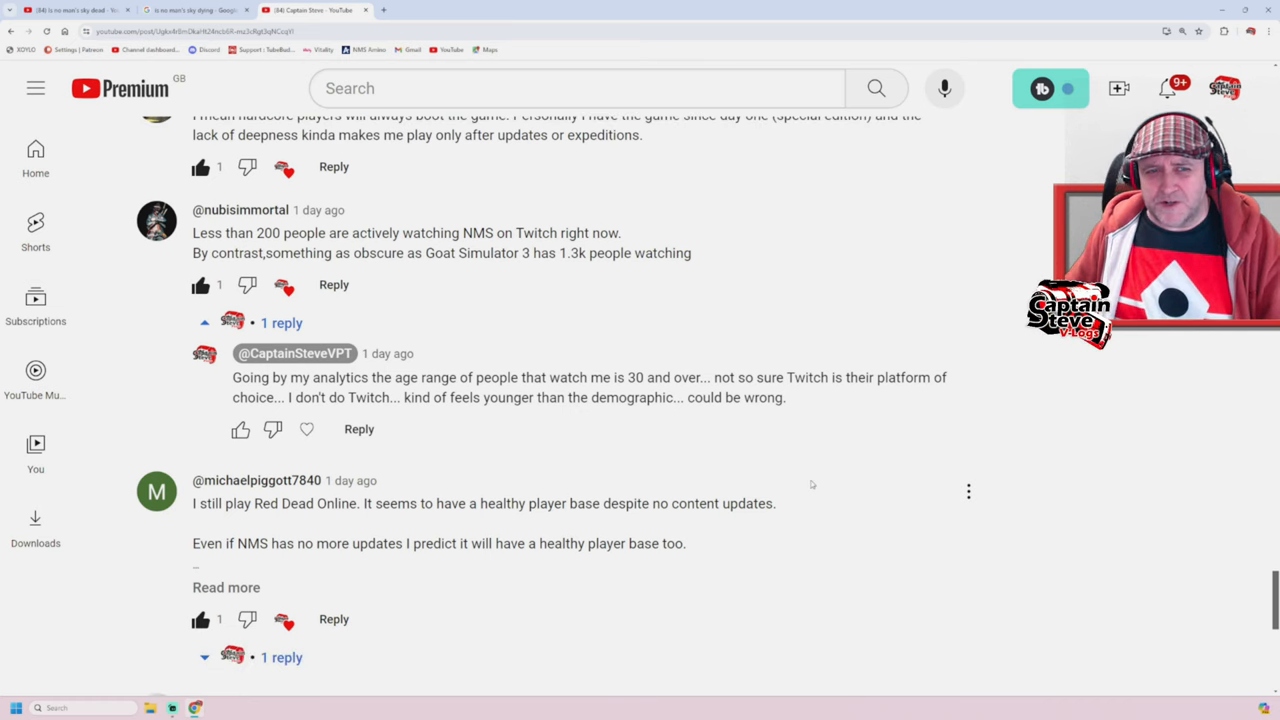
pyautogui.scroll(-3)
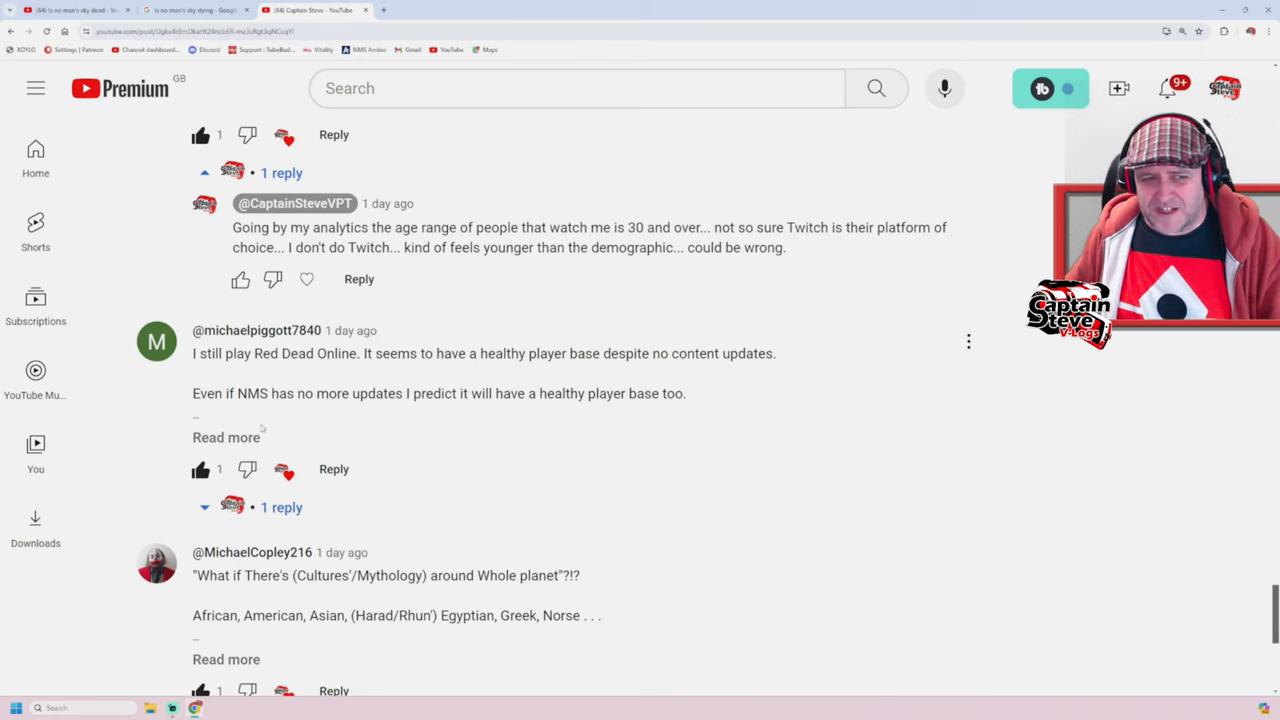
# Expand michaelpiggott7840's Red Dead Online comment, which concludes NMS is far from dead.
pyautogui.click(226, 437)
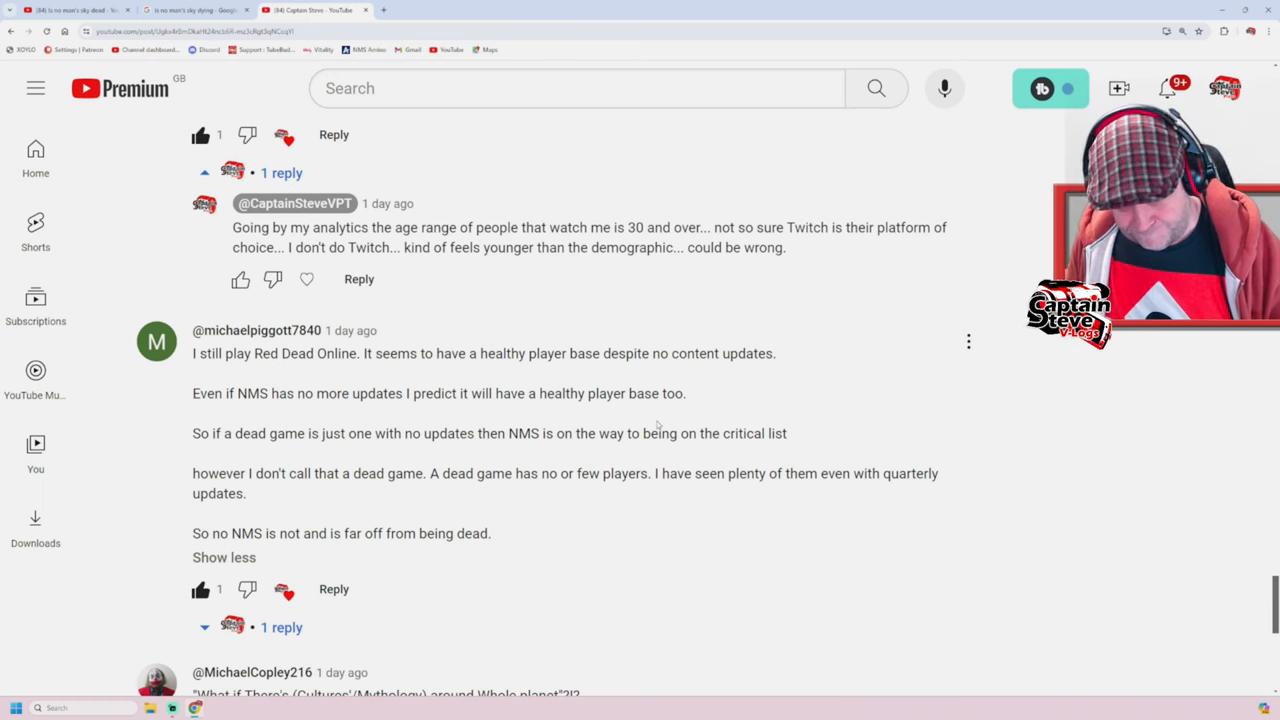
pyautogui.scroll(-3)
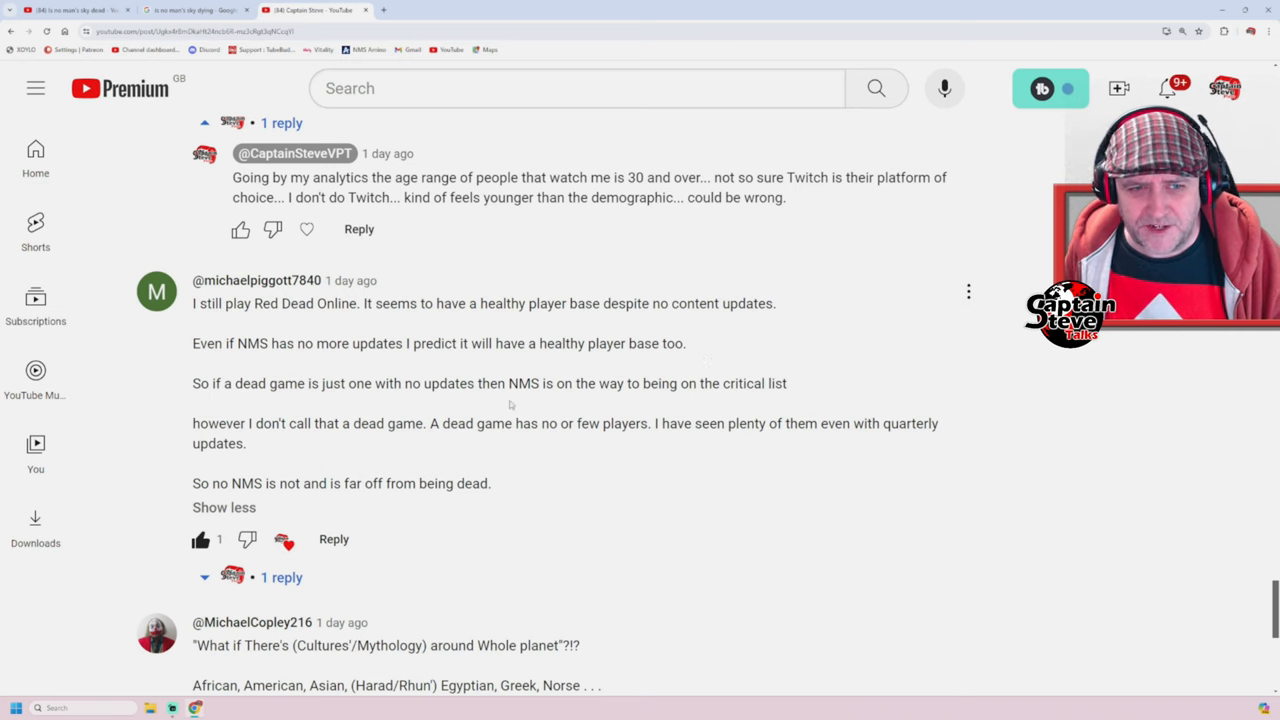
pyautogui.moveTo(685, 400)
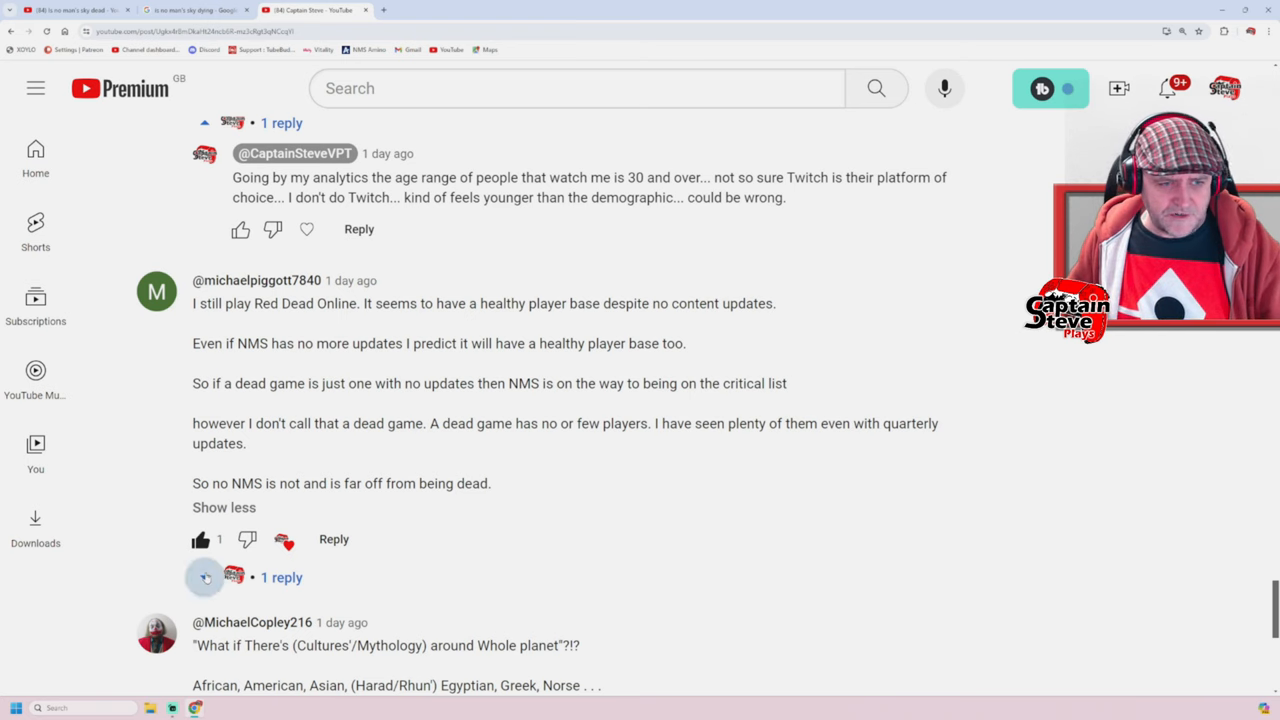
pyautogui.click(205, 577)
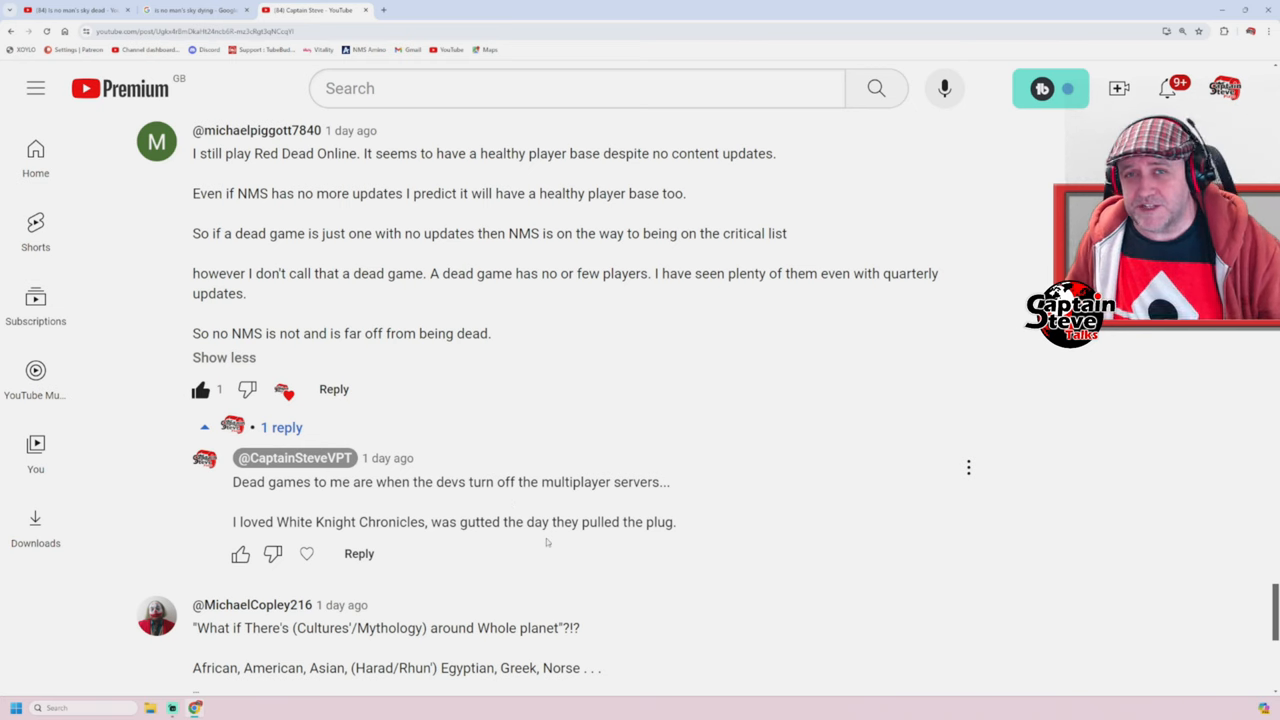
pyautogui.scroll(-3)
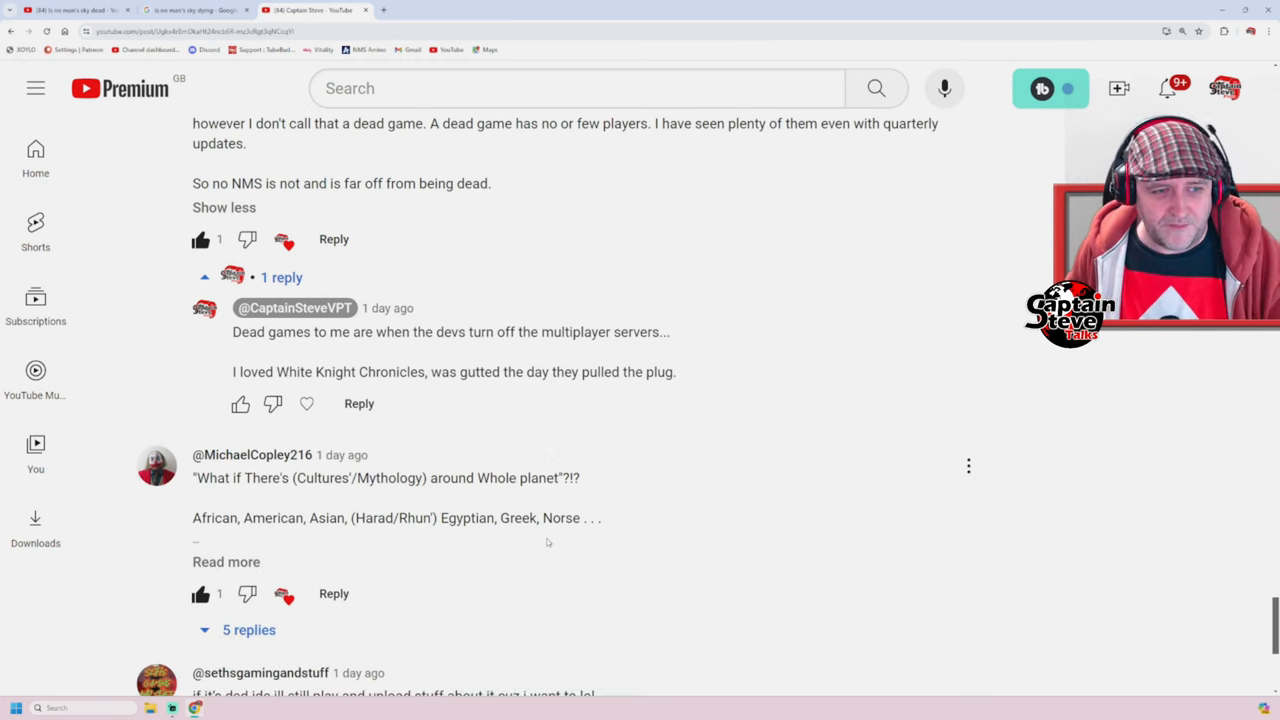
pyautogui.scroll(-3)
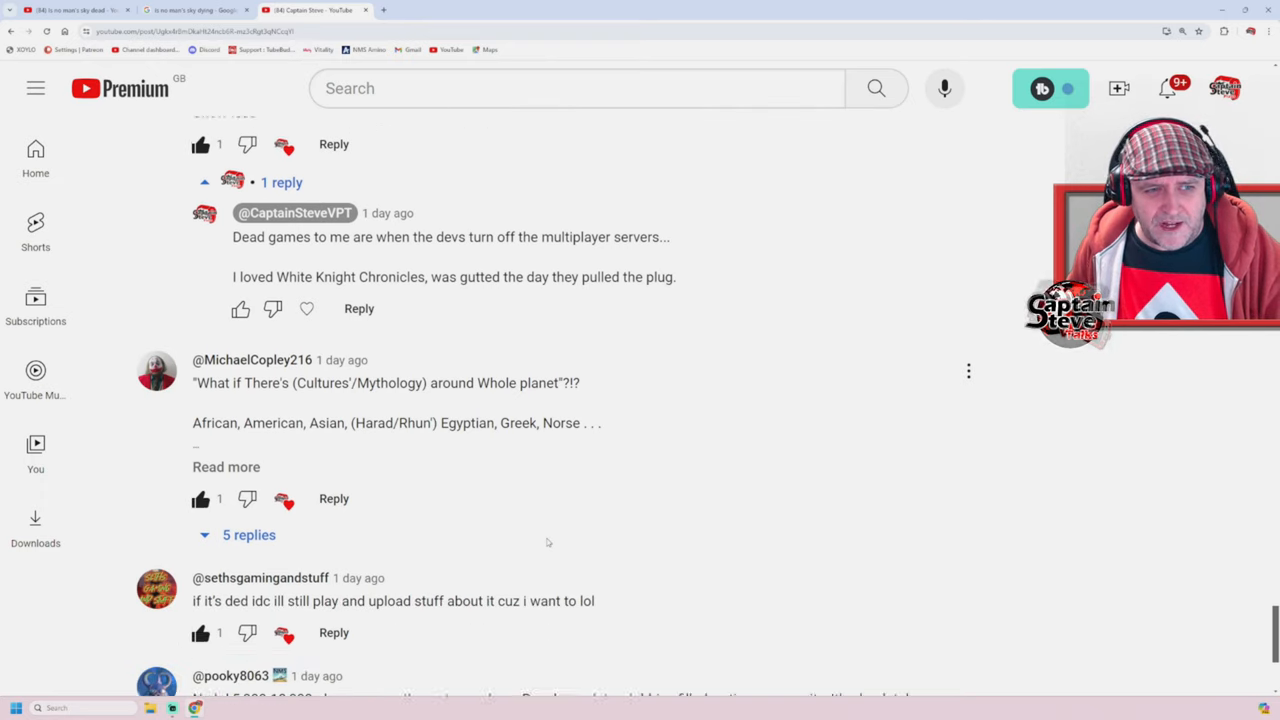
pyautogui.scroll(-3)
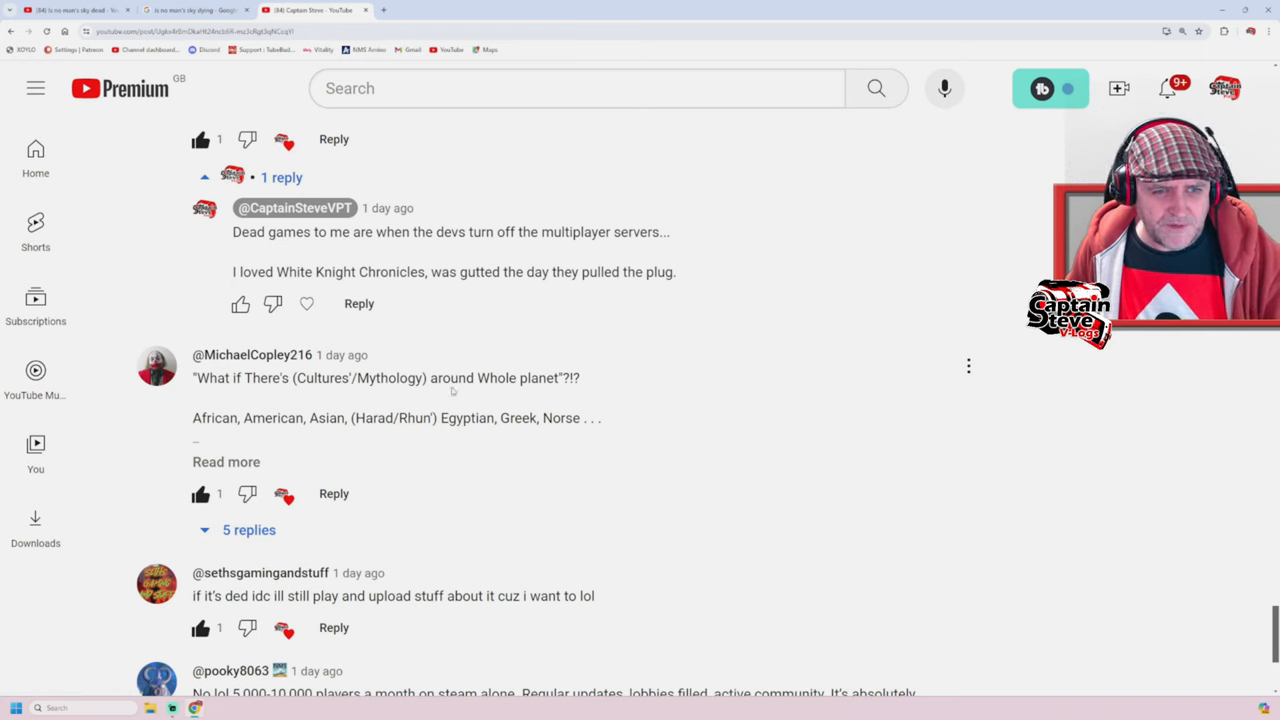
pyautogui.moveTo(275, 433)
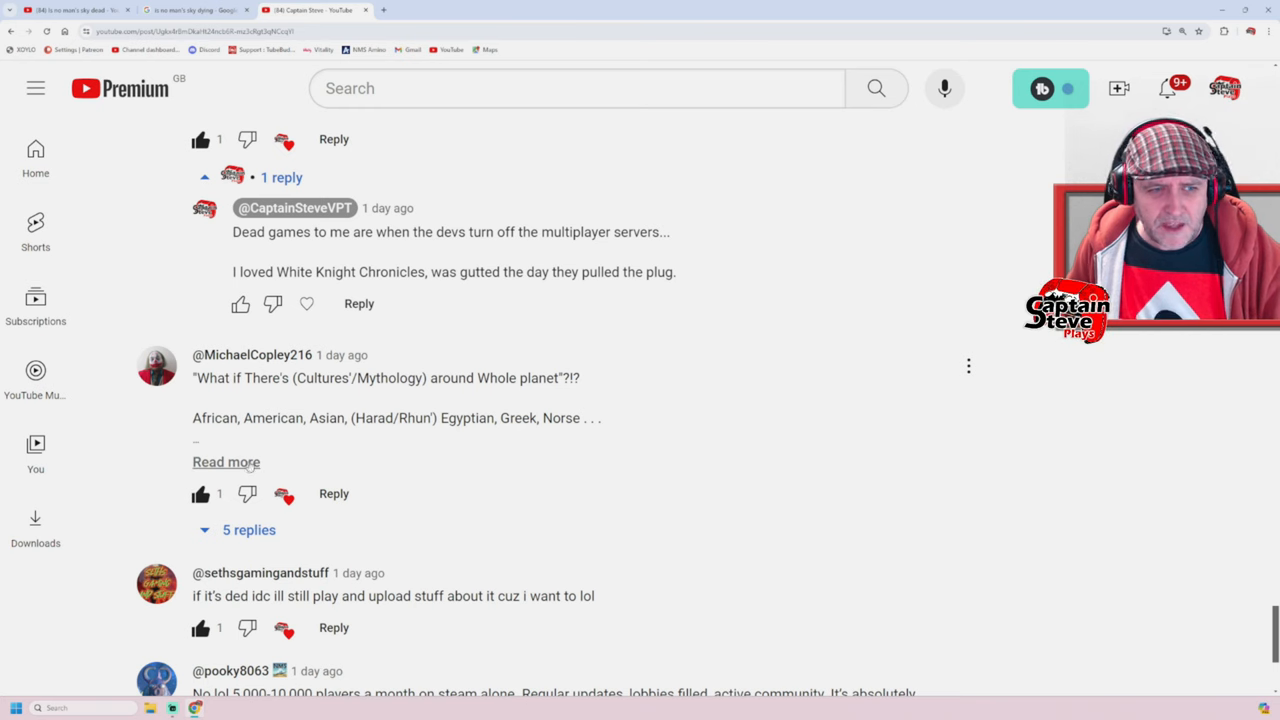
# Expand the mythology comment to reveal its Hobbit, LotRoP and Silmarillion line.
pyautogui.click(226, 462)
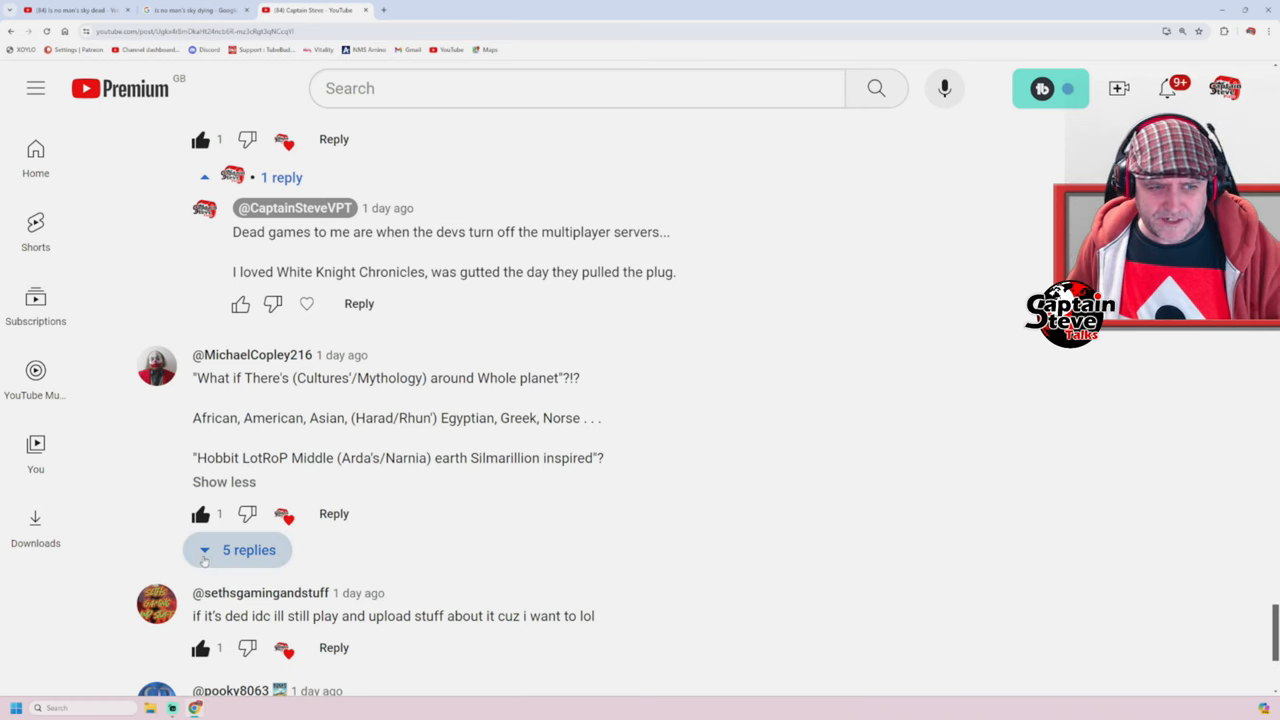
# Expand the five replies to the mythology comment and scroll through them.
pyautogui.click(248, 549)
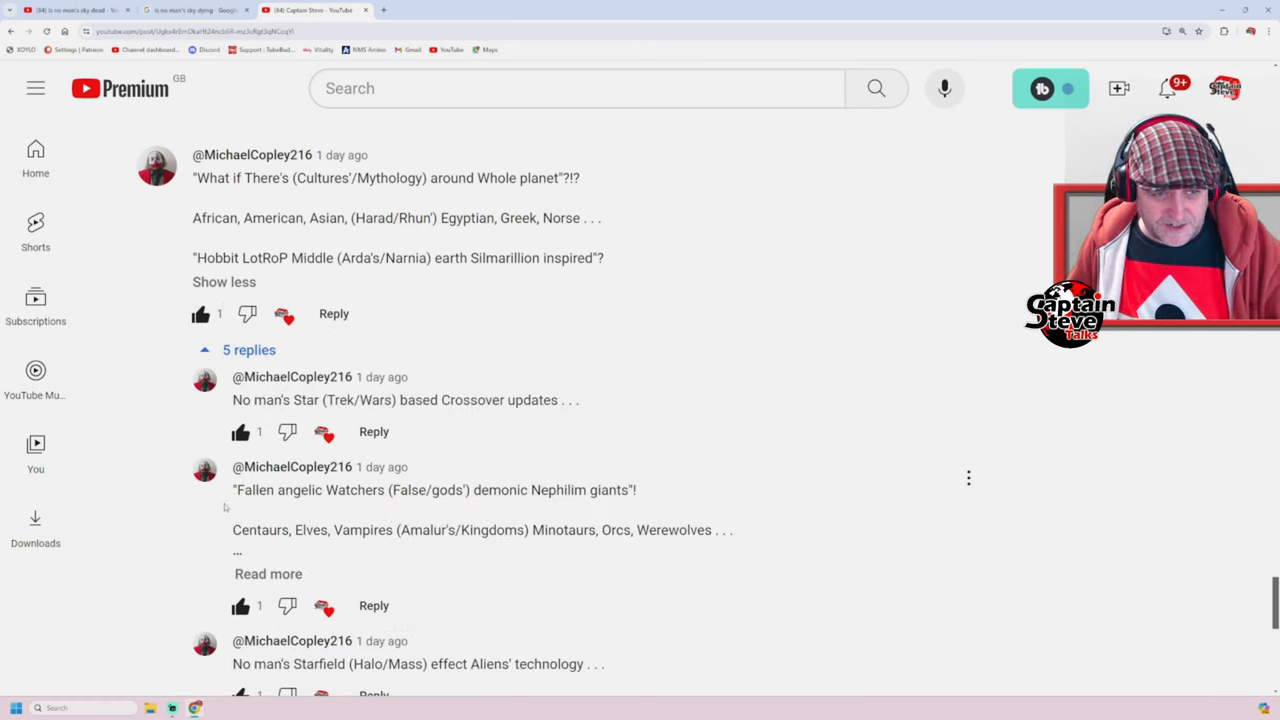
pyautogui.scroll(-3)
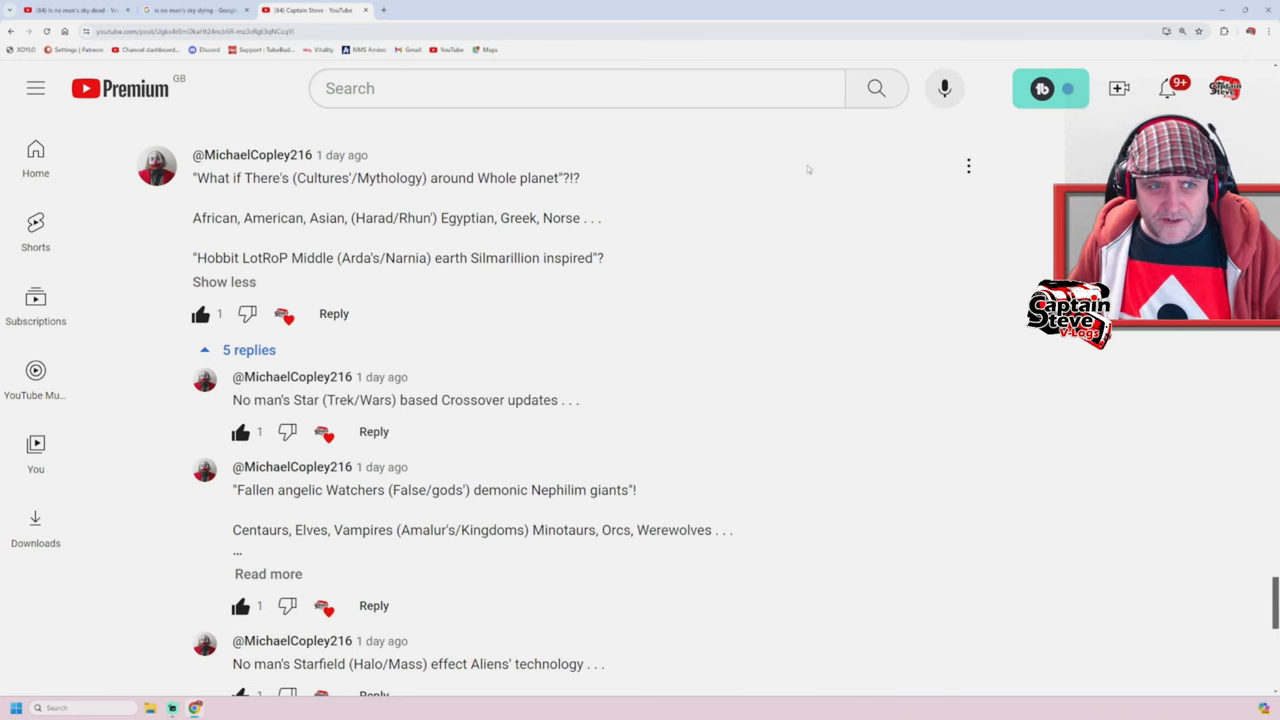
pyautogui.scroll(-3)
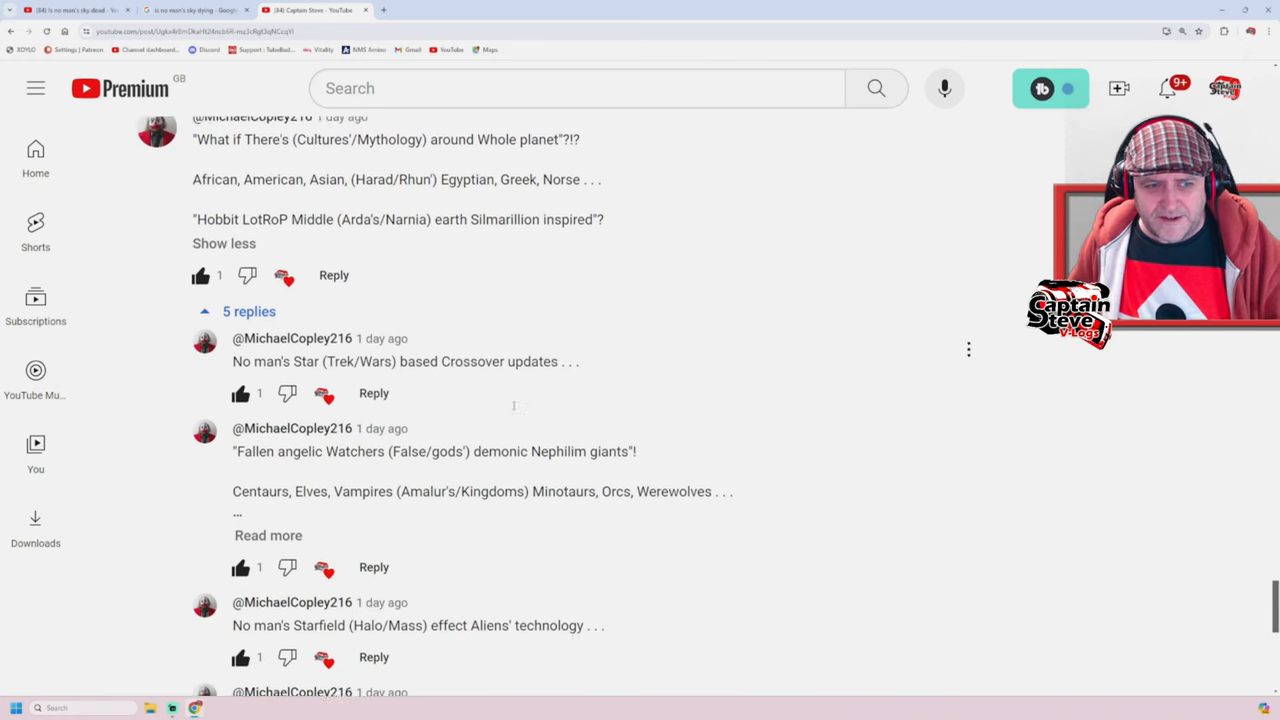
pyautogui.scroll(-3)
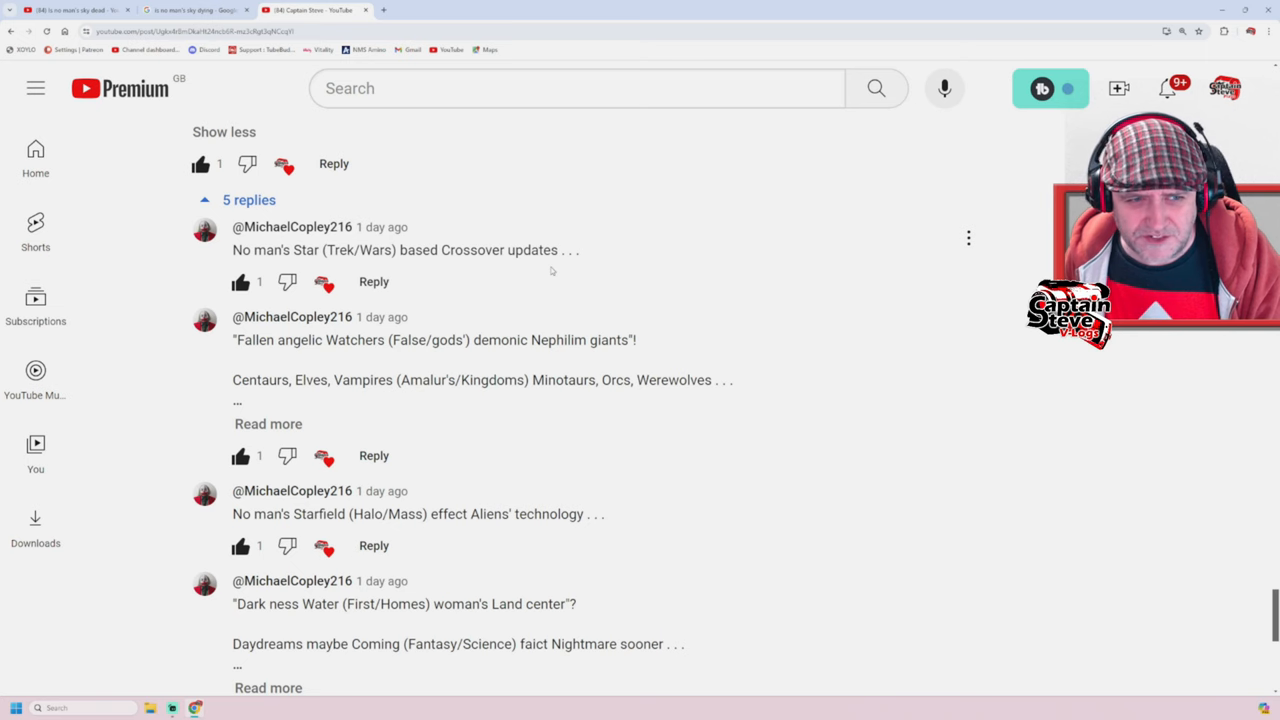
pyautogui.scroll(-3)
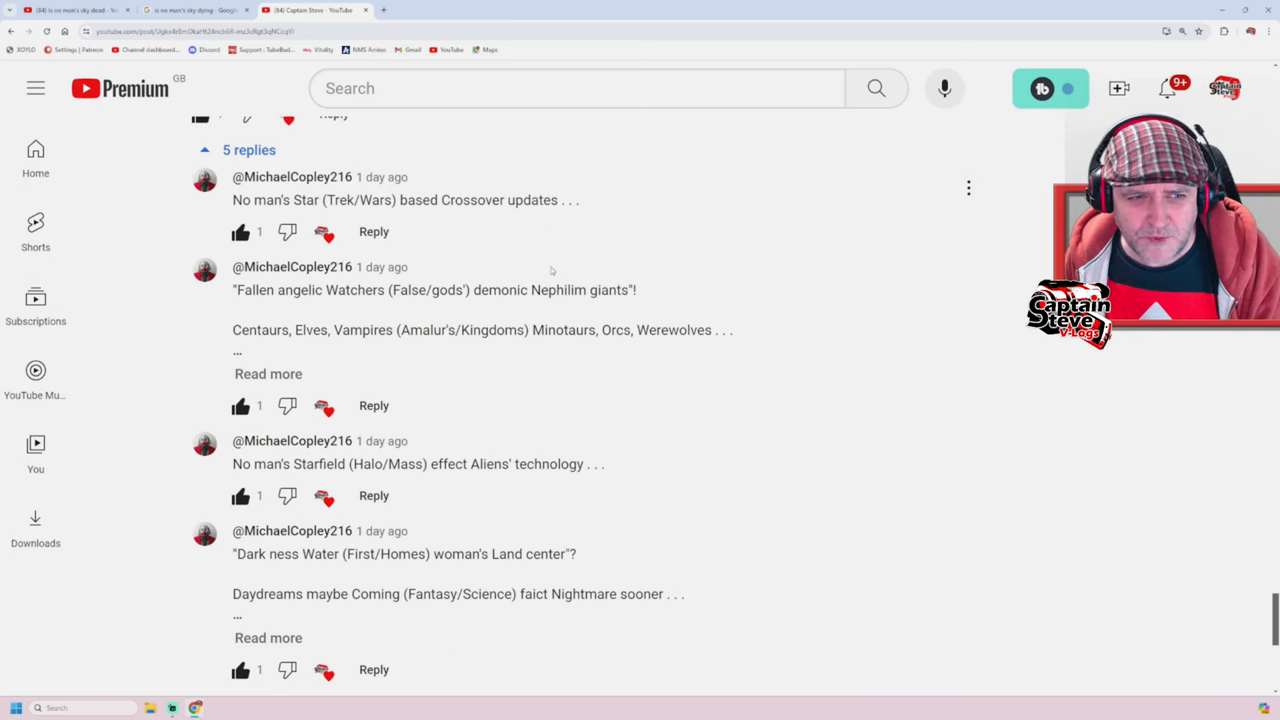
# Show the full Fallen angelic Watchers reply about the Nephilim giants.
pyautogui.click(268, 373)
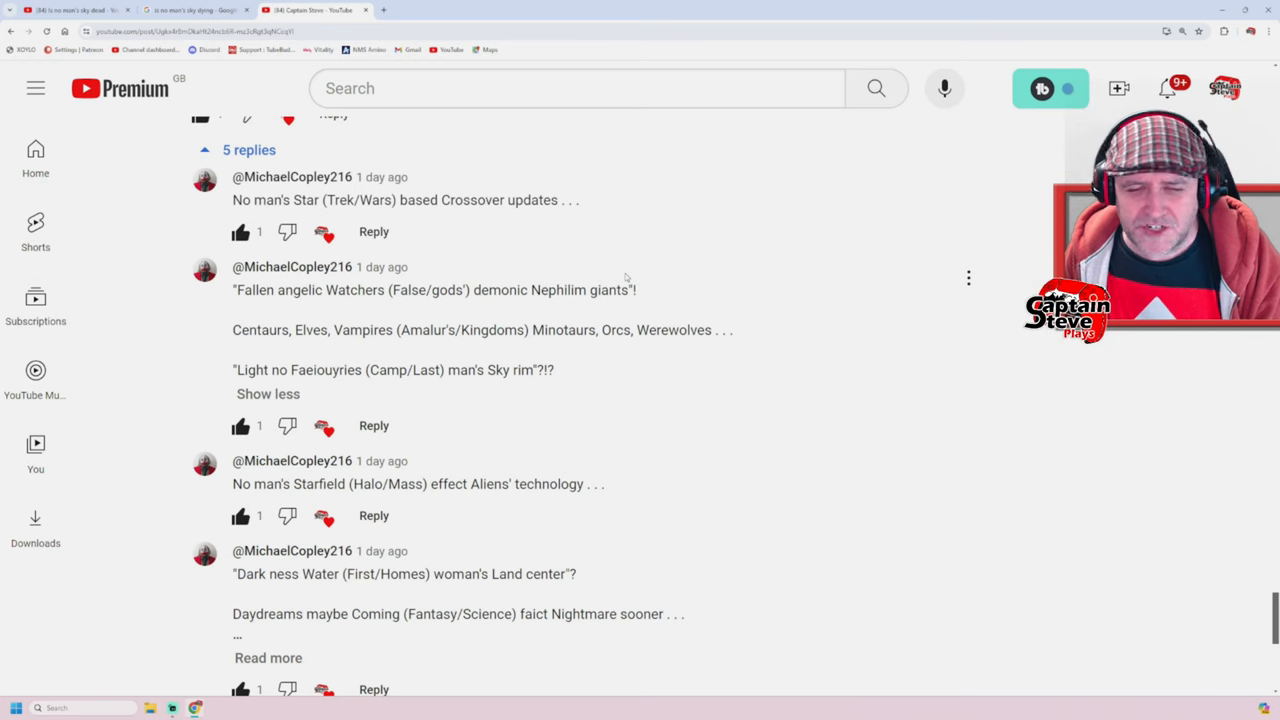
pyautogui.scroll(-3)
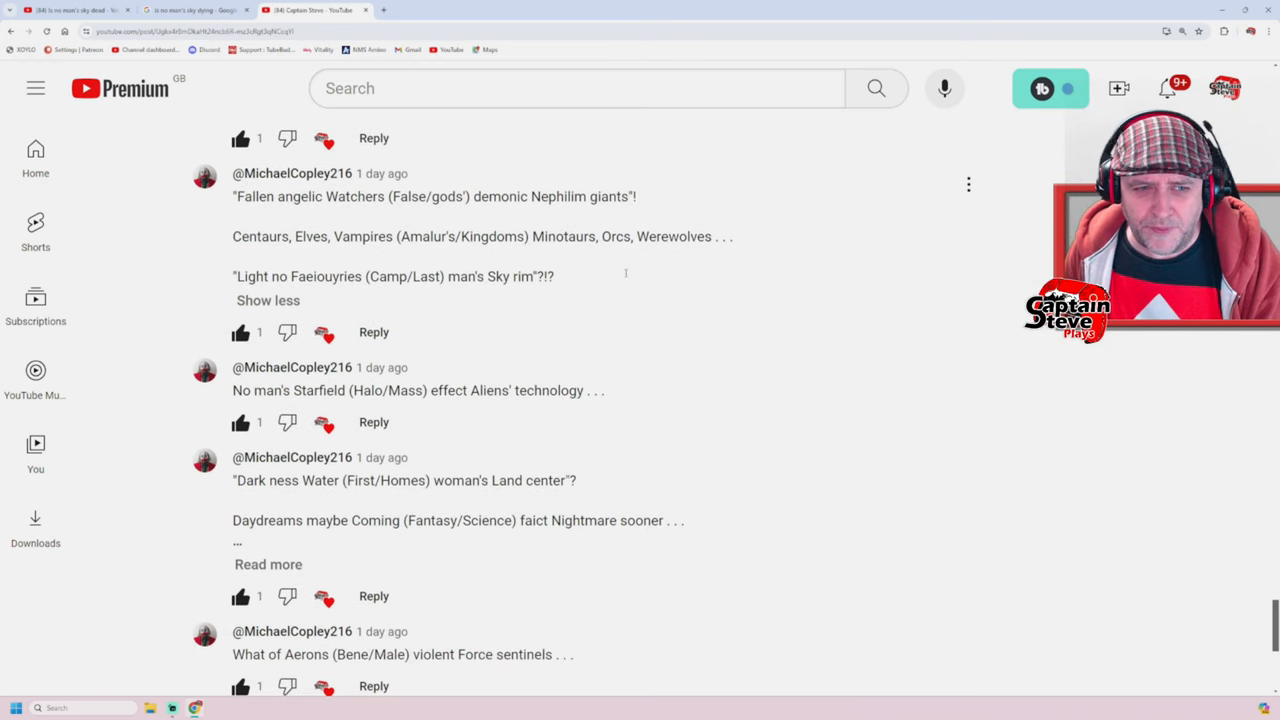
pyautogui.scroll(-3)
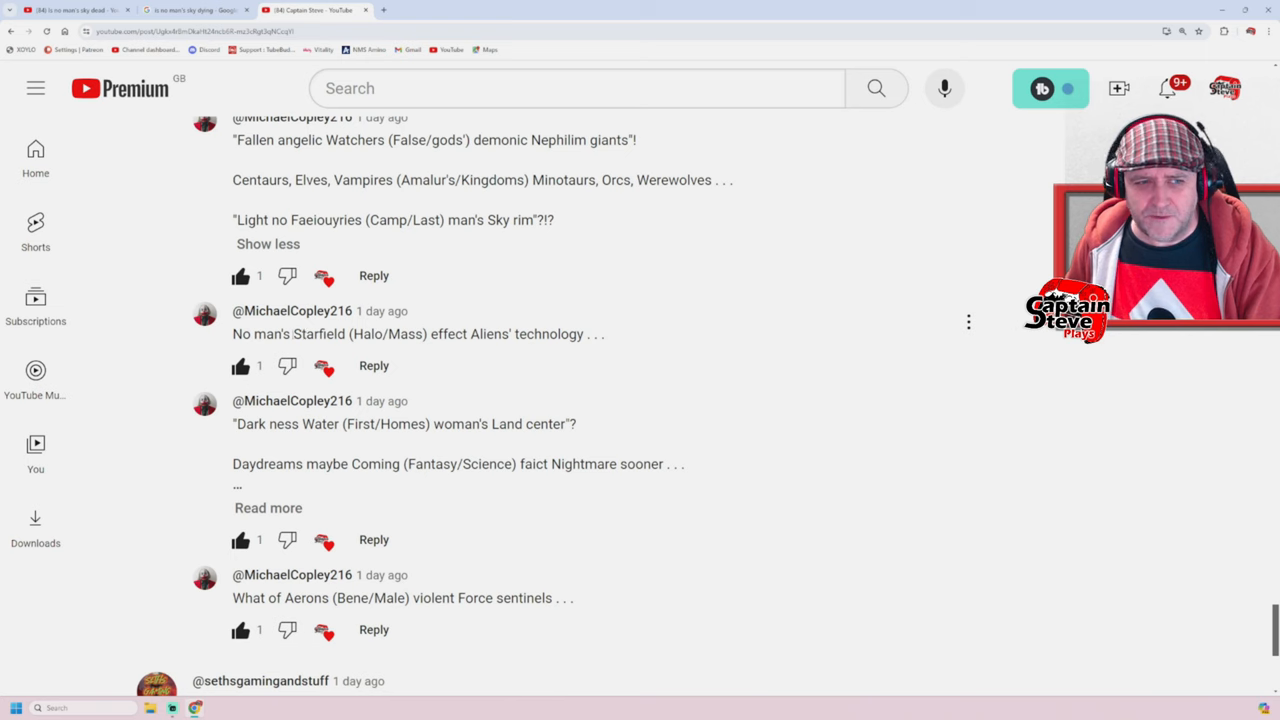
# Highlight 'Starfield' in a reply, then open sethsgamingandstuff's channel in a new tab.
pyautogui.doubleClick(319, 333)
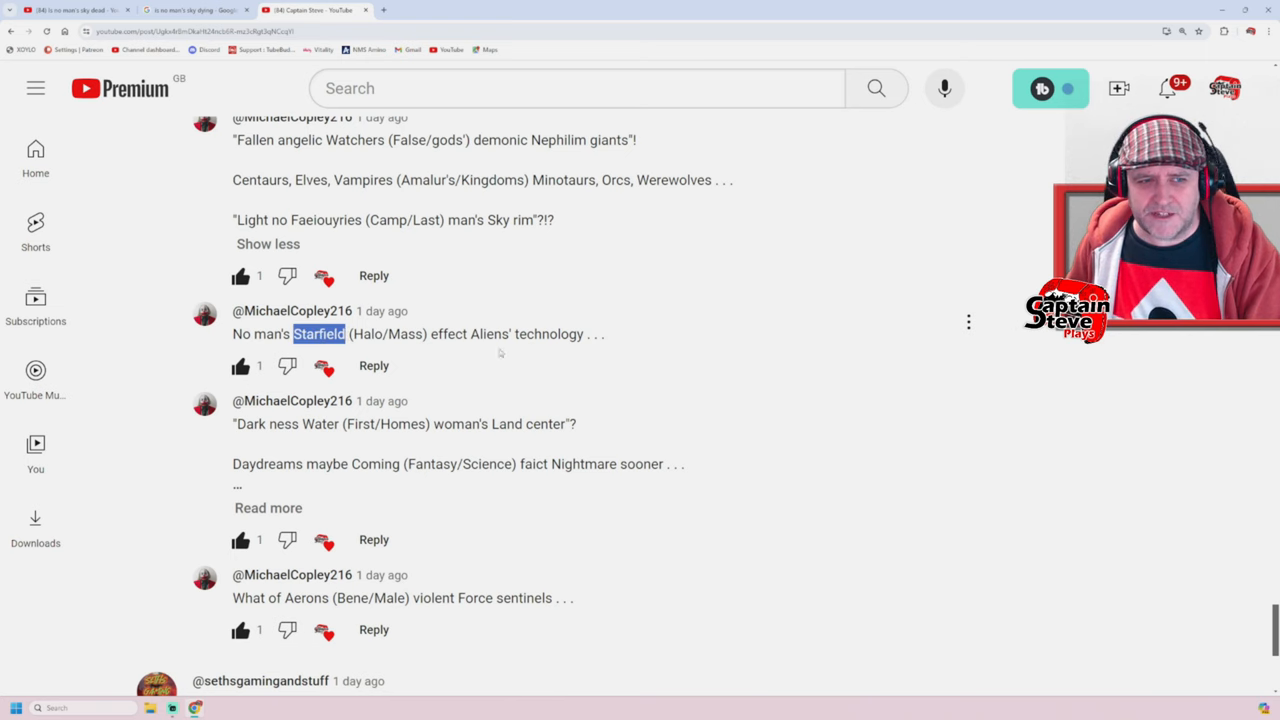
pyautogui.scroll(-3)
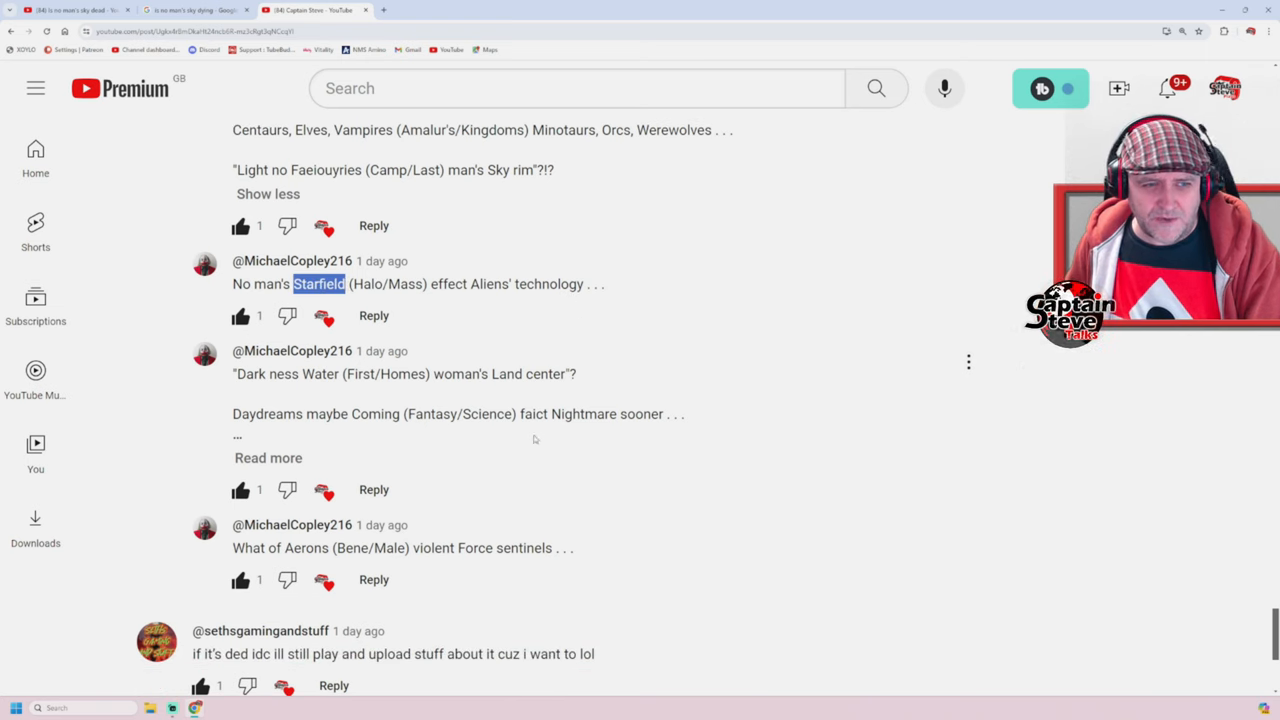
pyautogui.scroll(-3)
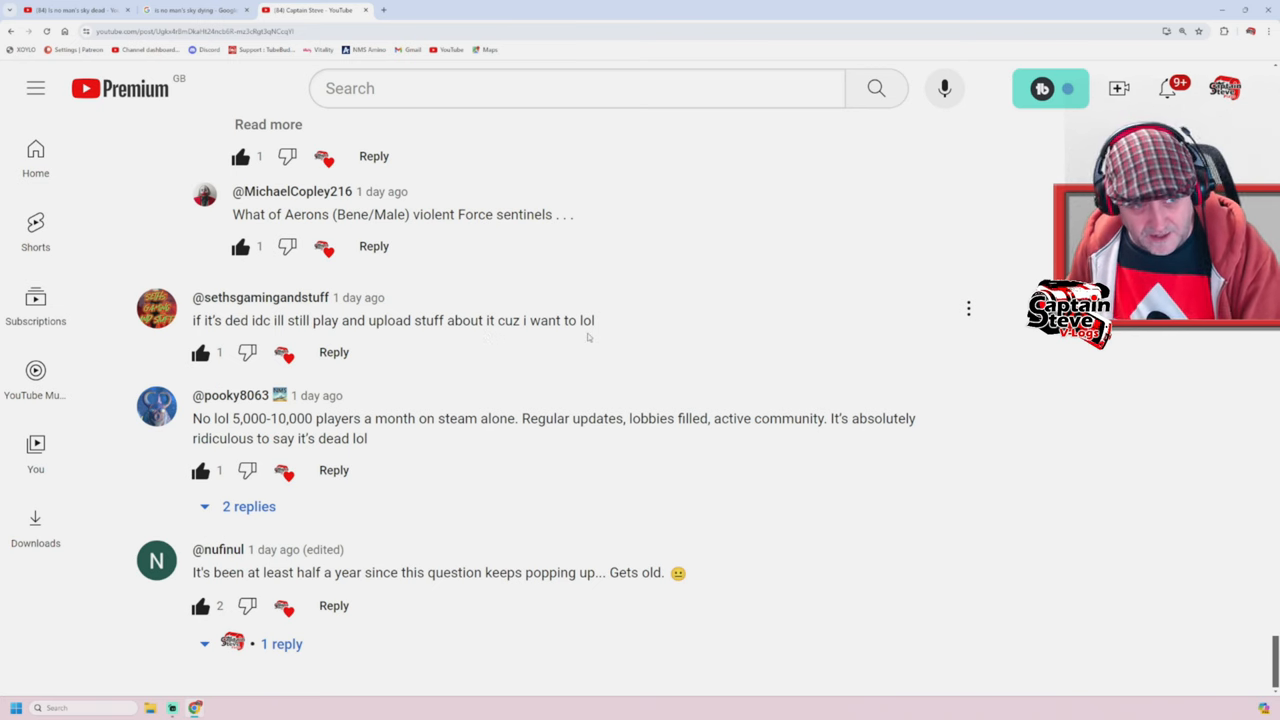
pyautogui.click(967, 308)
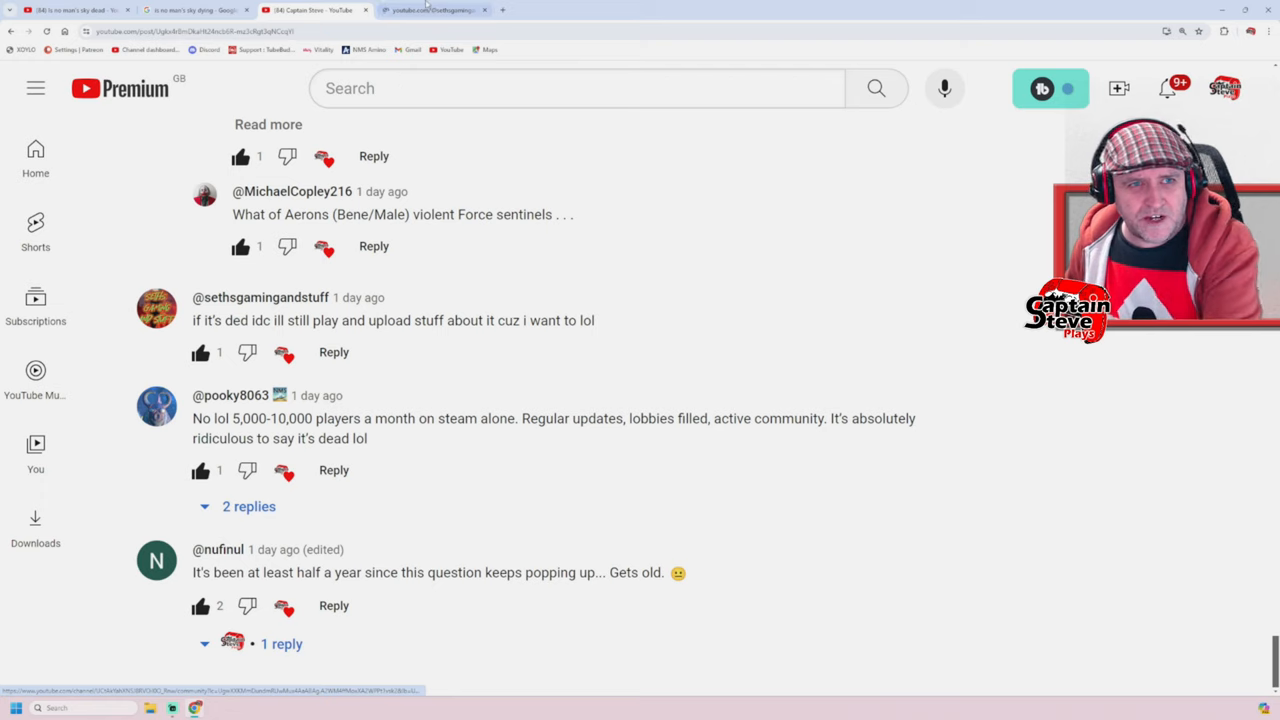
# Browse Seth's Gaming And Stuff channel Shorts and Videos, and subscribe to it.
pyautogui.click(261, 297)
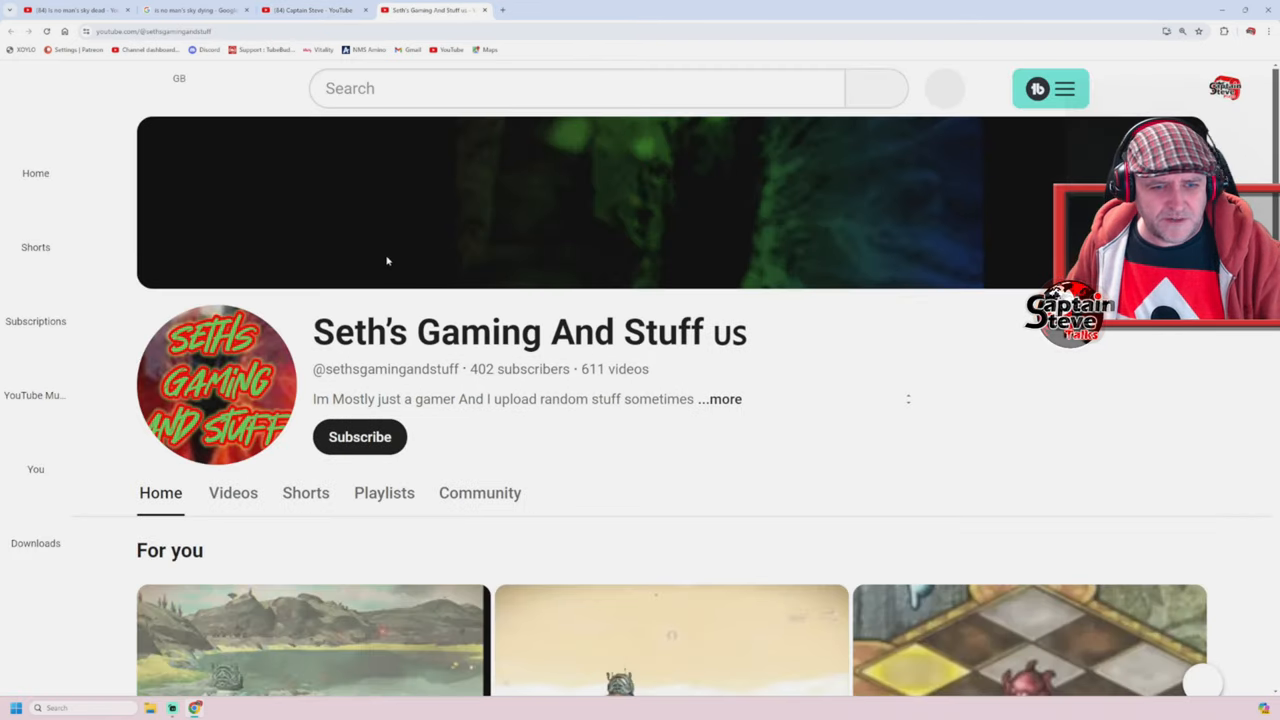
pyautogui.click(1037, 88)
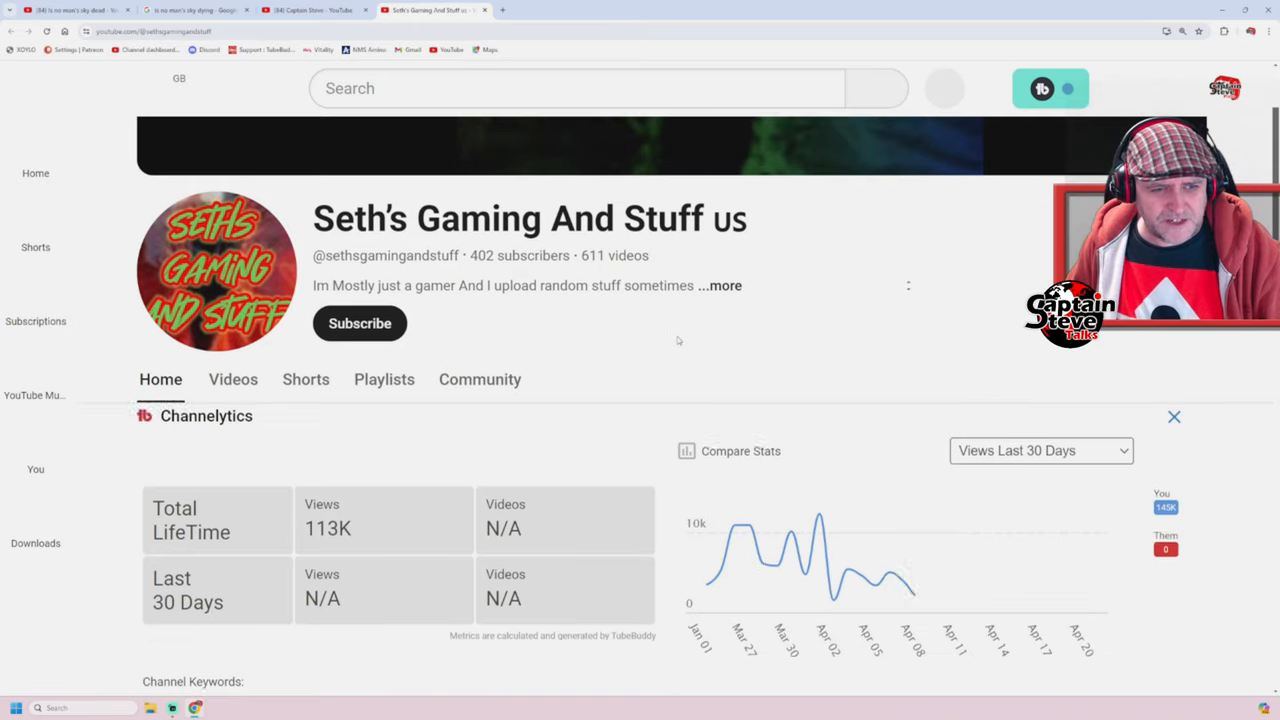
pyautogui.scroll(-3)
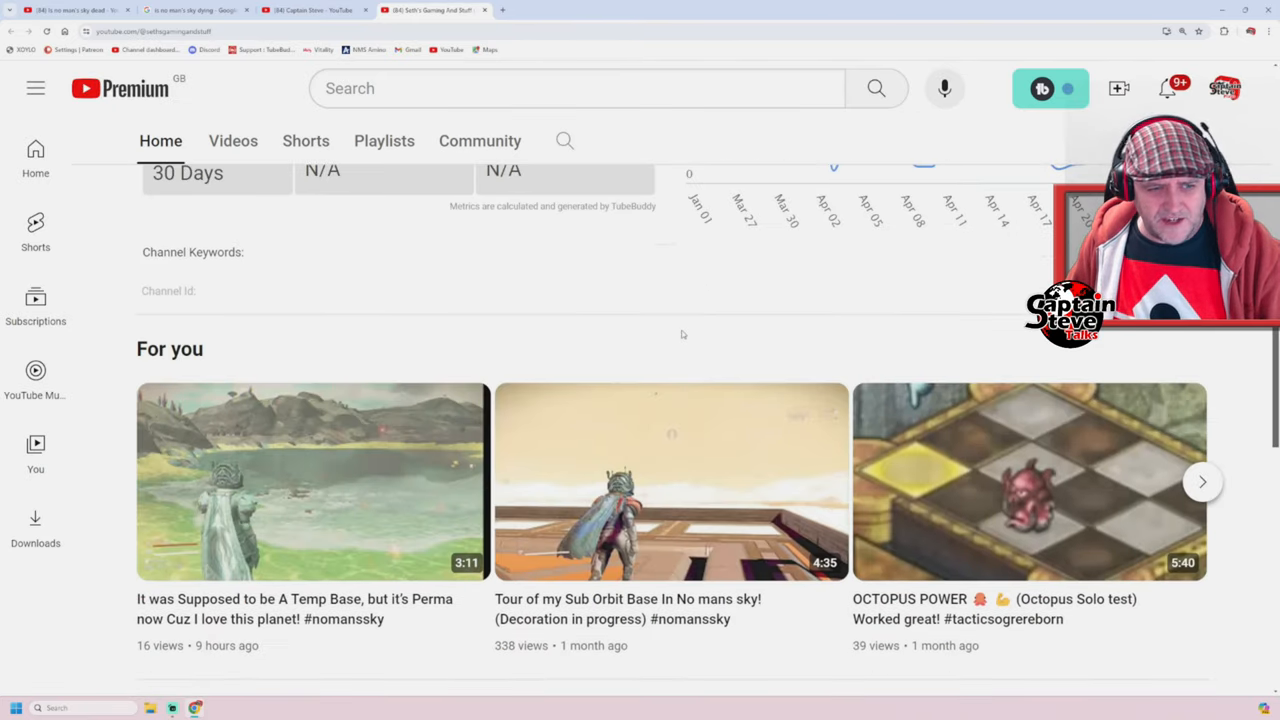
pyautogui.scroll(-3)
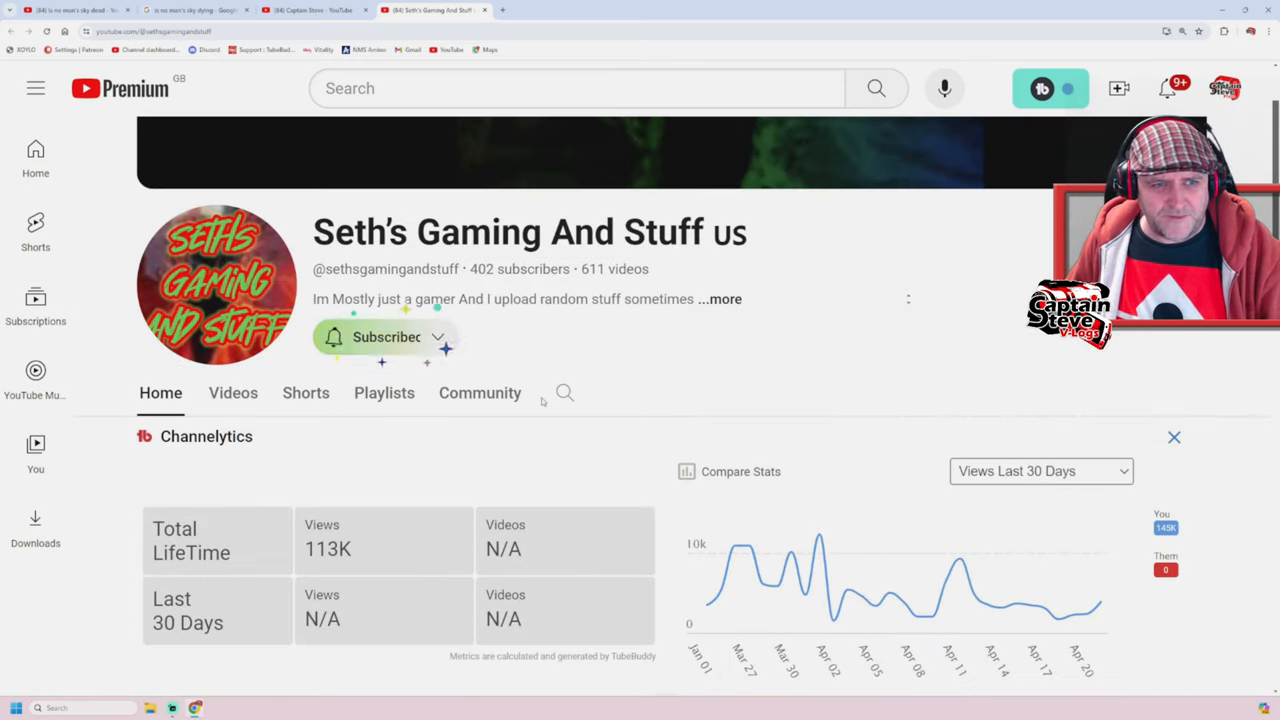
pyautogui.click(386, 336)
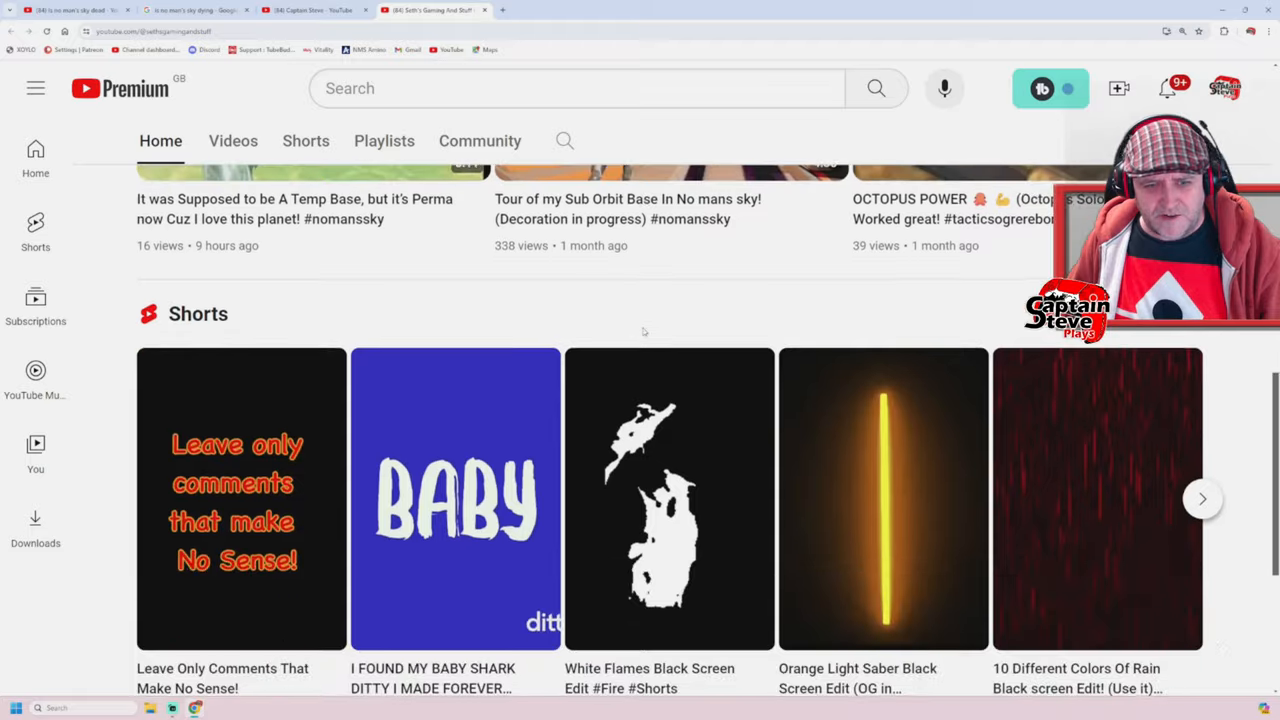
pyautogui.scroll(-3)
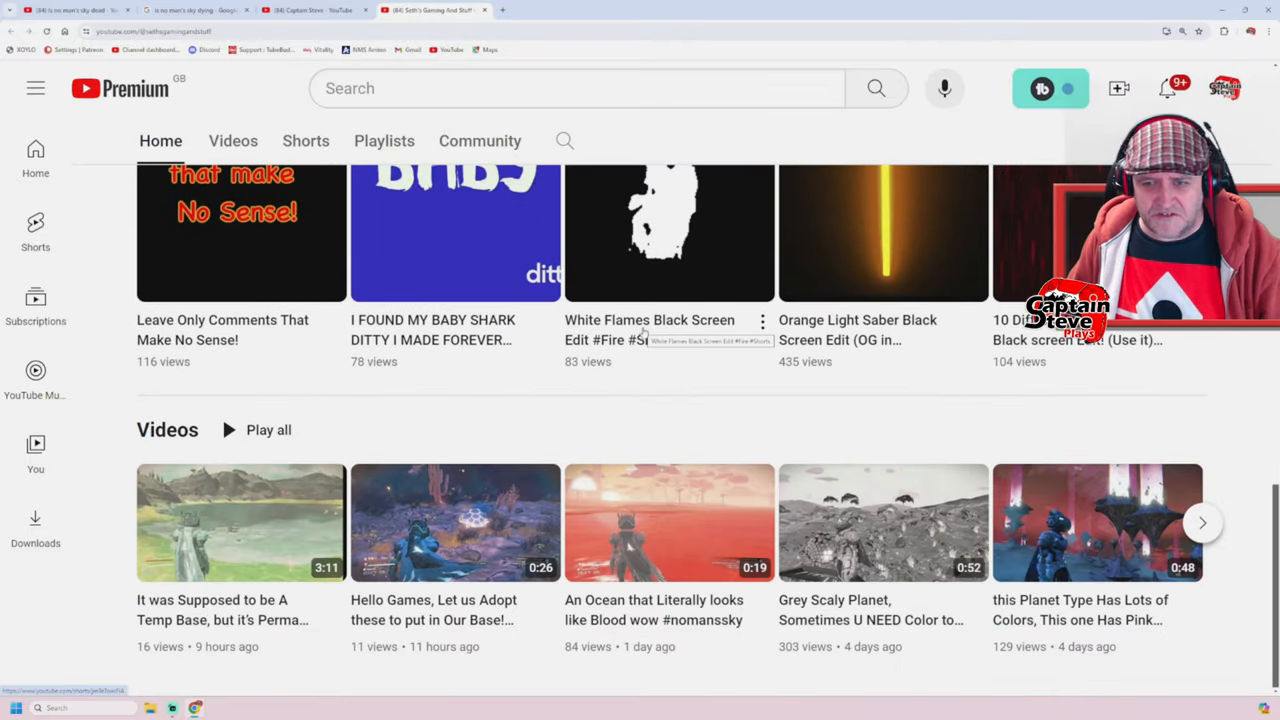
pyautogui.moveTo(537, 240)
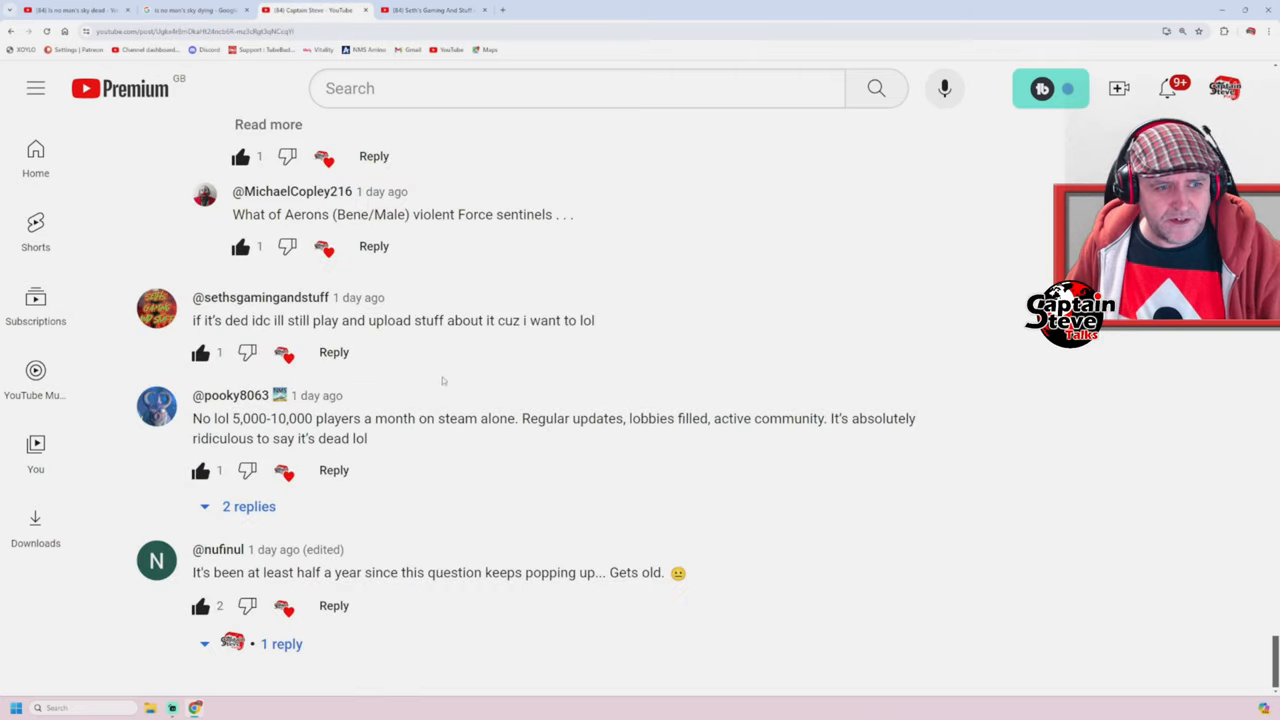
pyautogui.moveTo(456, 478)
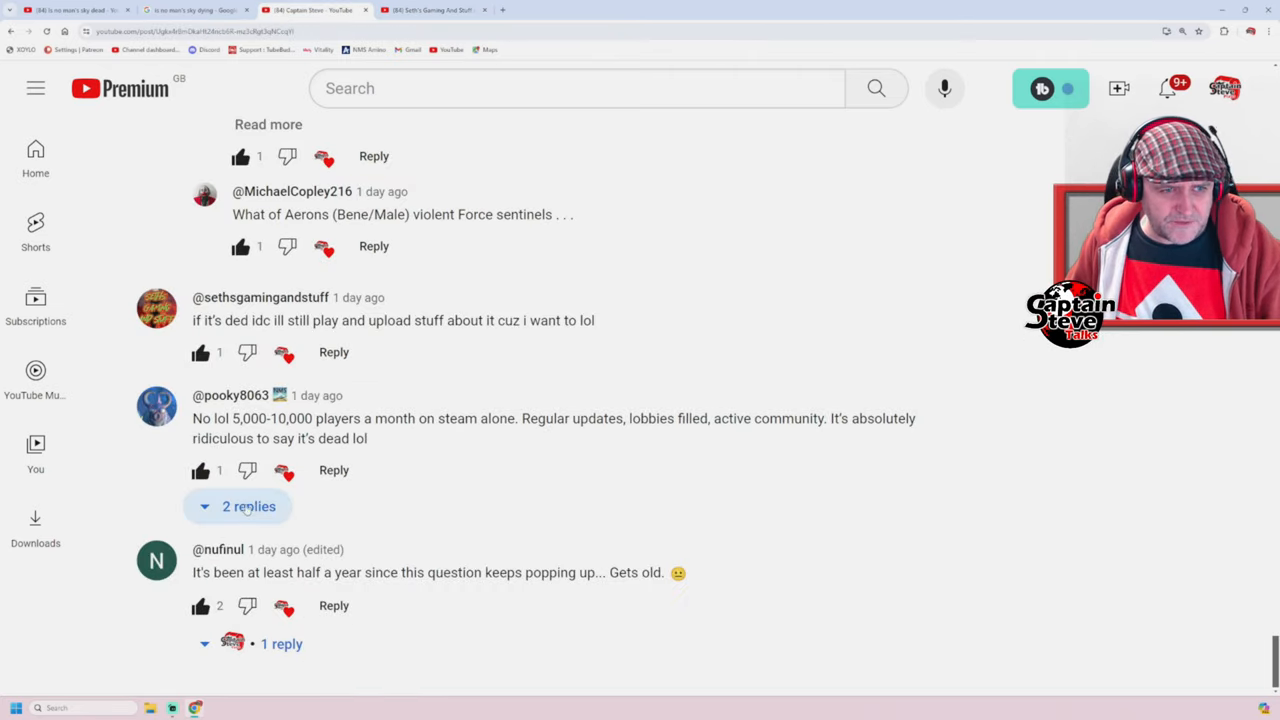
pyautogui.click(248, 506)
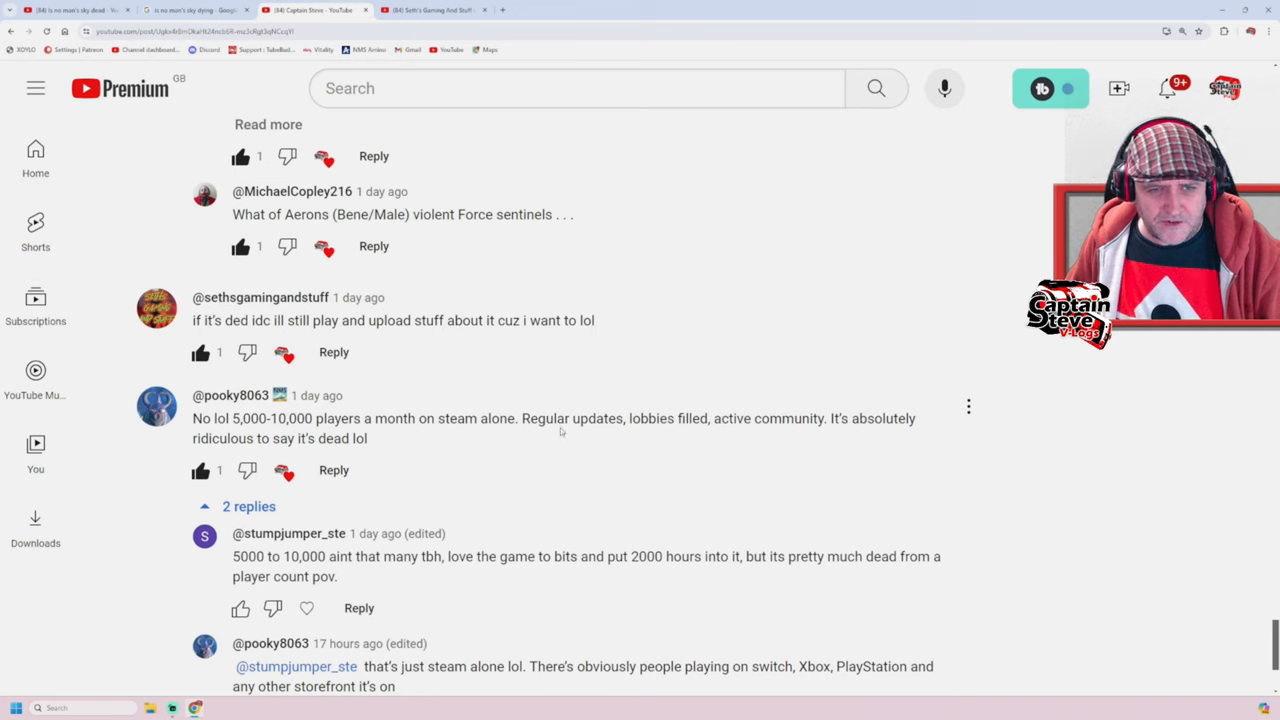
pyautogui.moveTo(830, 440)
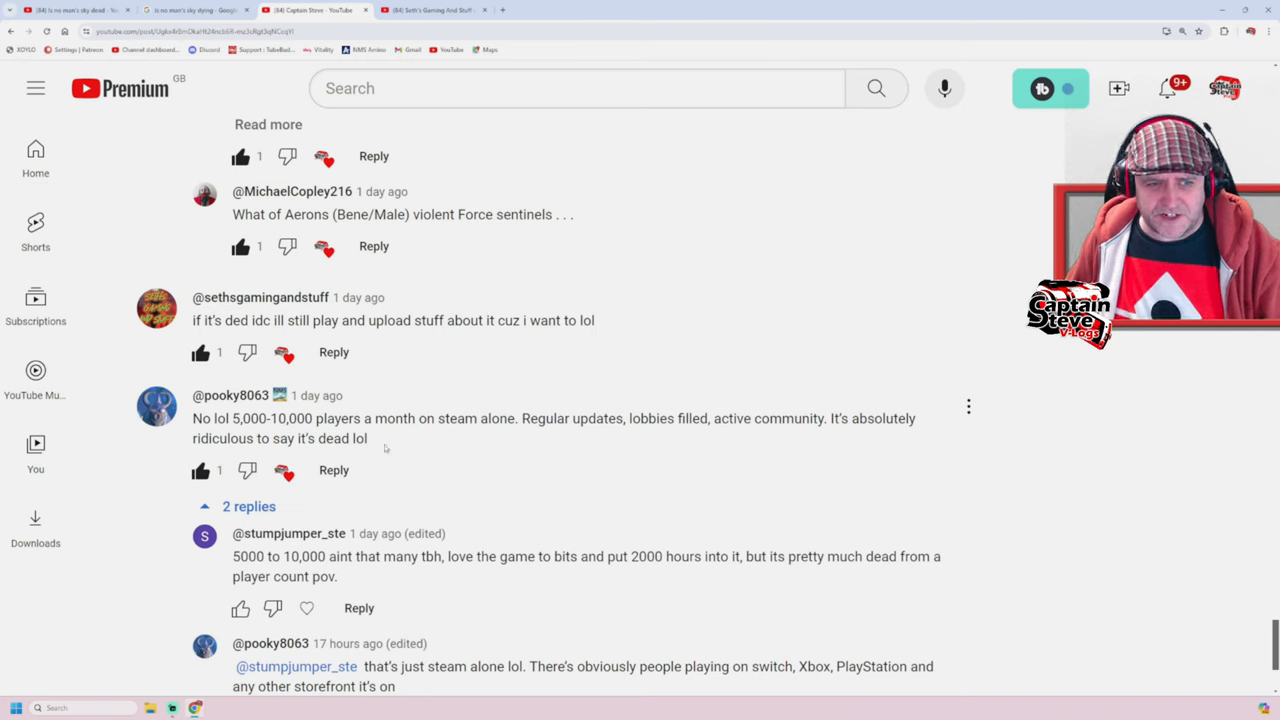
pyautogui.scroll(-3)
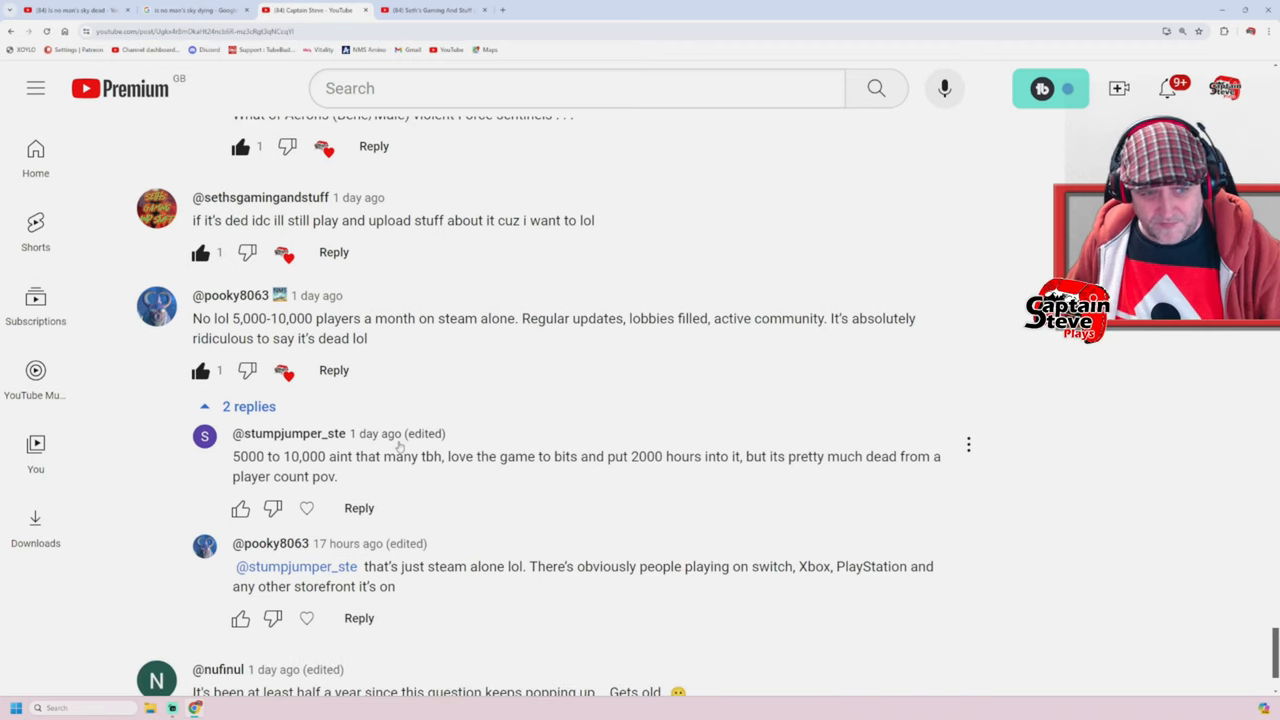
pyautogui.scroll(-3)
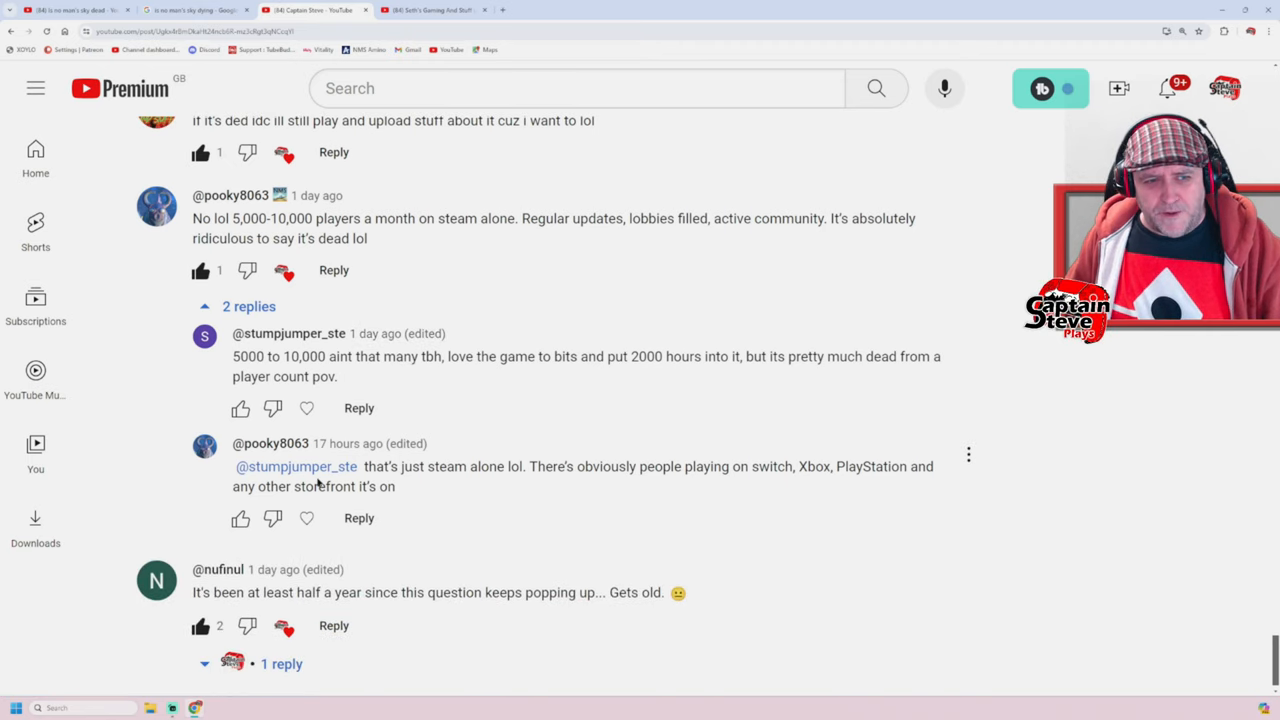
pyautogui.moveTo(307, 408)
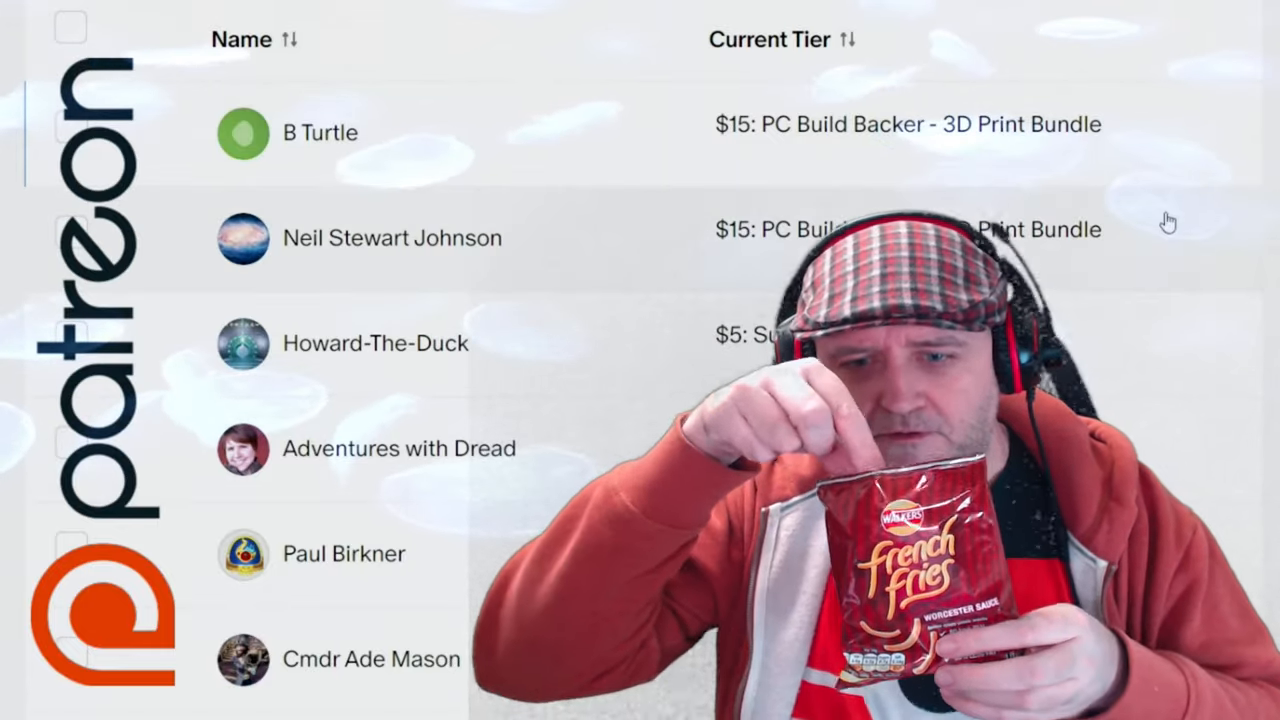
# Scroll the members list down to Super Members with 37–45 months on their level.
pyautogui.scroll(-3)
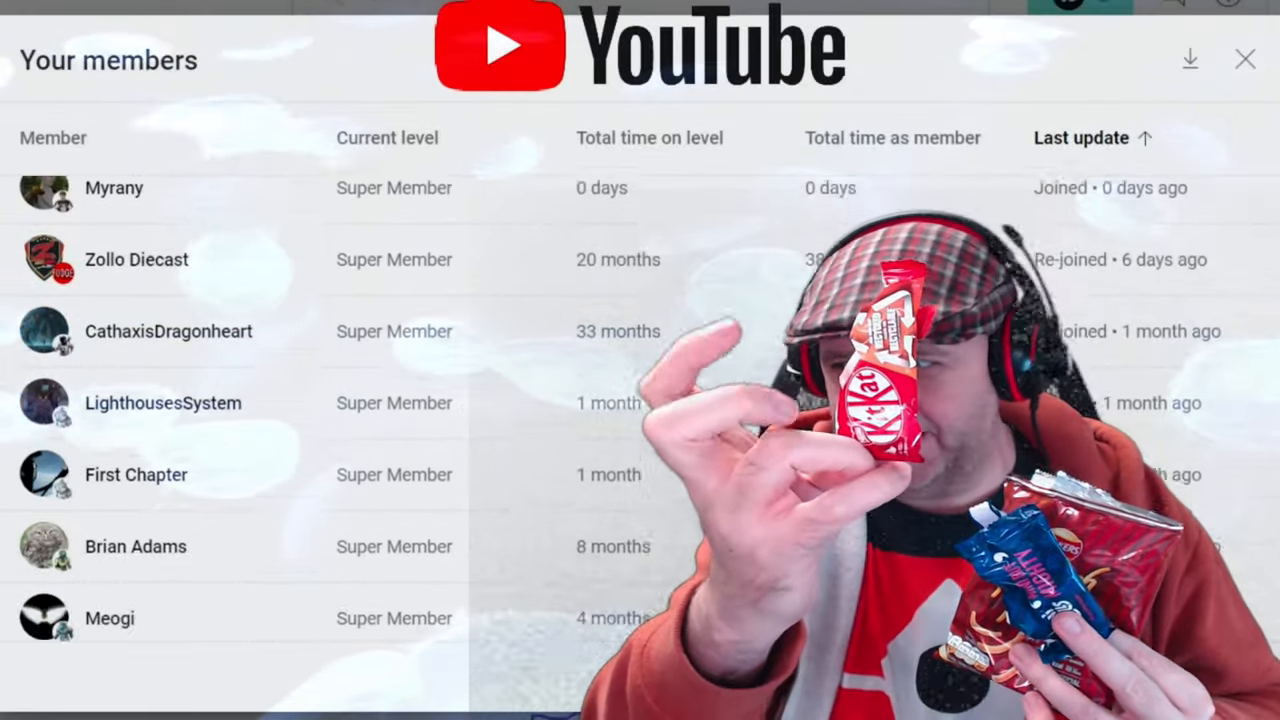
pyautogui.scroll(-3)
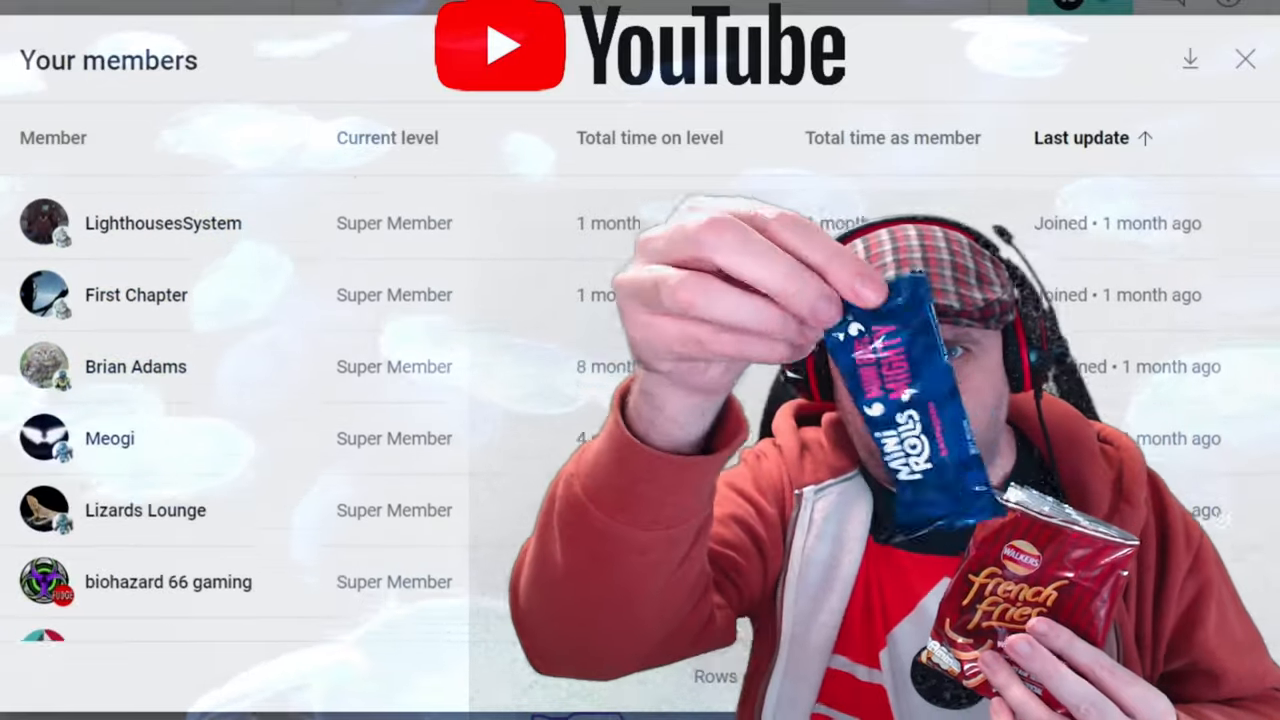
pyautogui.scroll(-3)
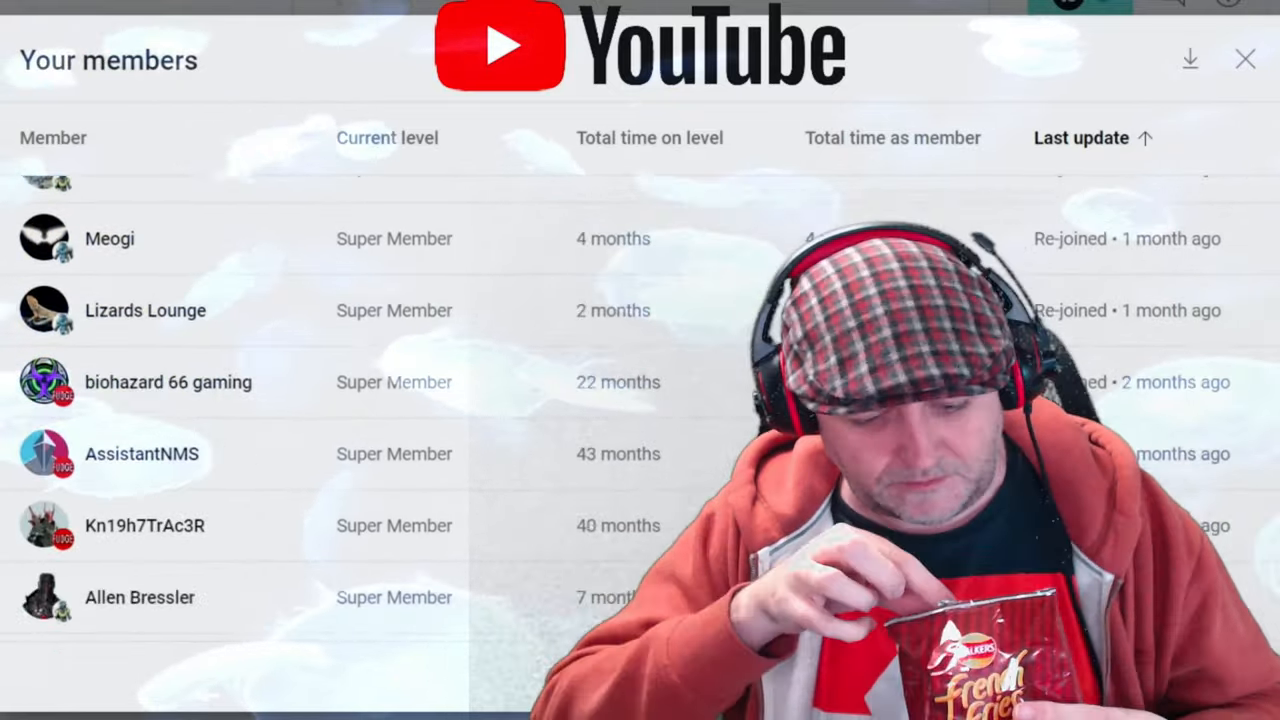
pyautogui.scroll(-3)
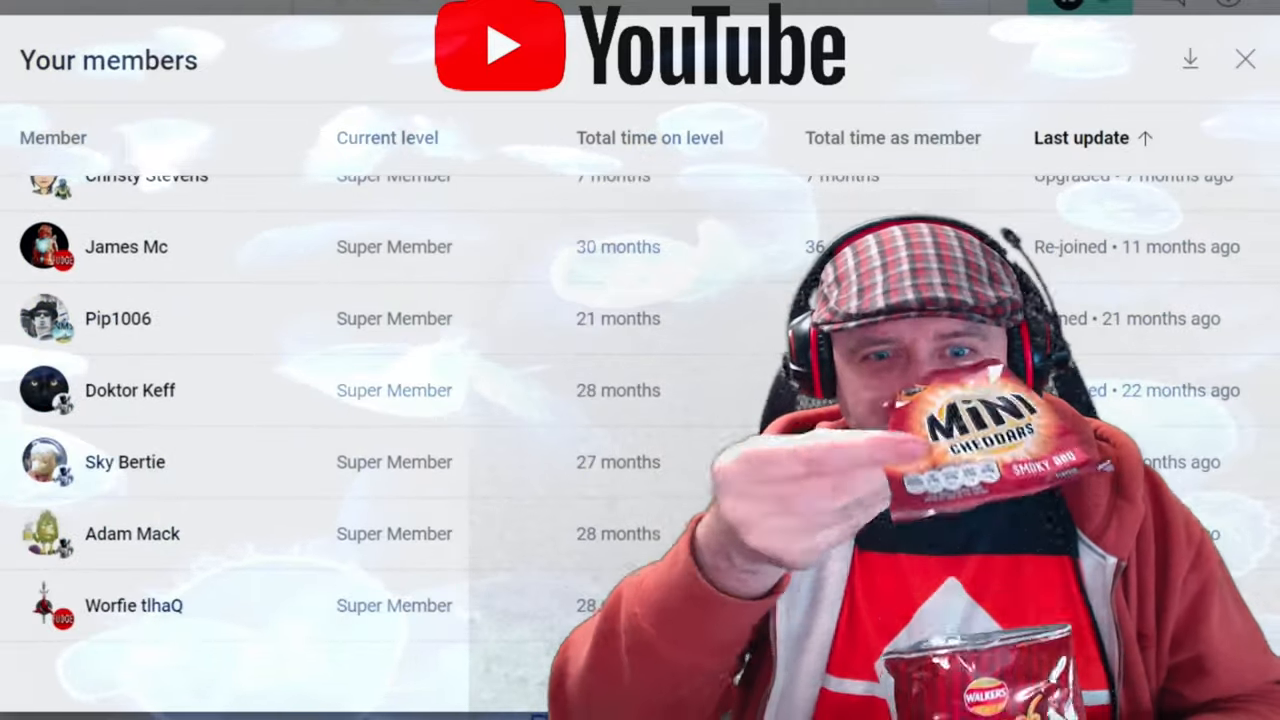
pyautogui.scroll(-3)
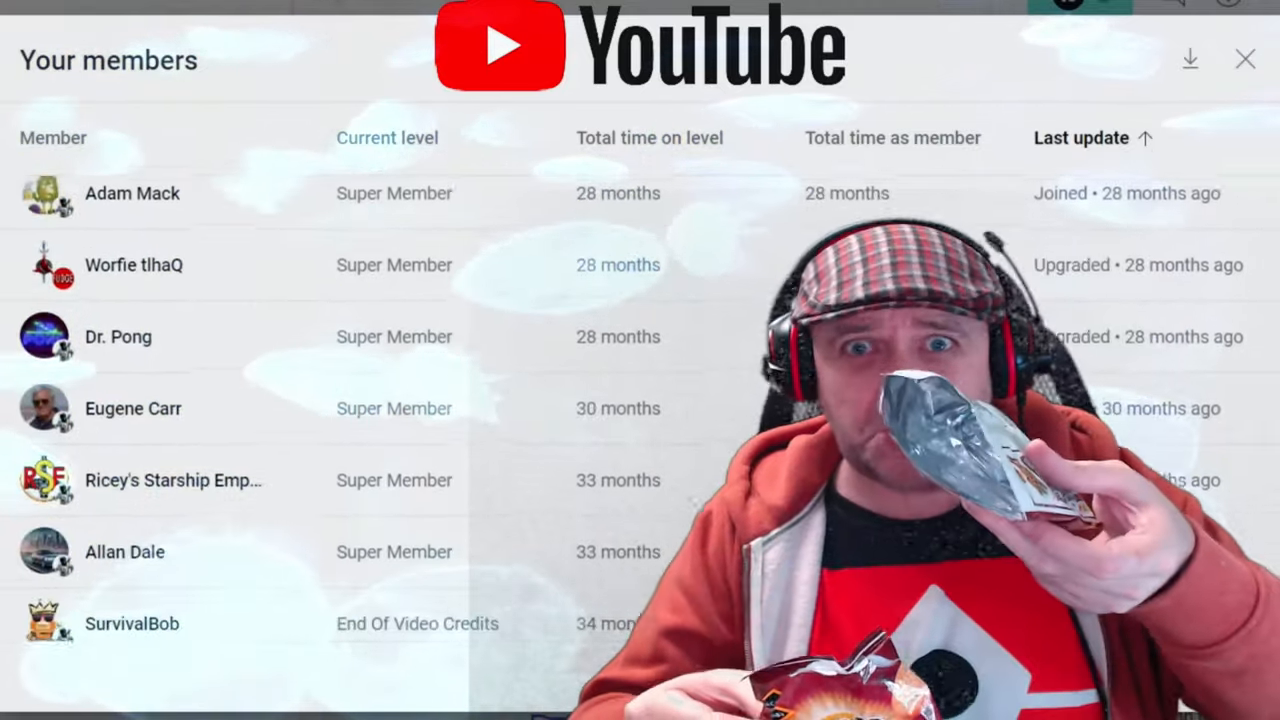
pyautogui.scroll(-3)
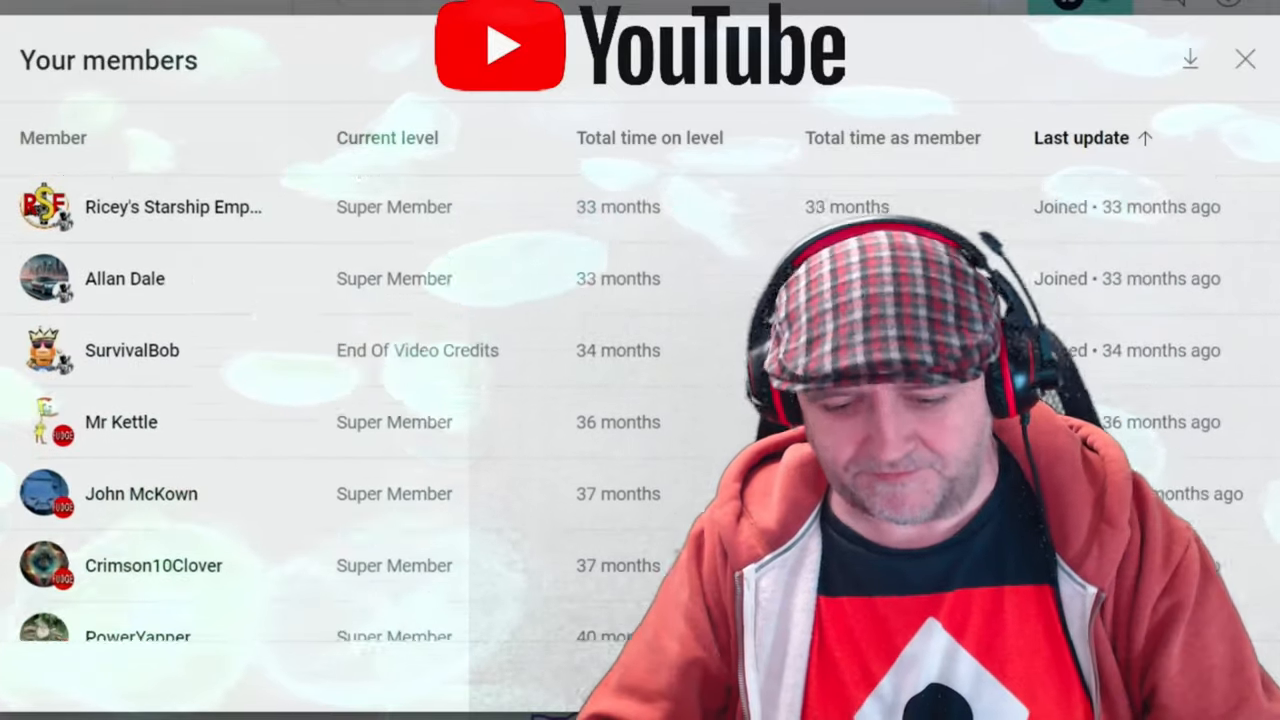
pyautogui.scroll(-3)
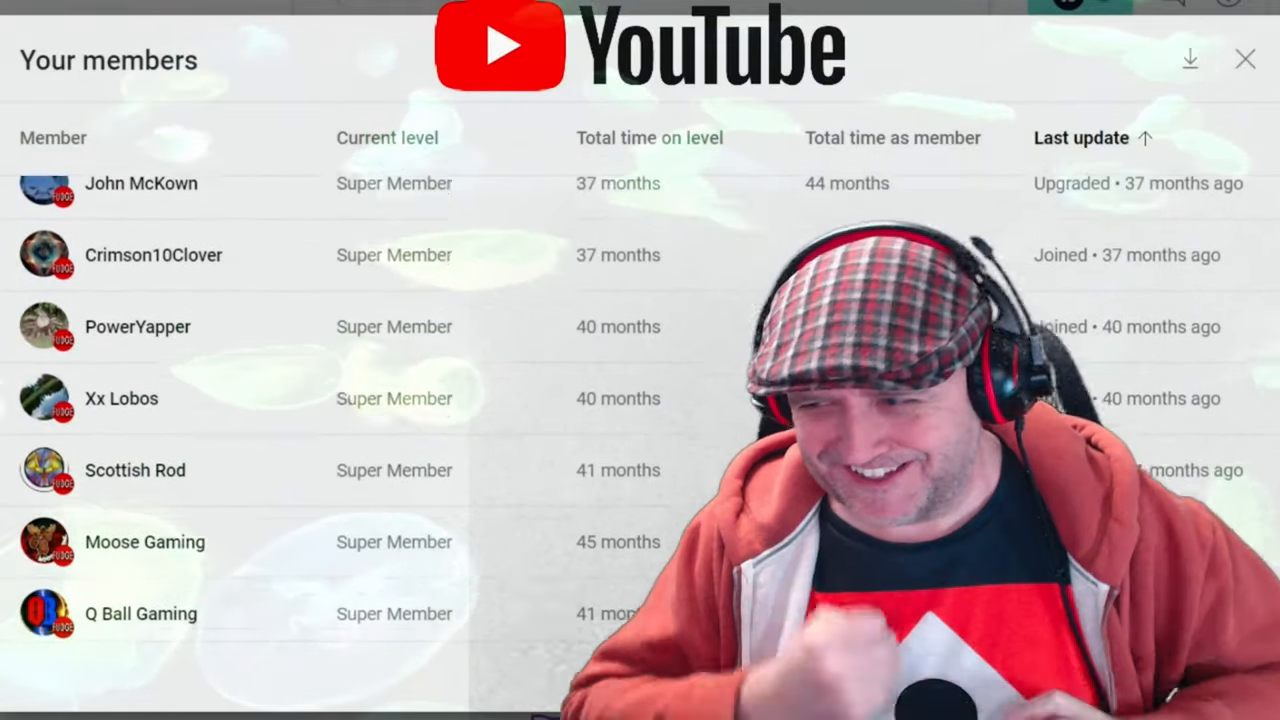